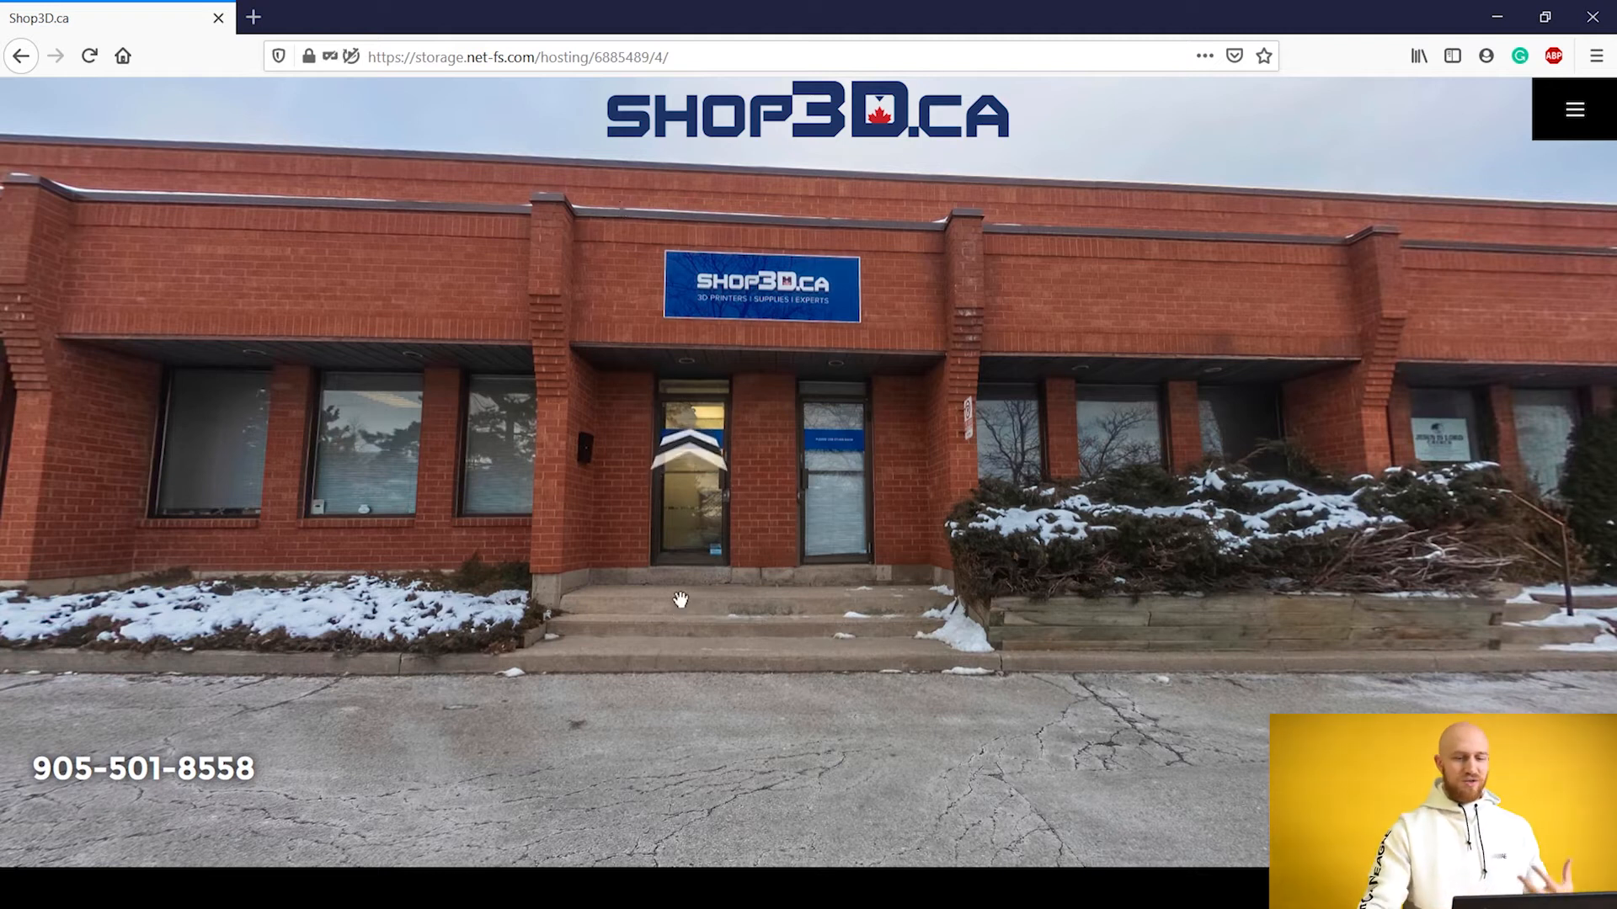
pyautogui.moveTo(938, 421)
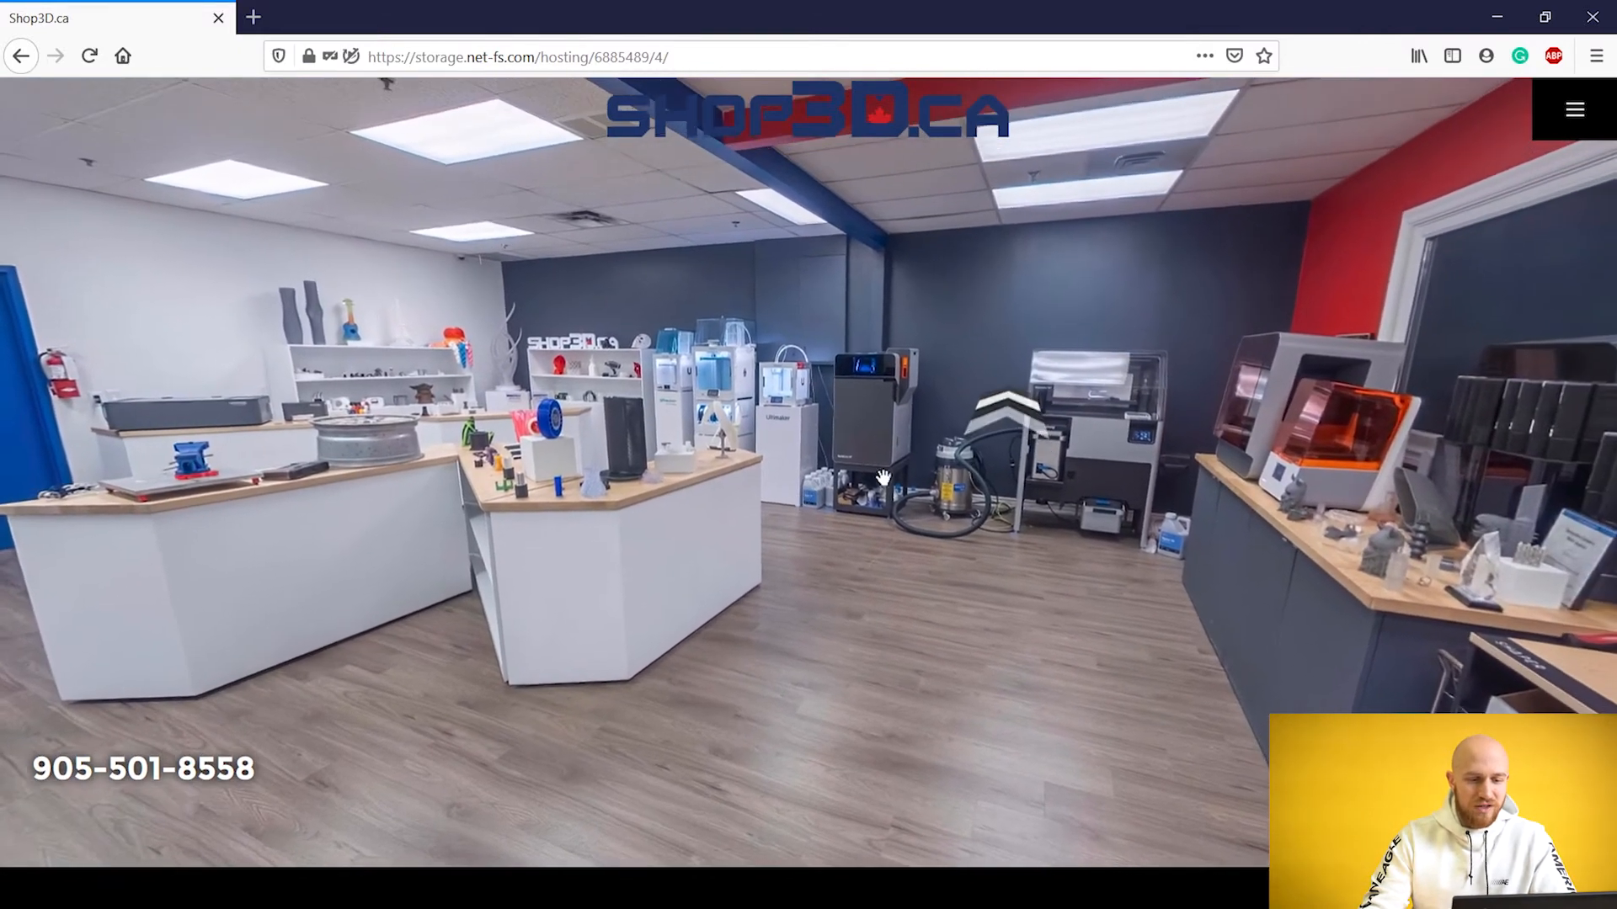
# - Look around the shop interior and open Contact Us for the Ultimaker 2+ Connect
pyautogui.moveTo(884, 479); pyautogui.dragTo(1158, 475)
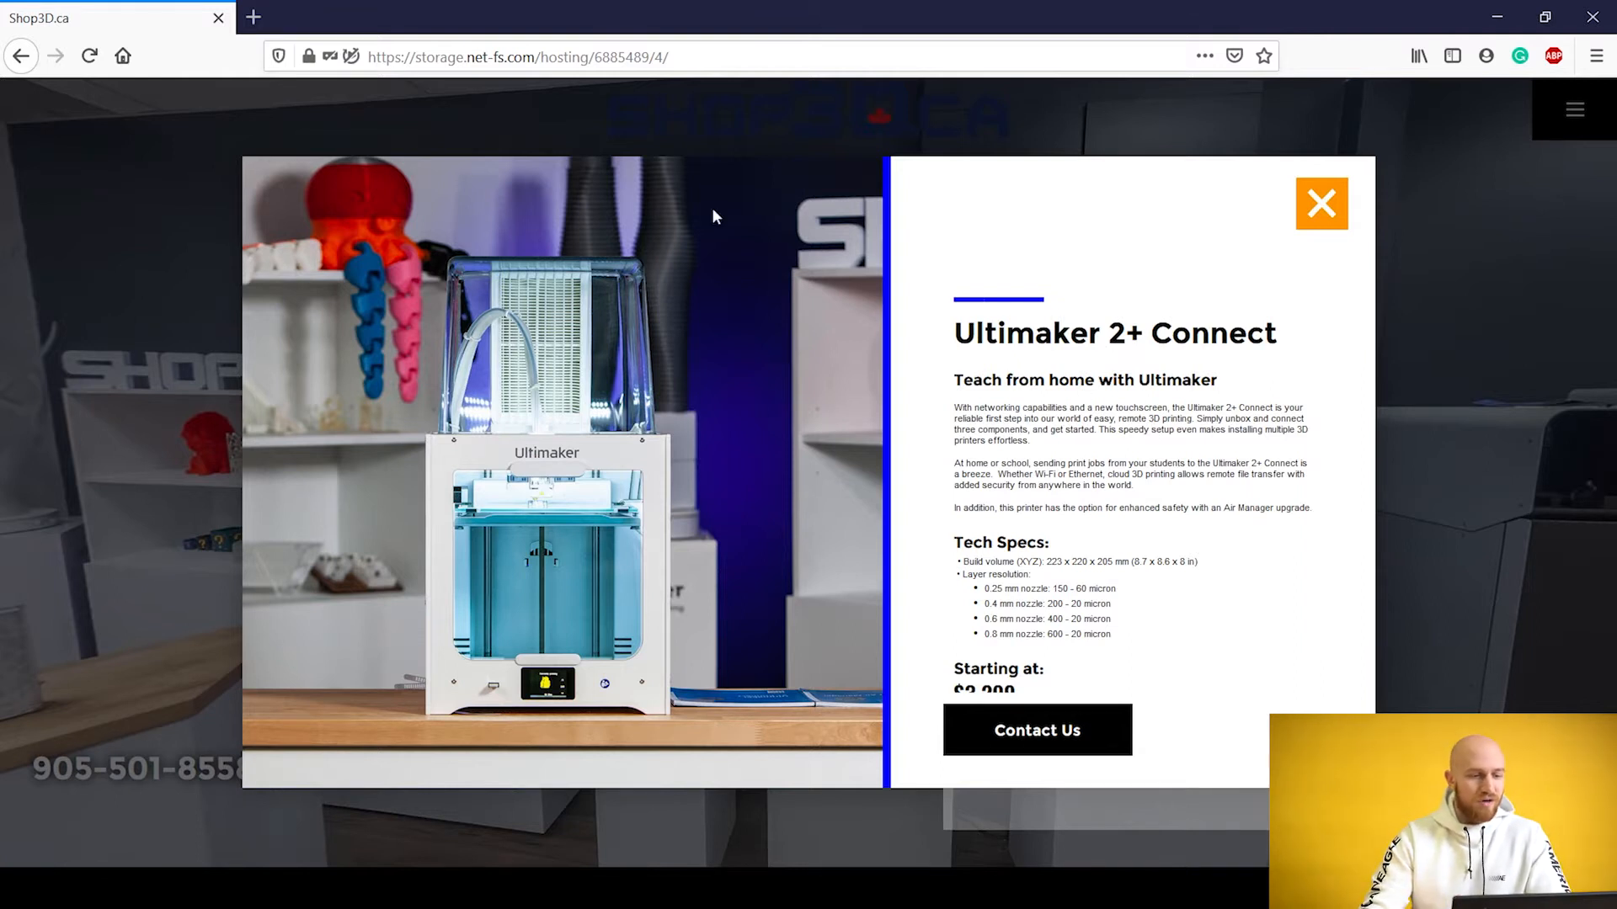
pyautogui.moveTo(890, 463)
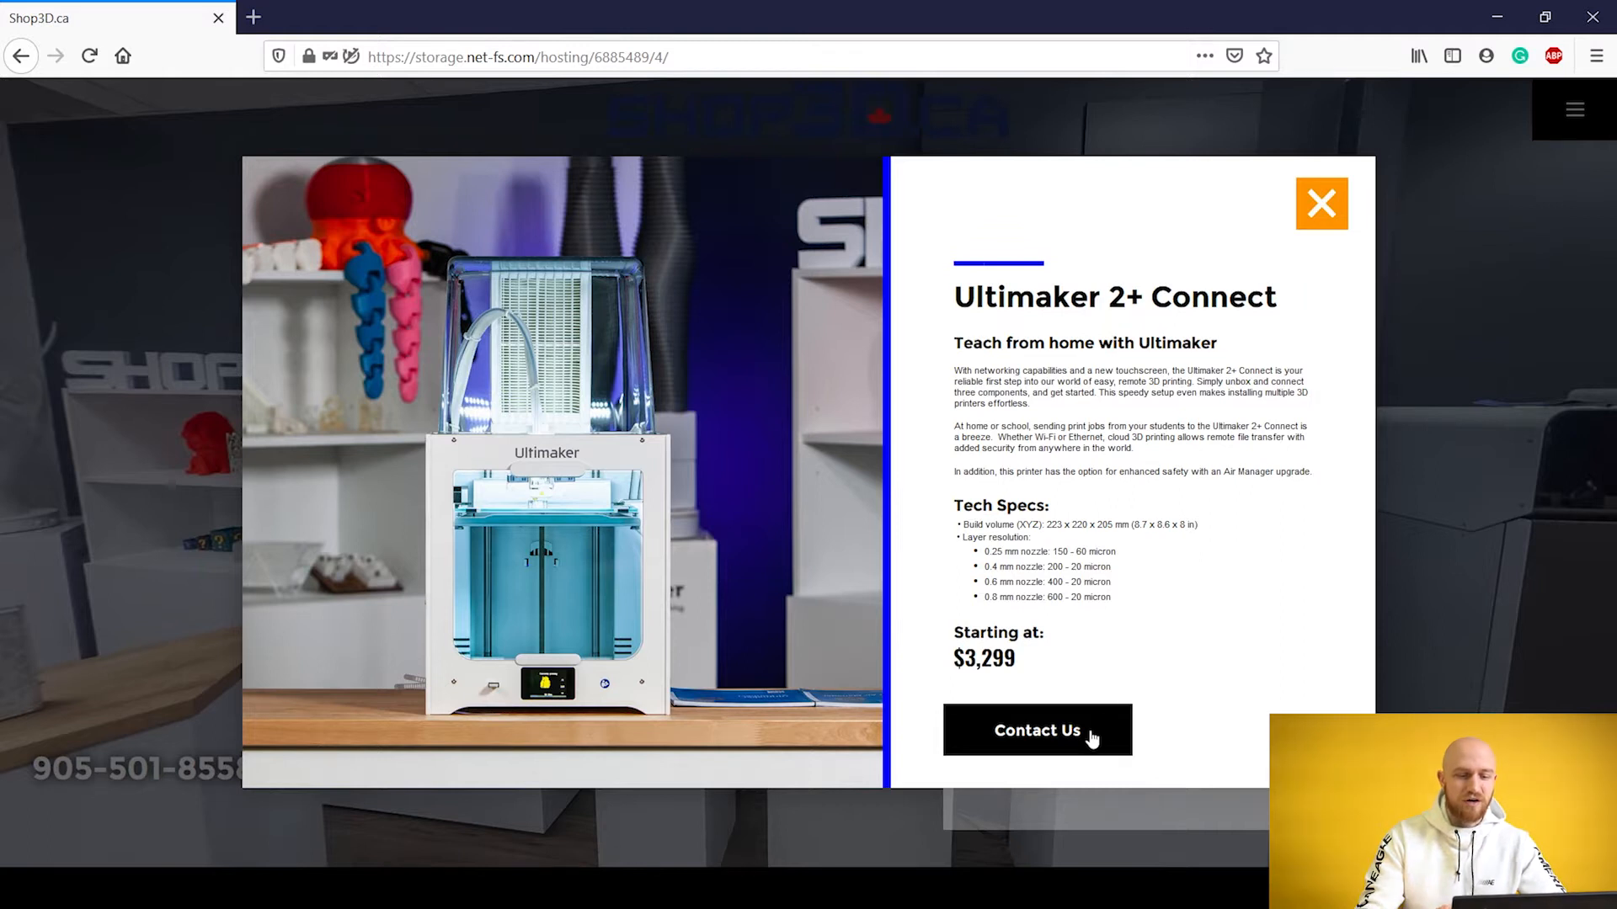
pyautogui.click(1321, 203)
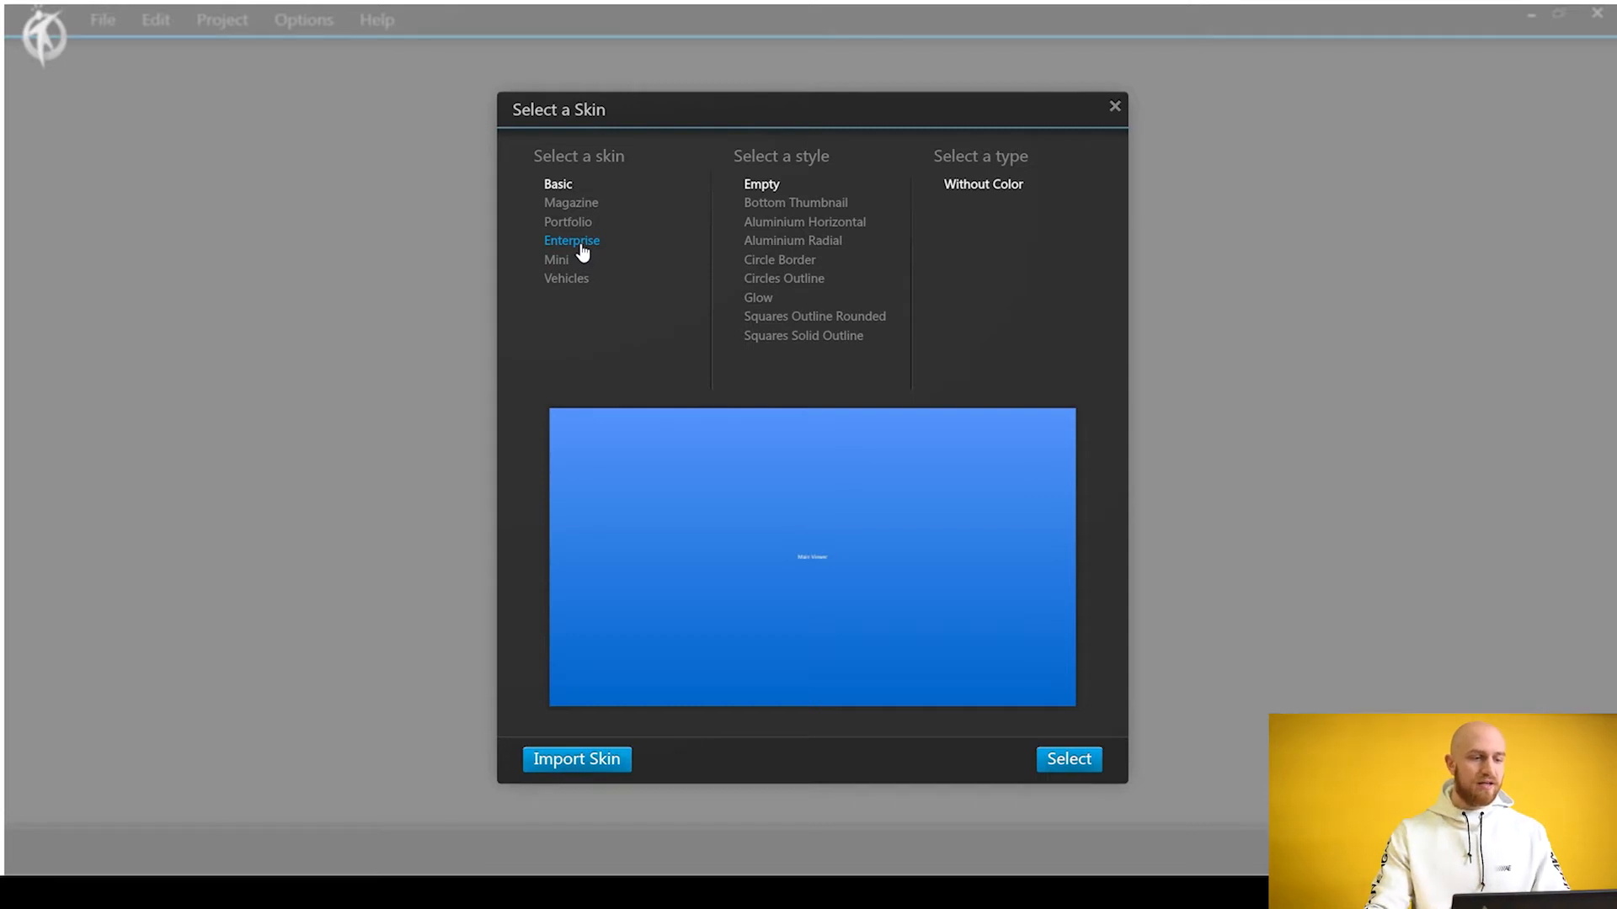
# - Pick the Enterprise skin in its Original style with Orange type
pyautogui.click(571, 240)
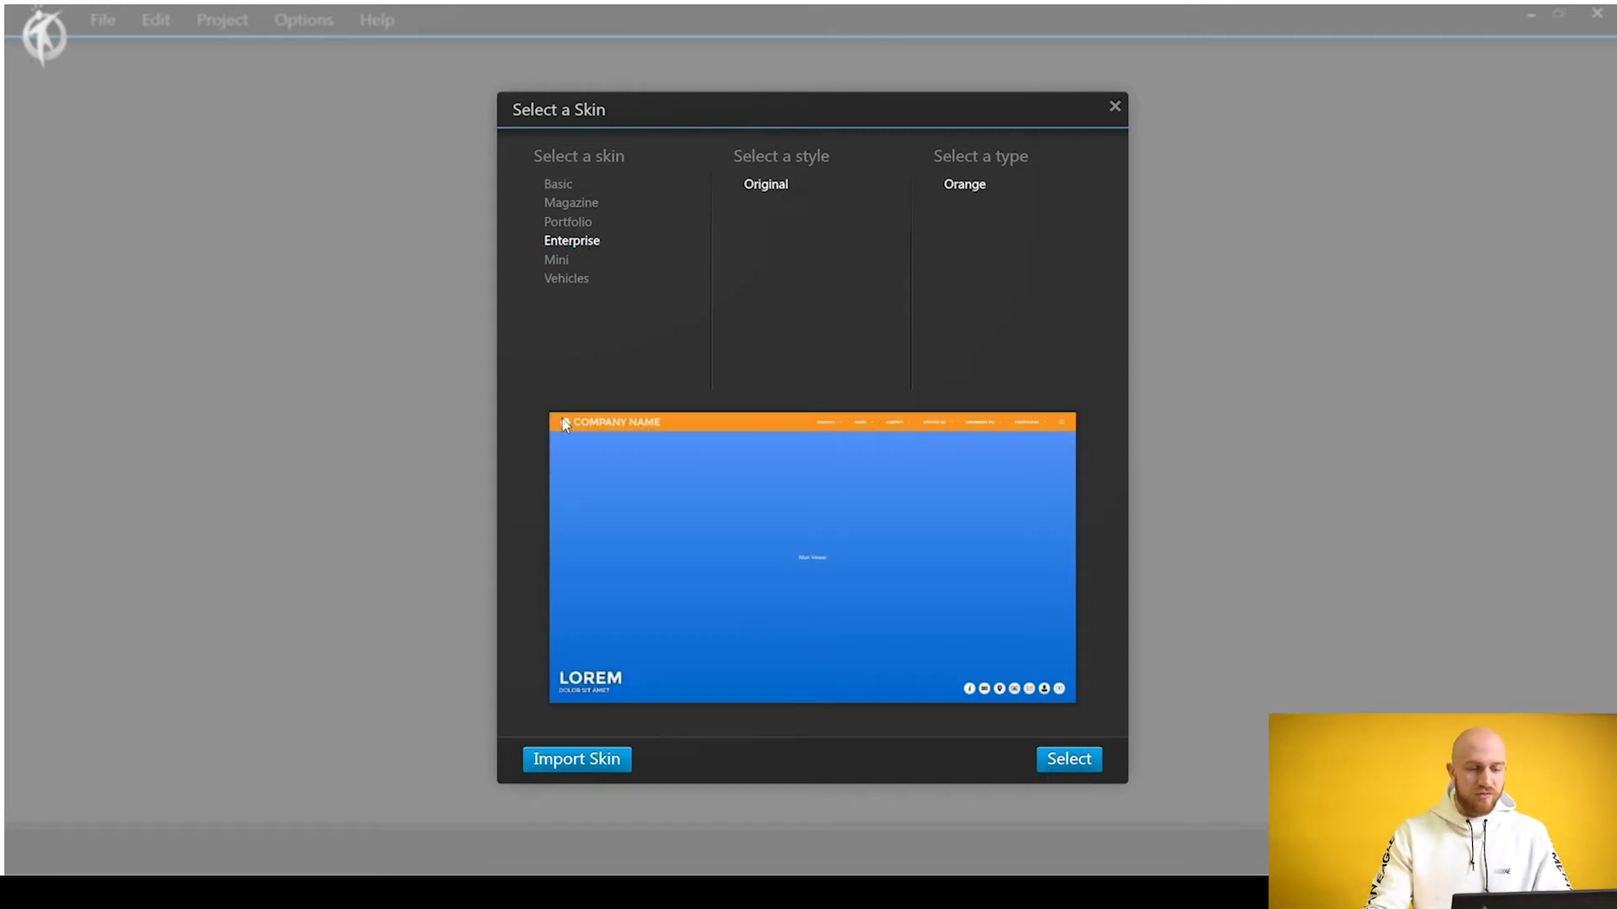
pyautogui.moveTo(688, 424)
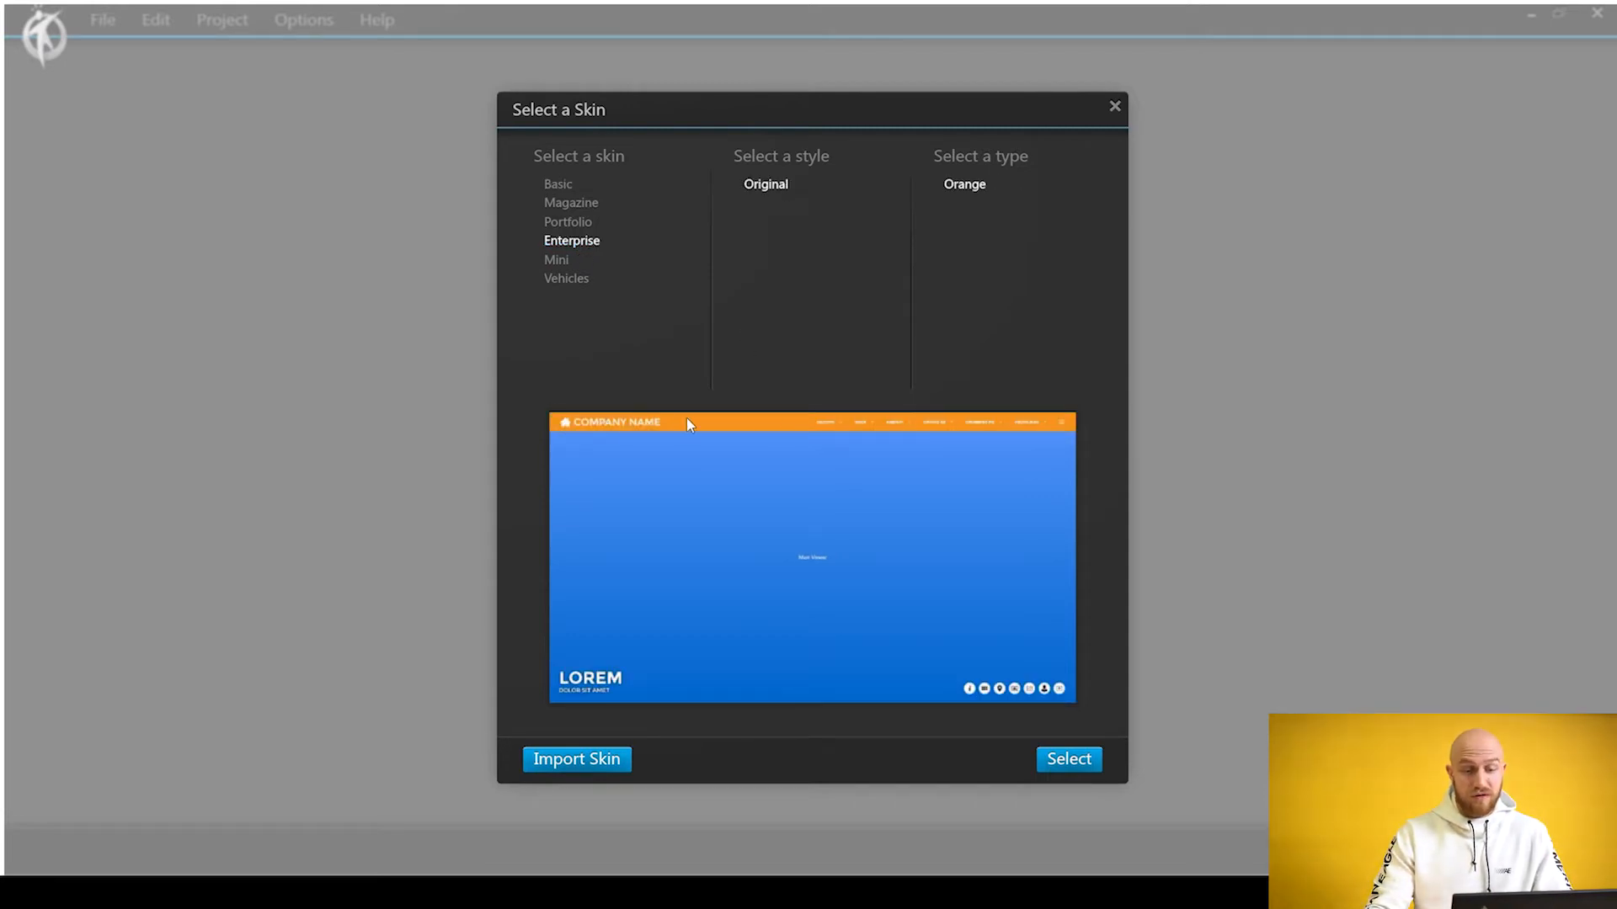
pyautogui.moveTo(505, 446)
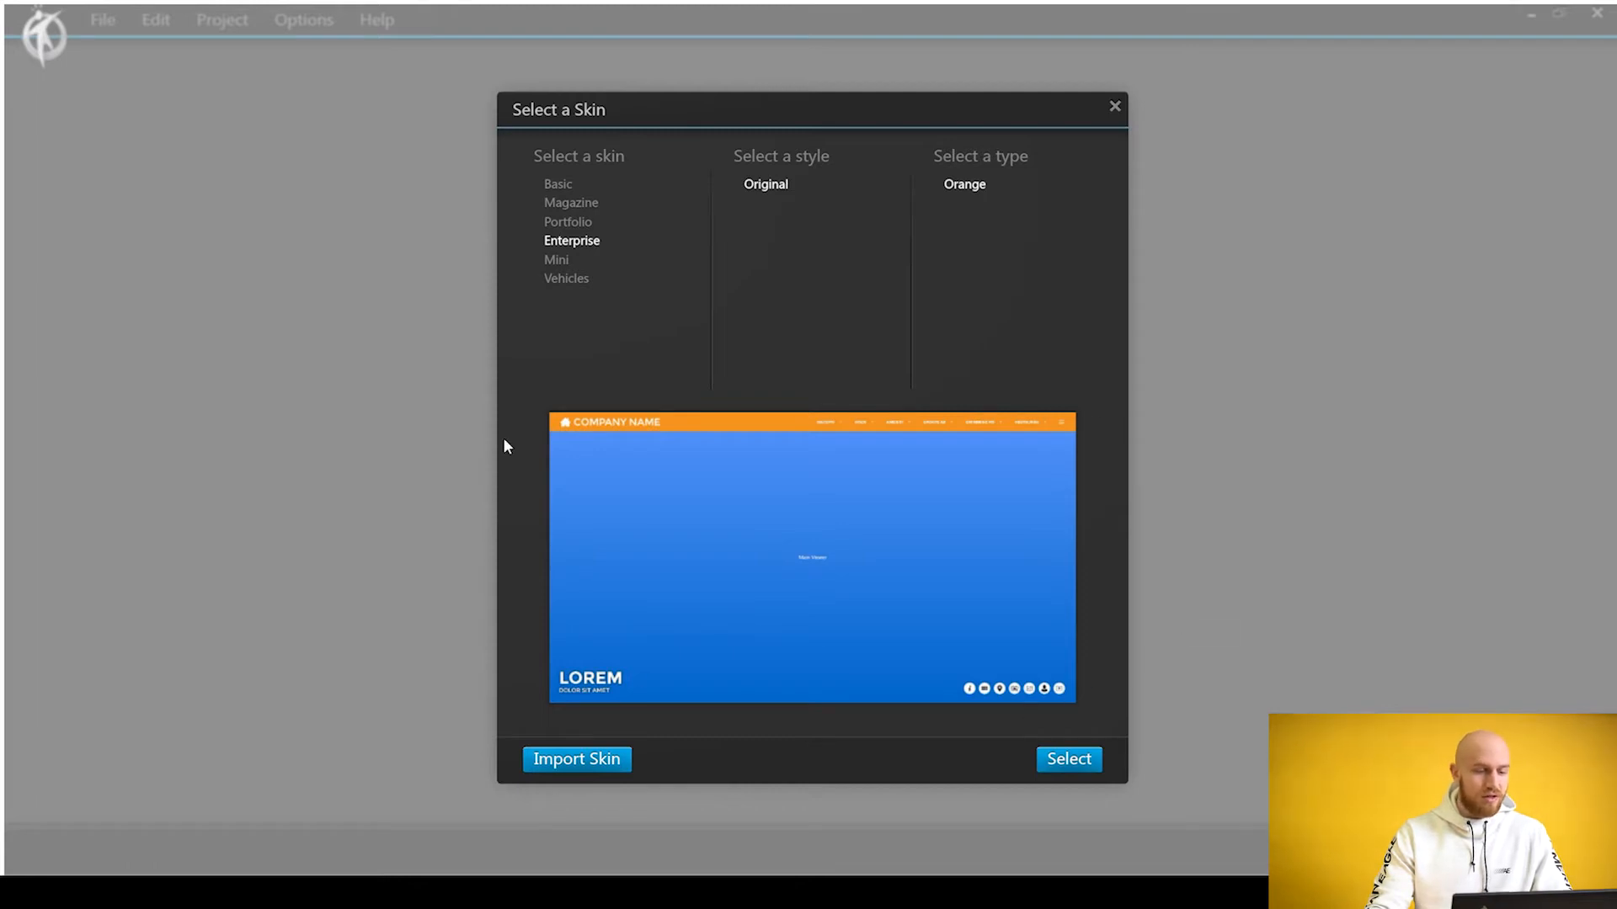
pyautogui.moveTo(1021, 708)
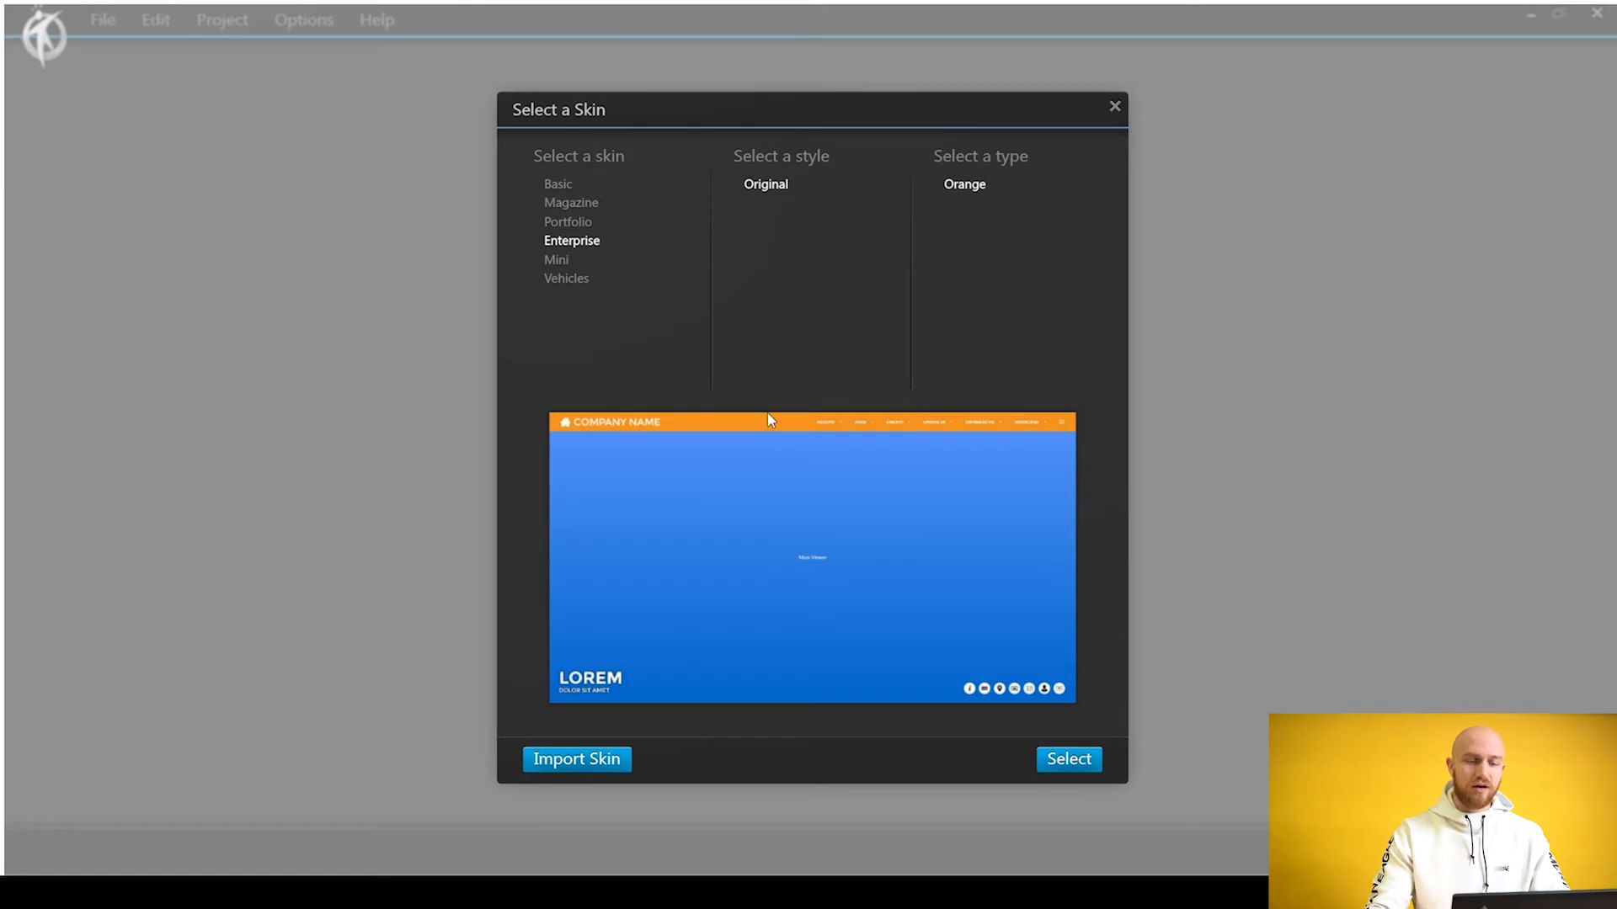
pyautogui.moveTo(791, 405)
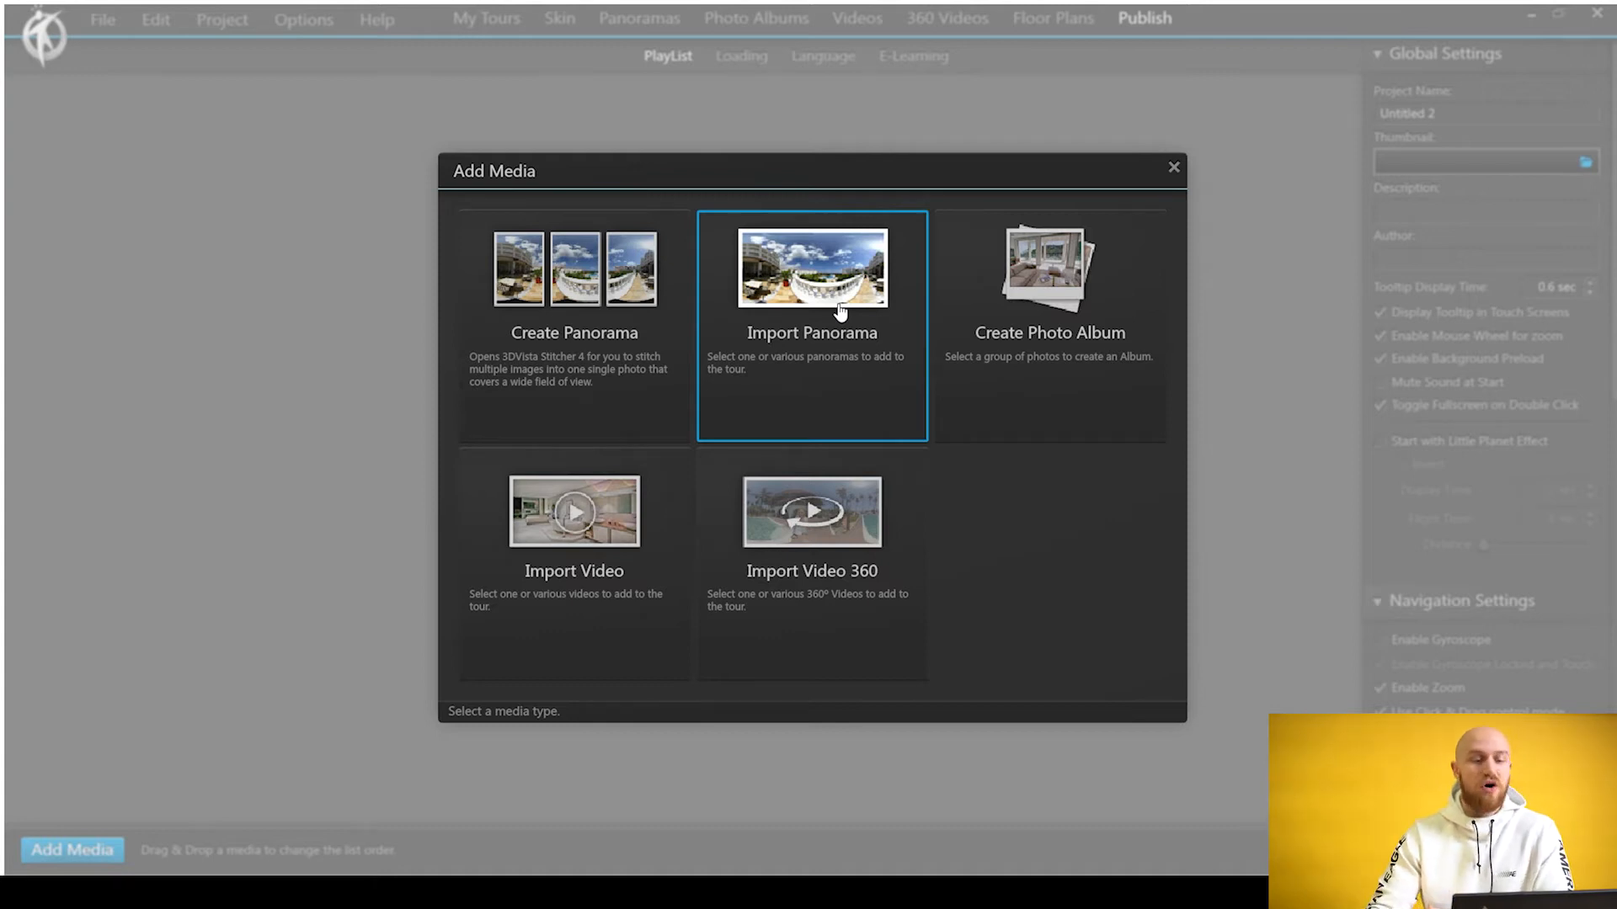
# - Import eight standard single-image 360° panoramas and respond to the gyroscope data warning
pyautogui.click(811, 289)
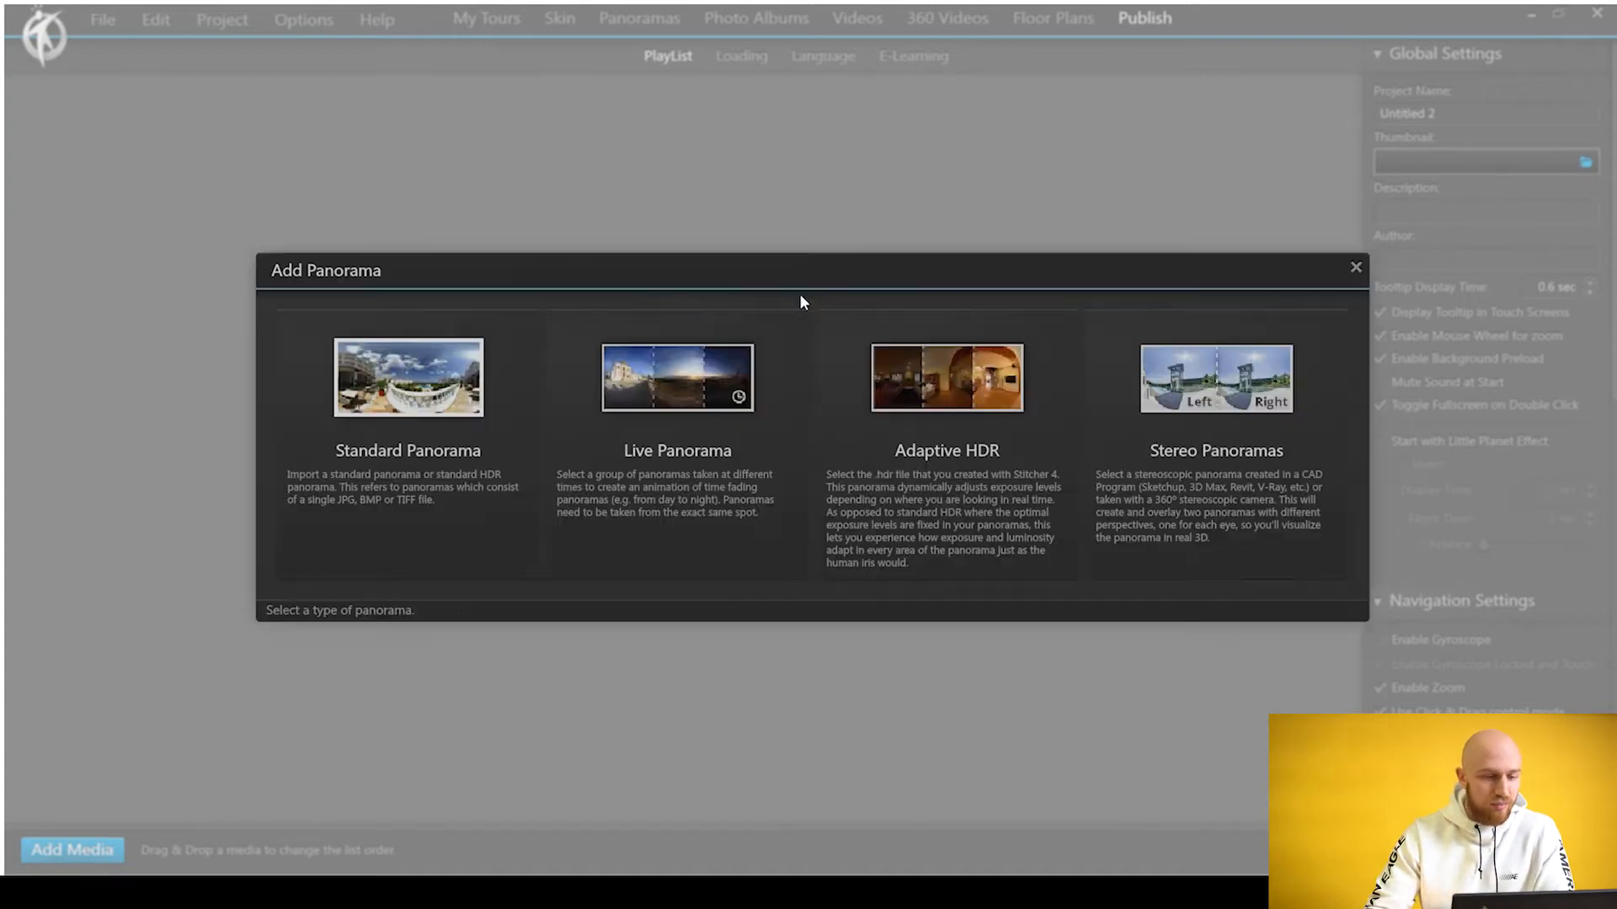
pyautogui.click(408, 403)
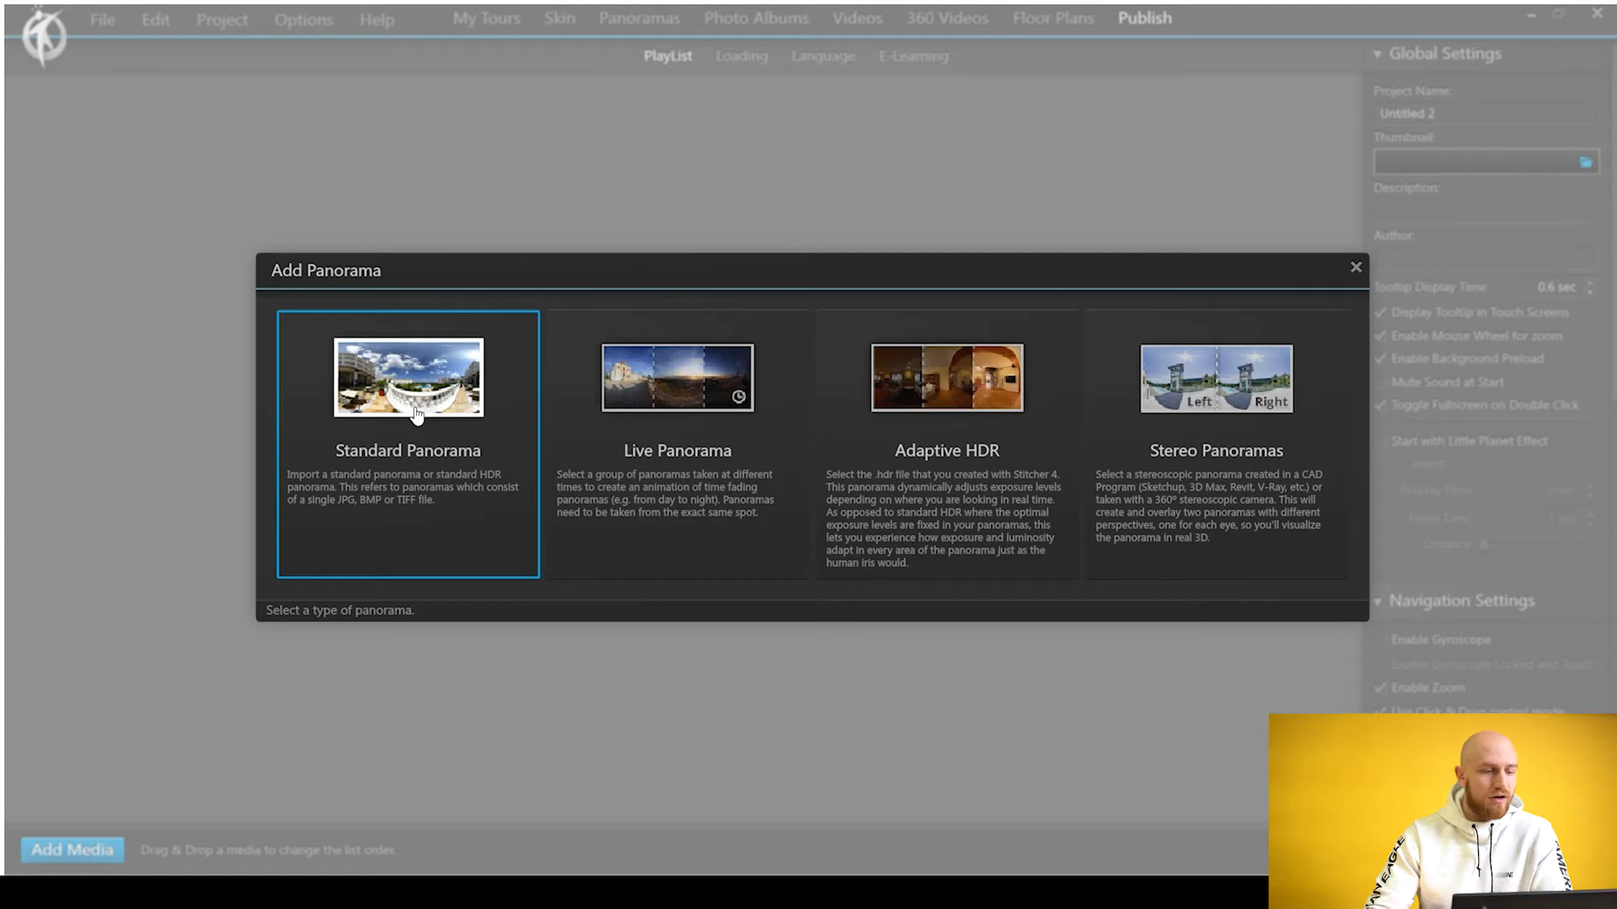
pyautogui.click(407, 377)
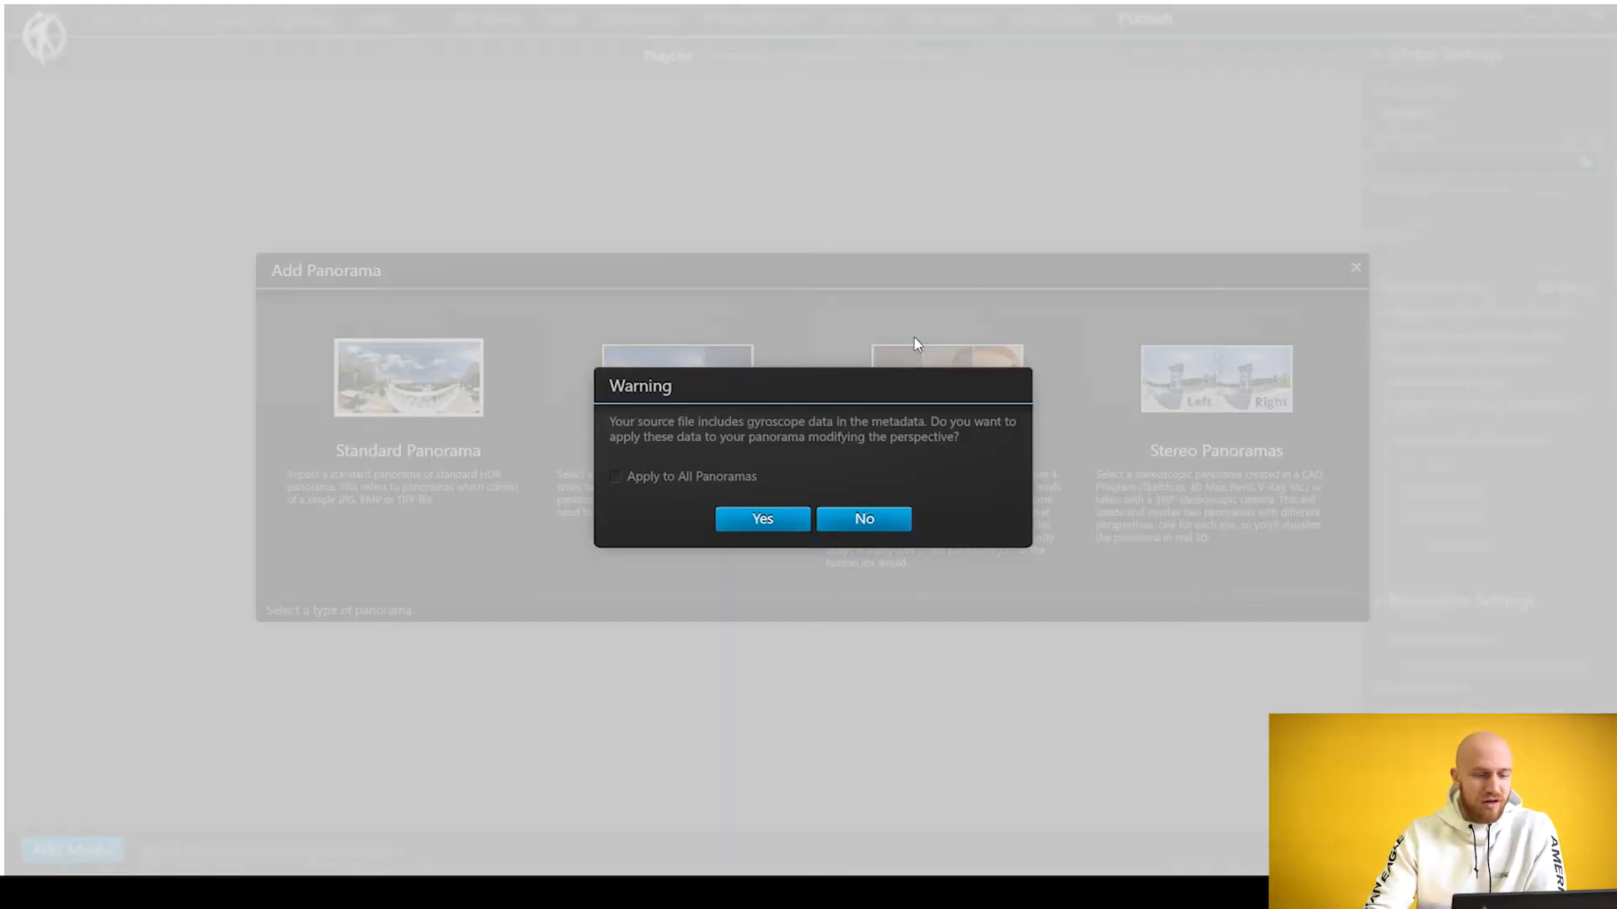
pyautogui.click(864, 519)
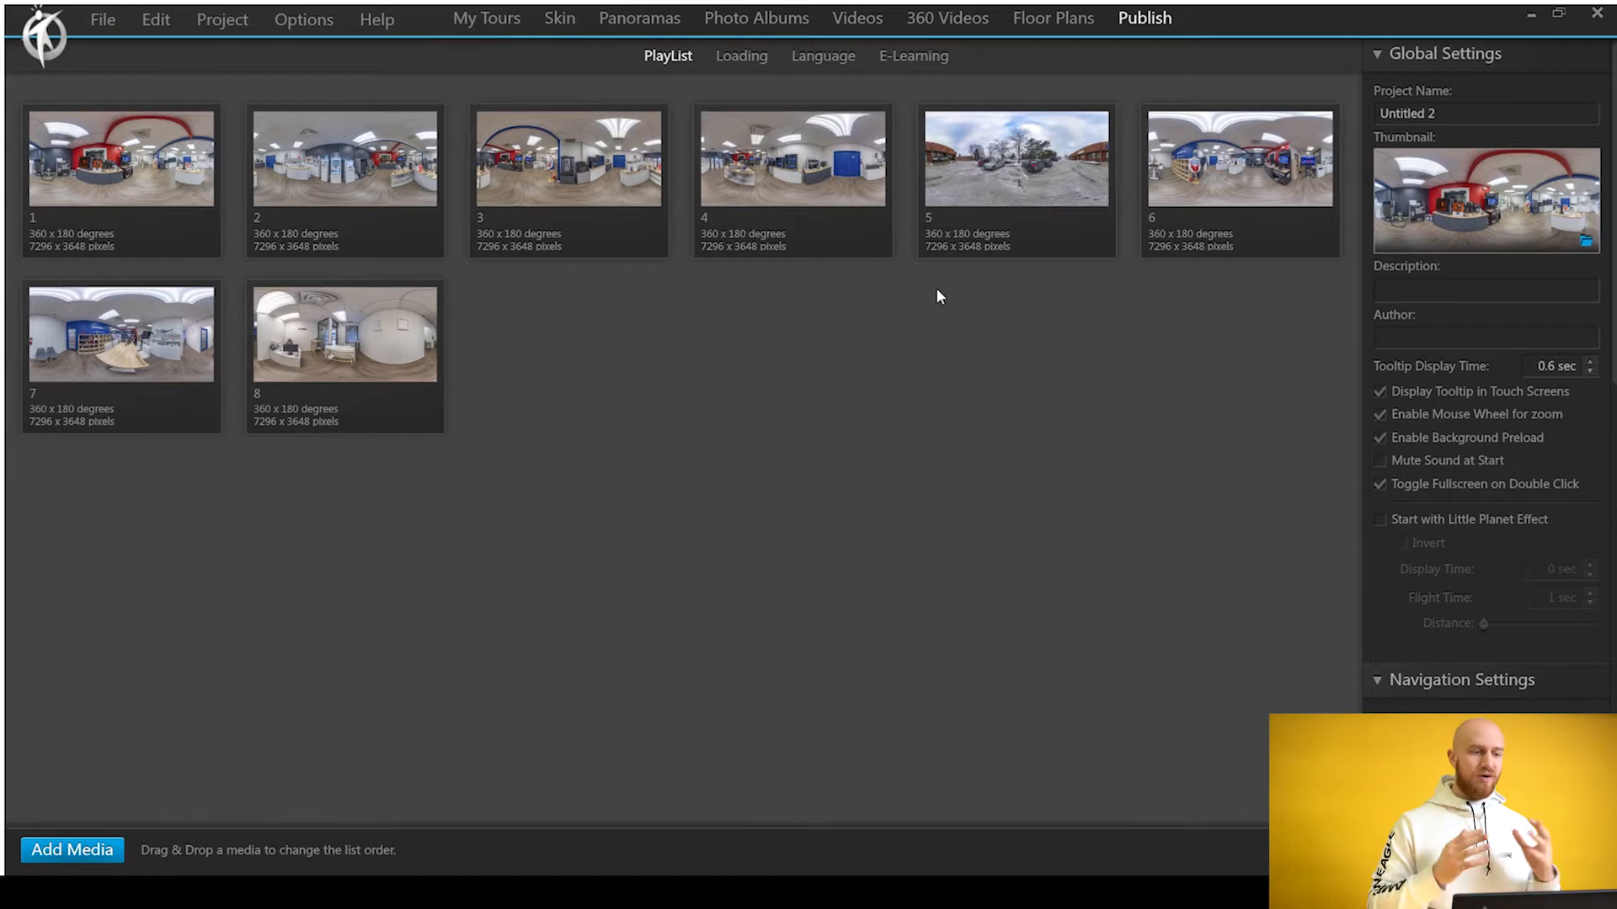
pyautogui.moveTo(626, 300)
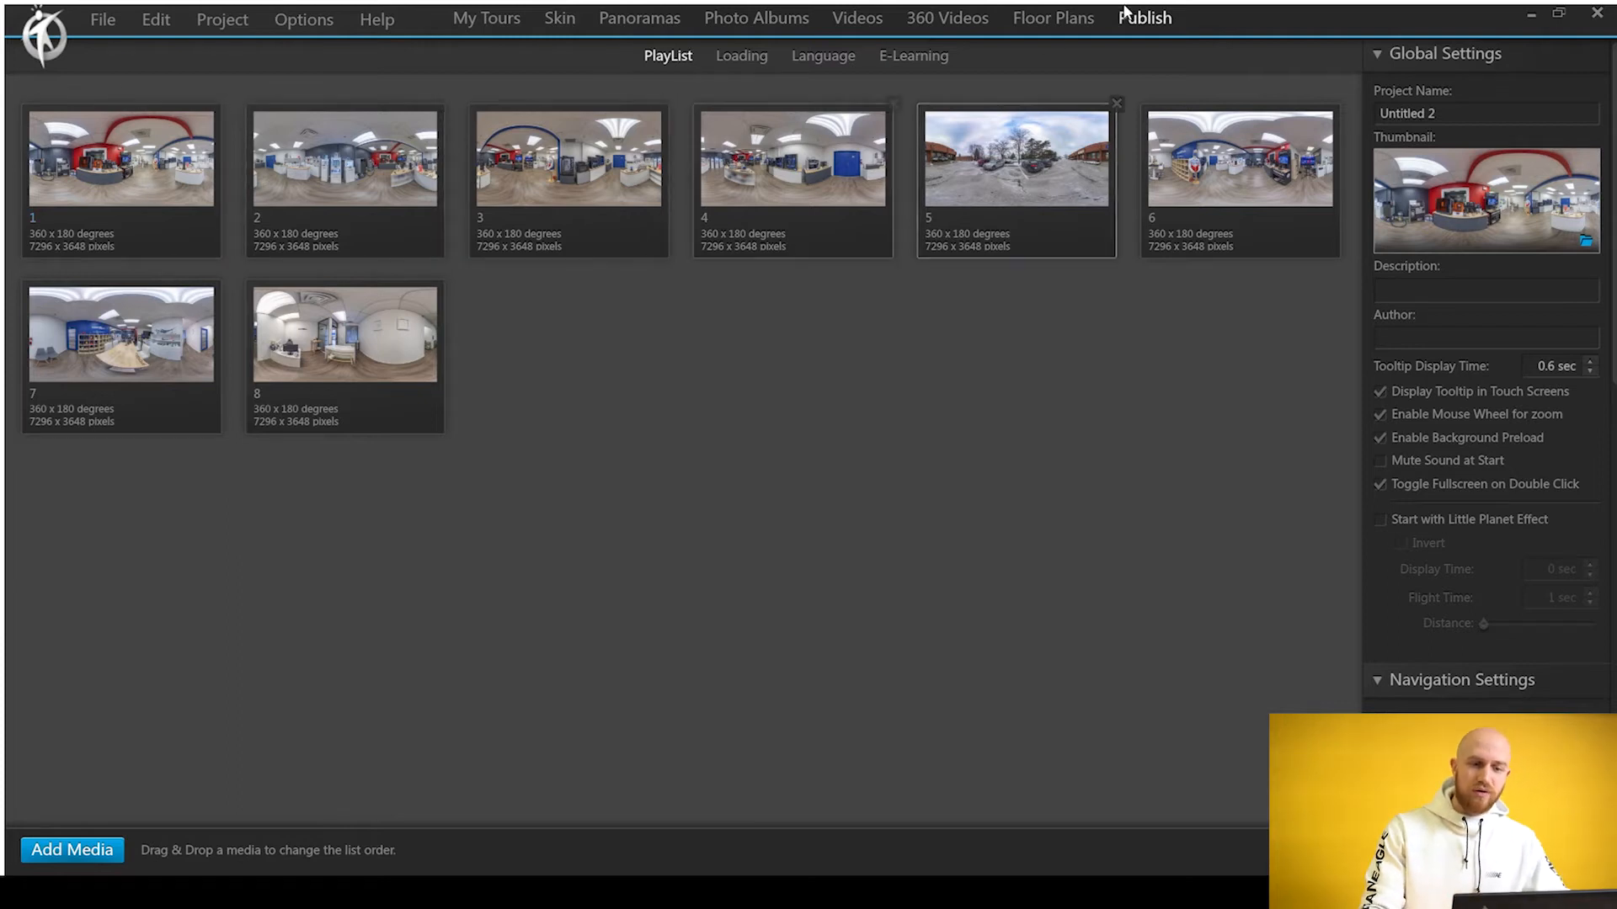
# - Move the outdoor storefront panorama to the front and rearrange the indoor panoramas
pyautogui.click(1015, 179)
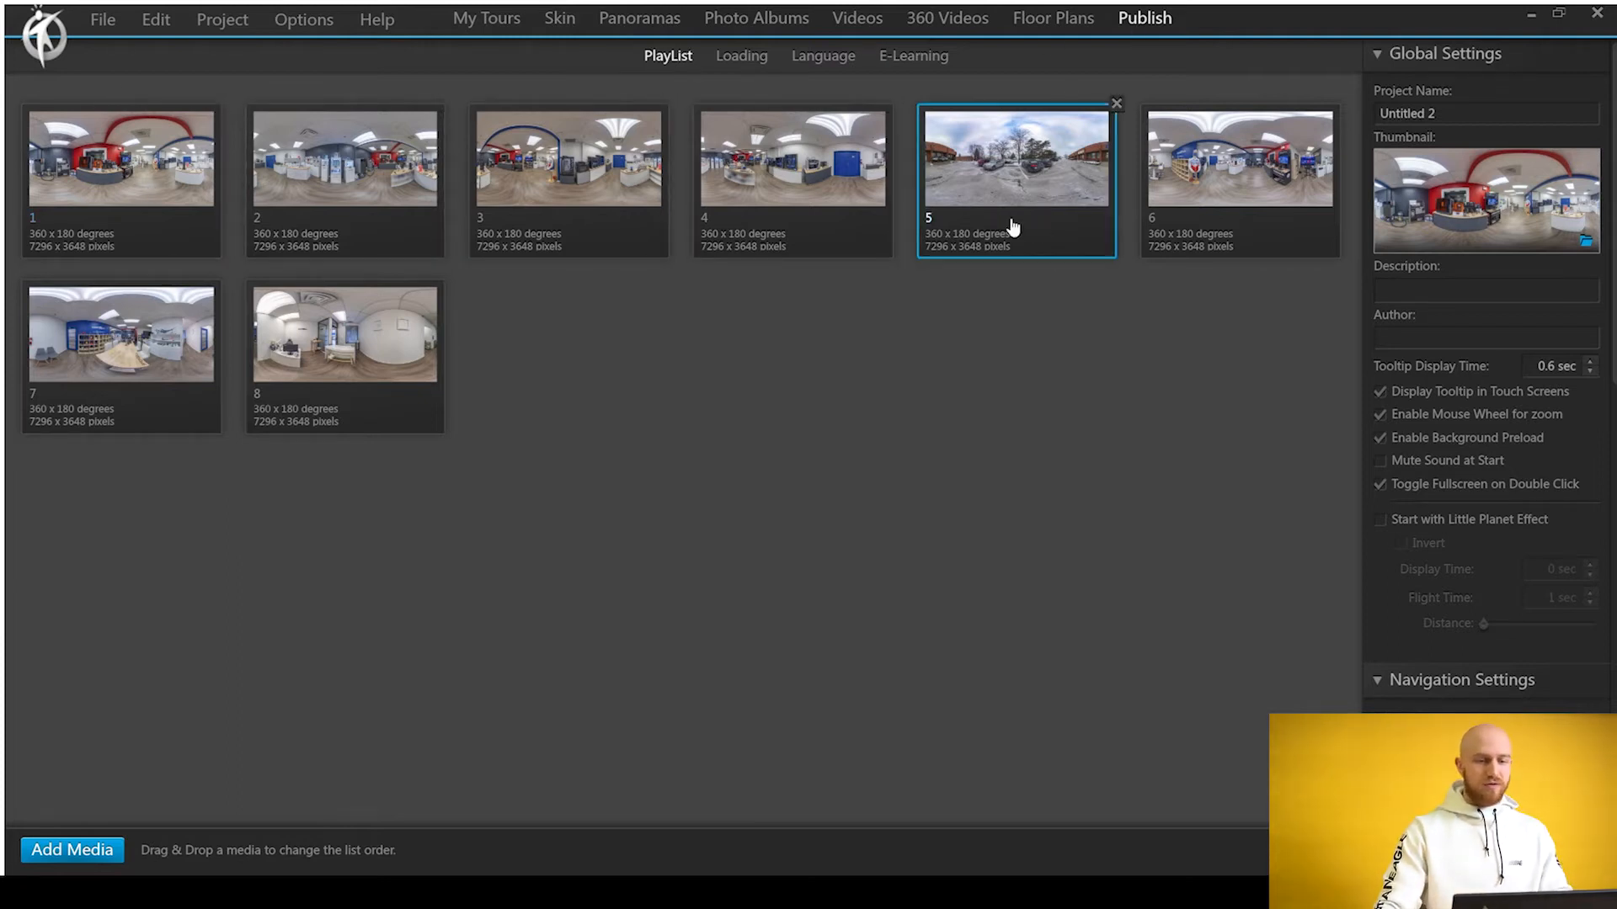
pyautogui.moveTo(1015, 157); pyautogui.dragTo(121, 157)
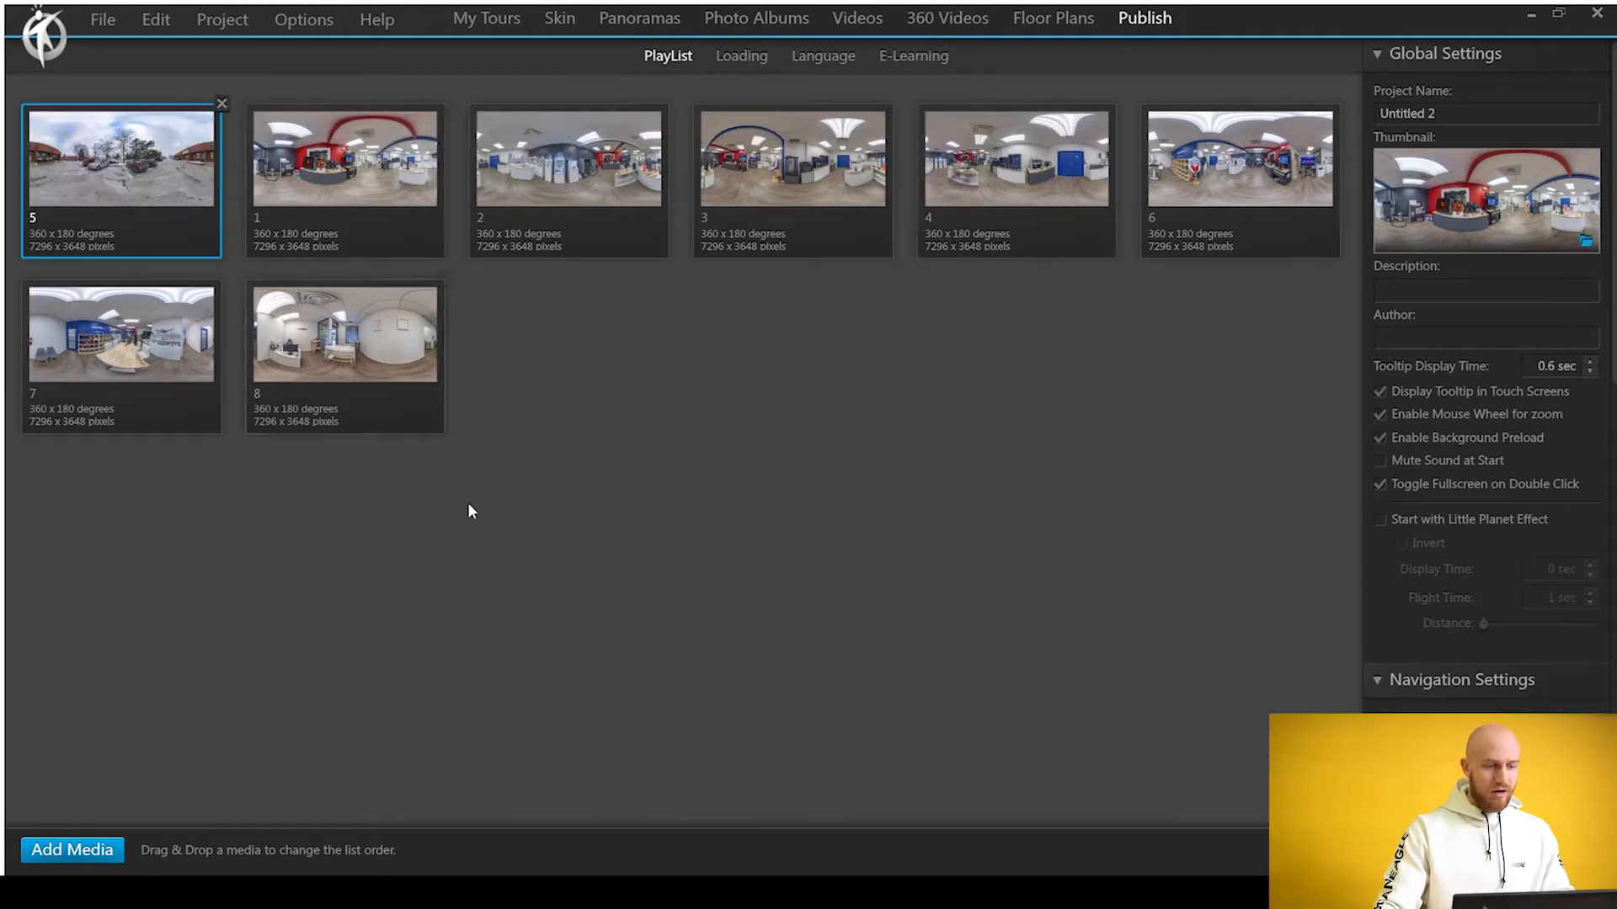
pyautogui.moveTo(345, 330); pyautogui.dragTo(345, 155)
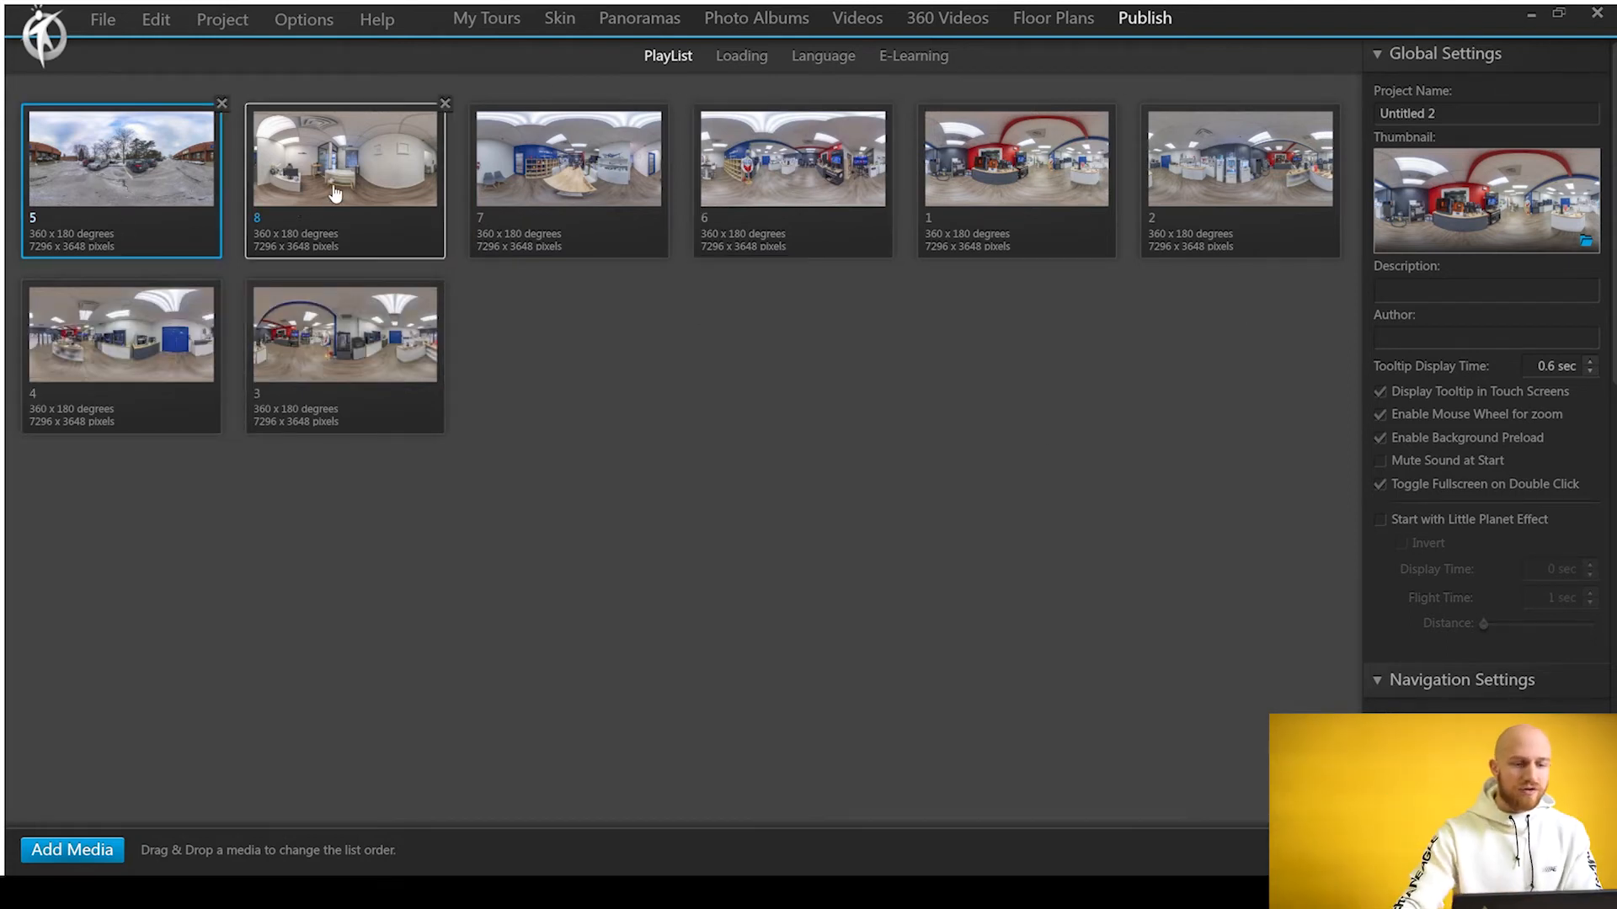
pyautogui.click(566, 160)
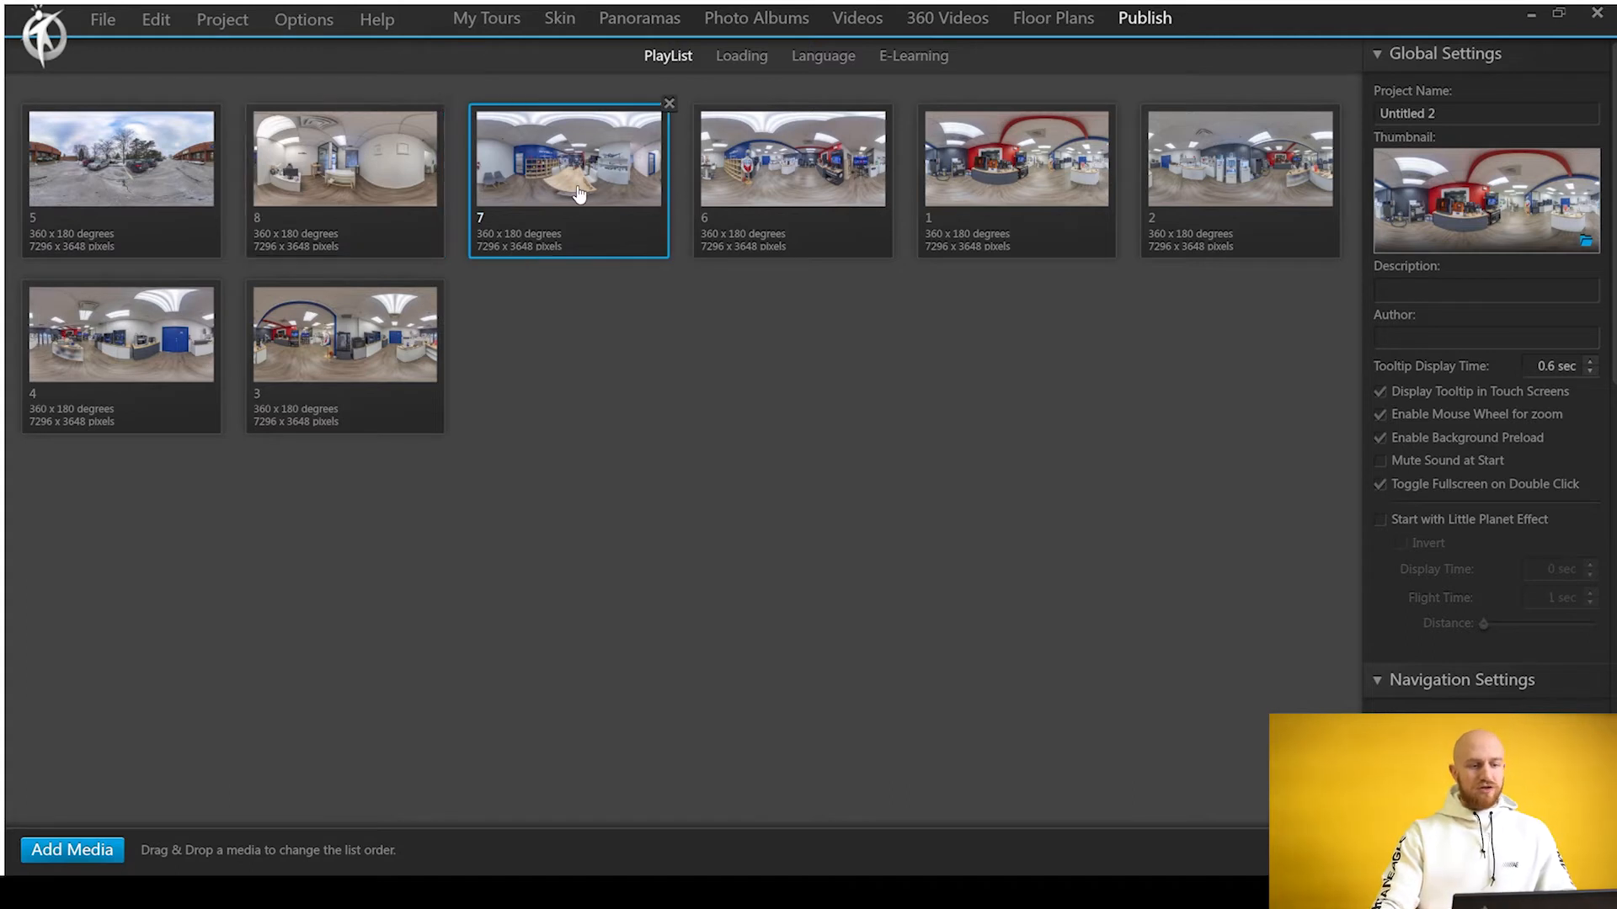
pyautogui.click(791, 157)
pyautogui.write('S')
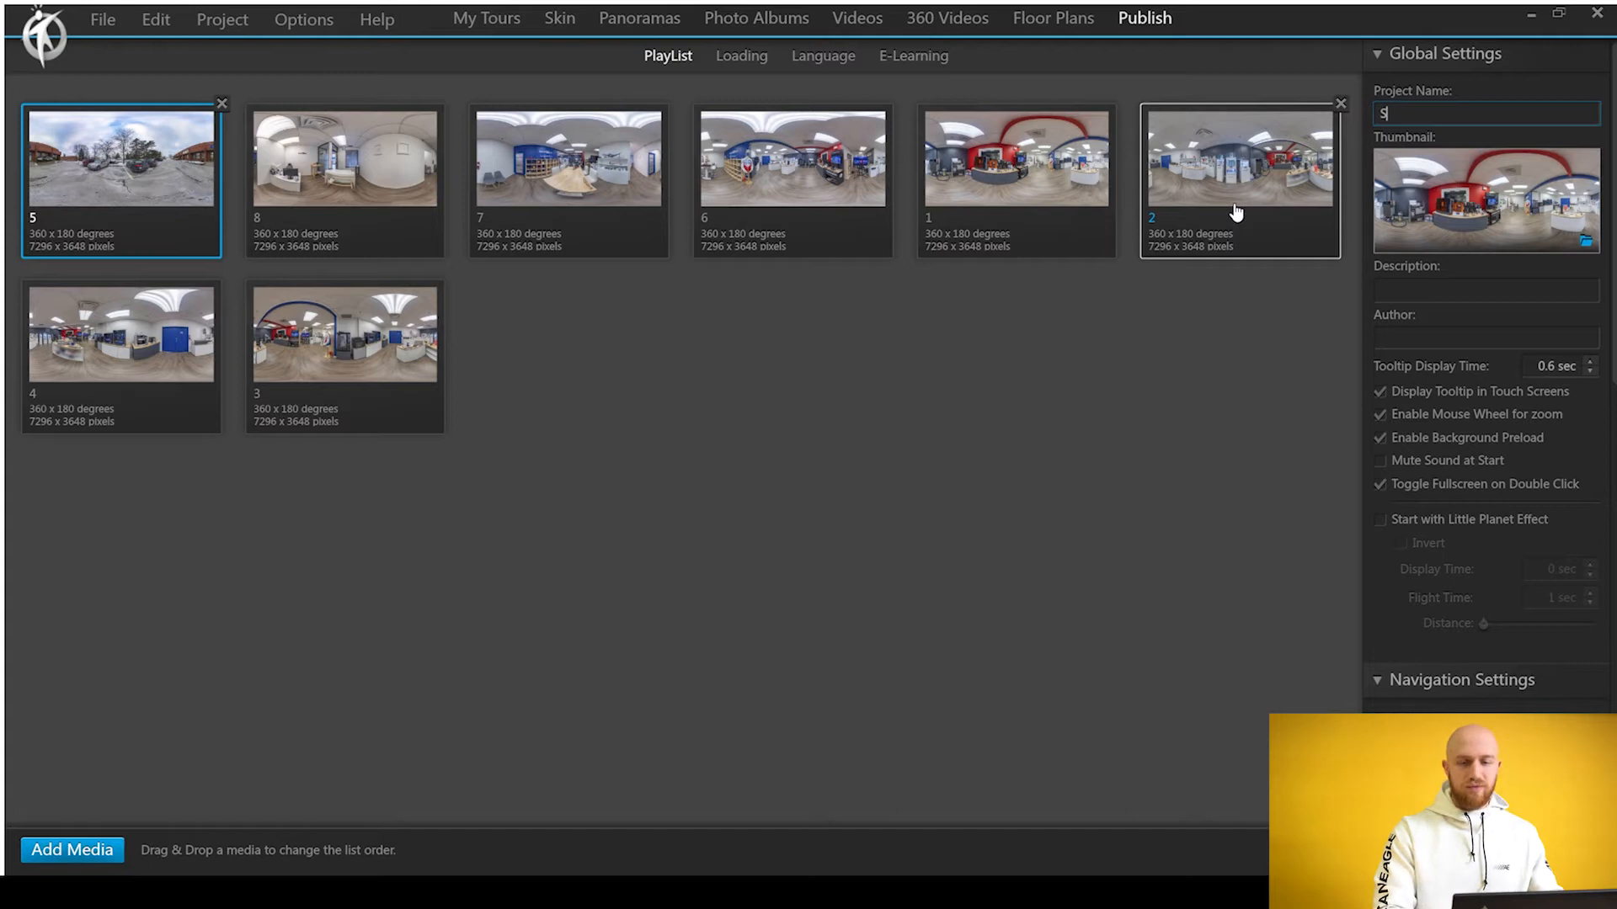
# - Name the project Shop3D.ca1 and review the Loading settings
pyautogui.write('hop3D.ca1')
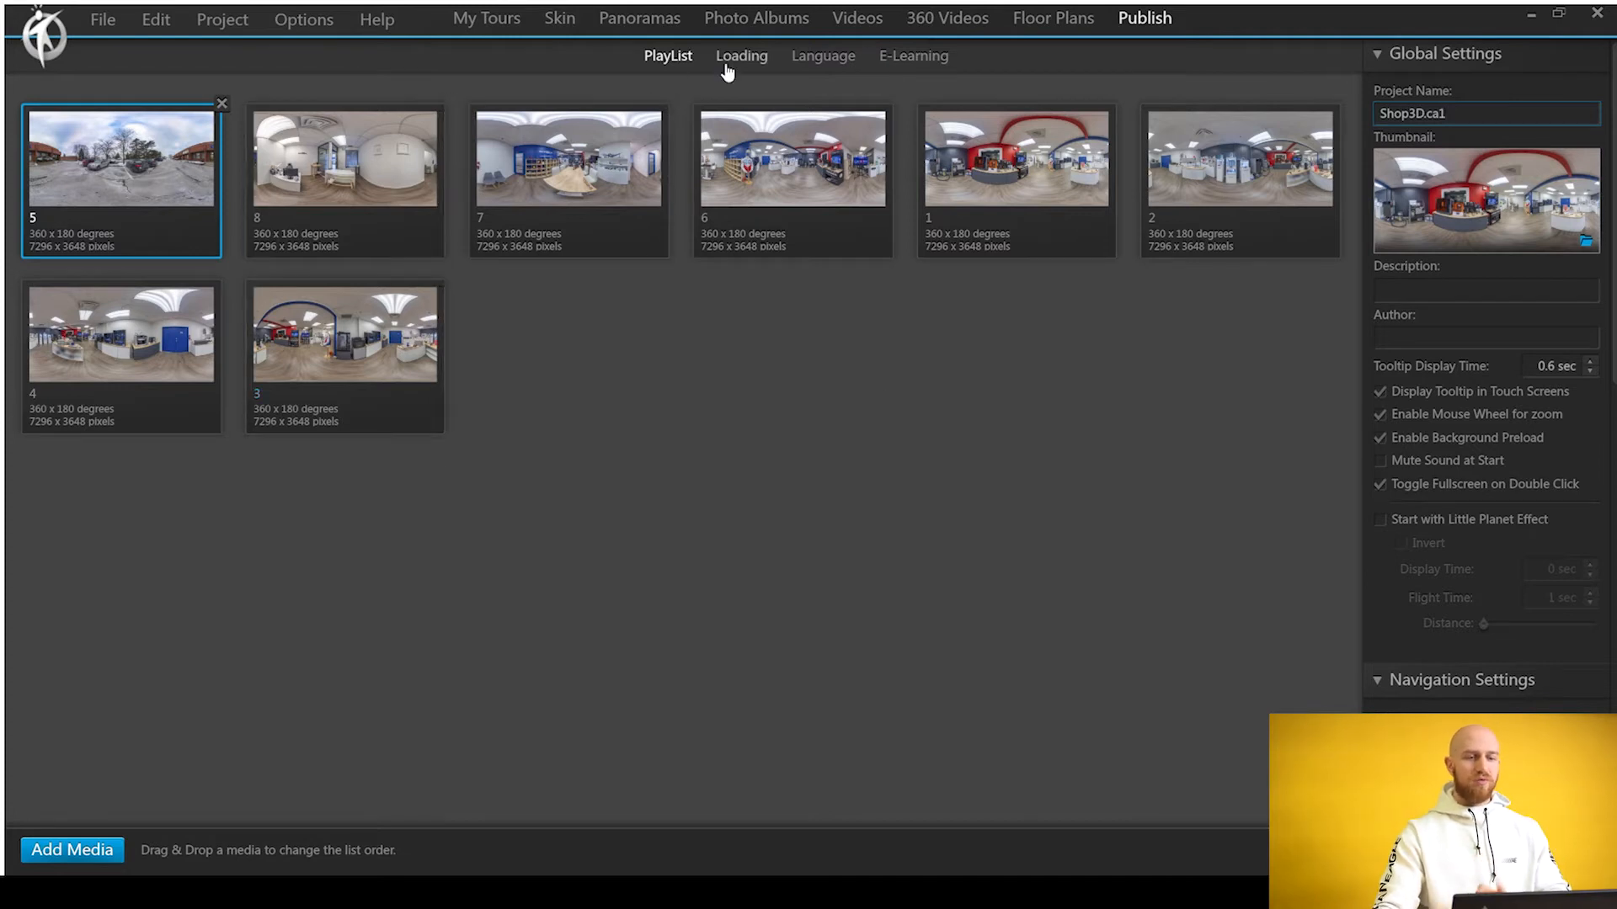
pyautogui.click(740, 55)
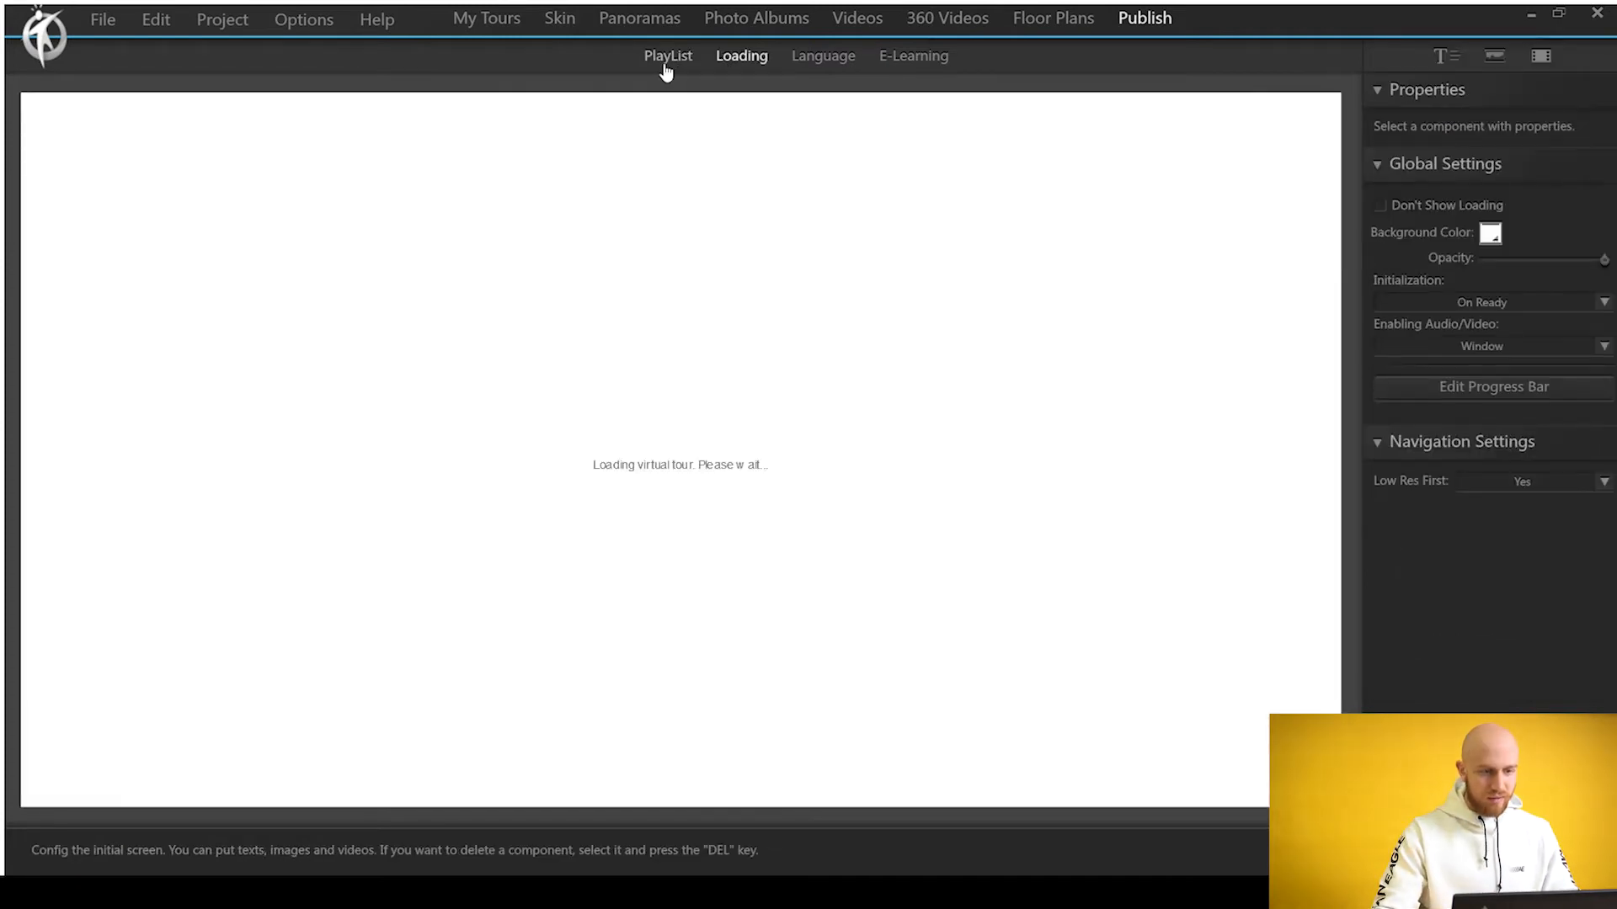
pyautogui.click(638, 18)
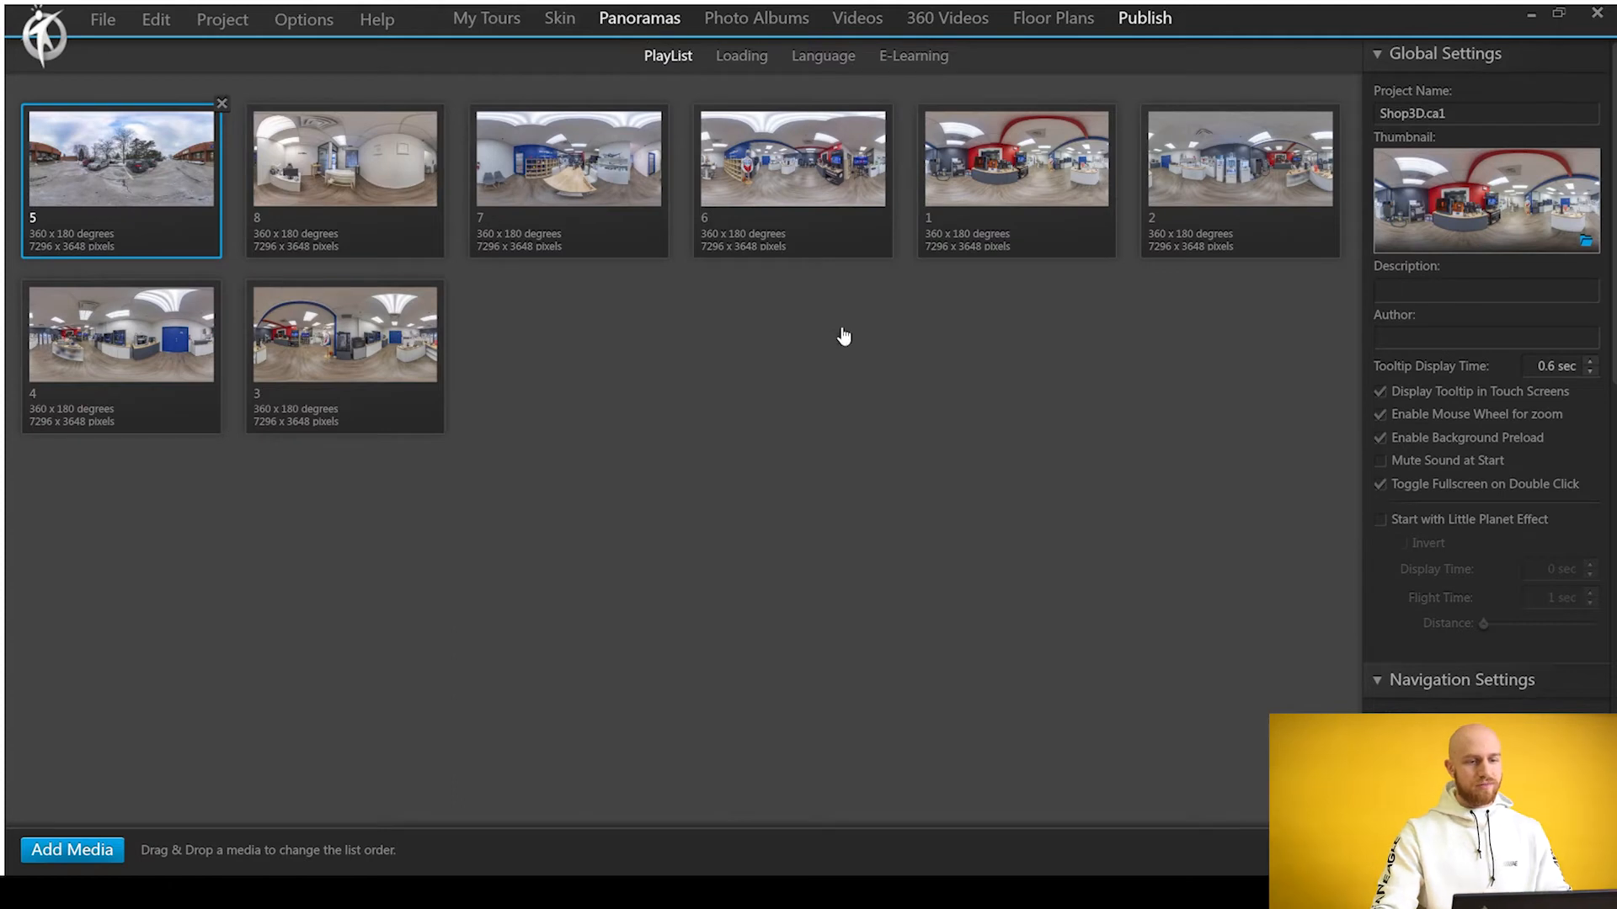
# - Title the panoramas Outside, Hallway and onward through Raise3D
pyautogui.click(121, 155)
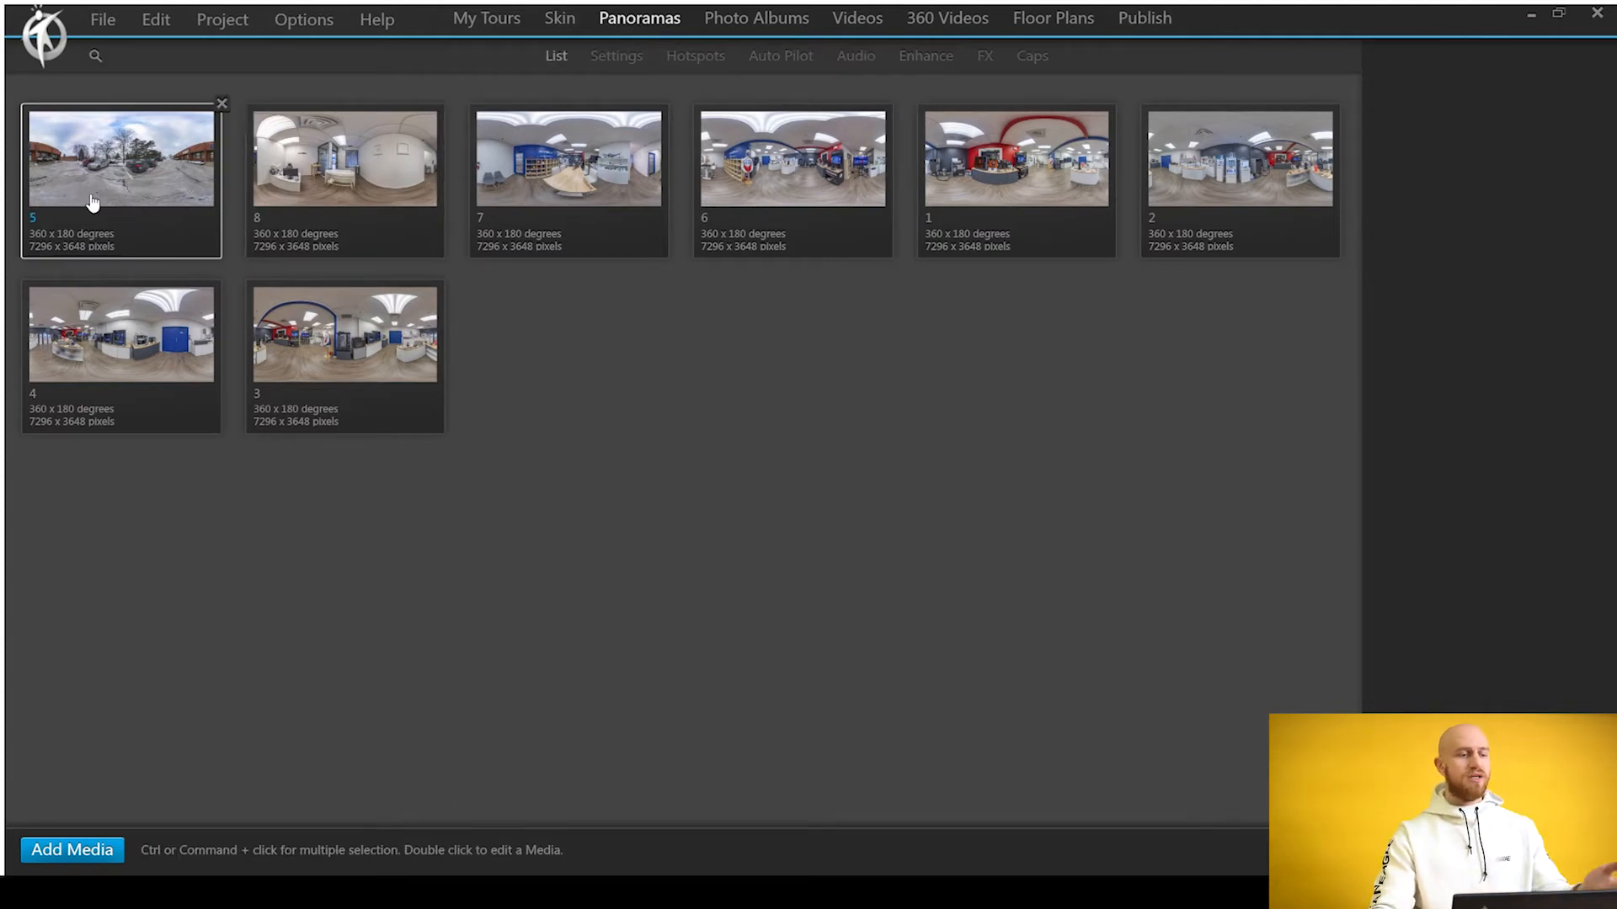
pyautogui.click(121, 157)
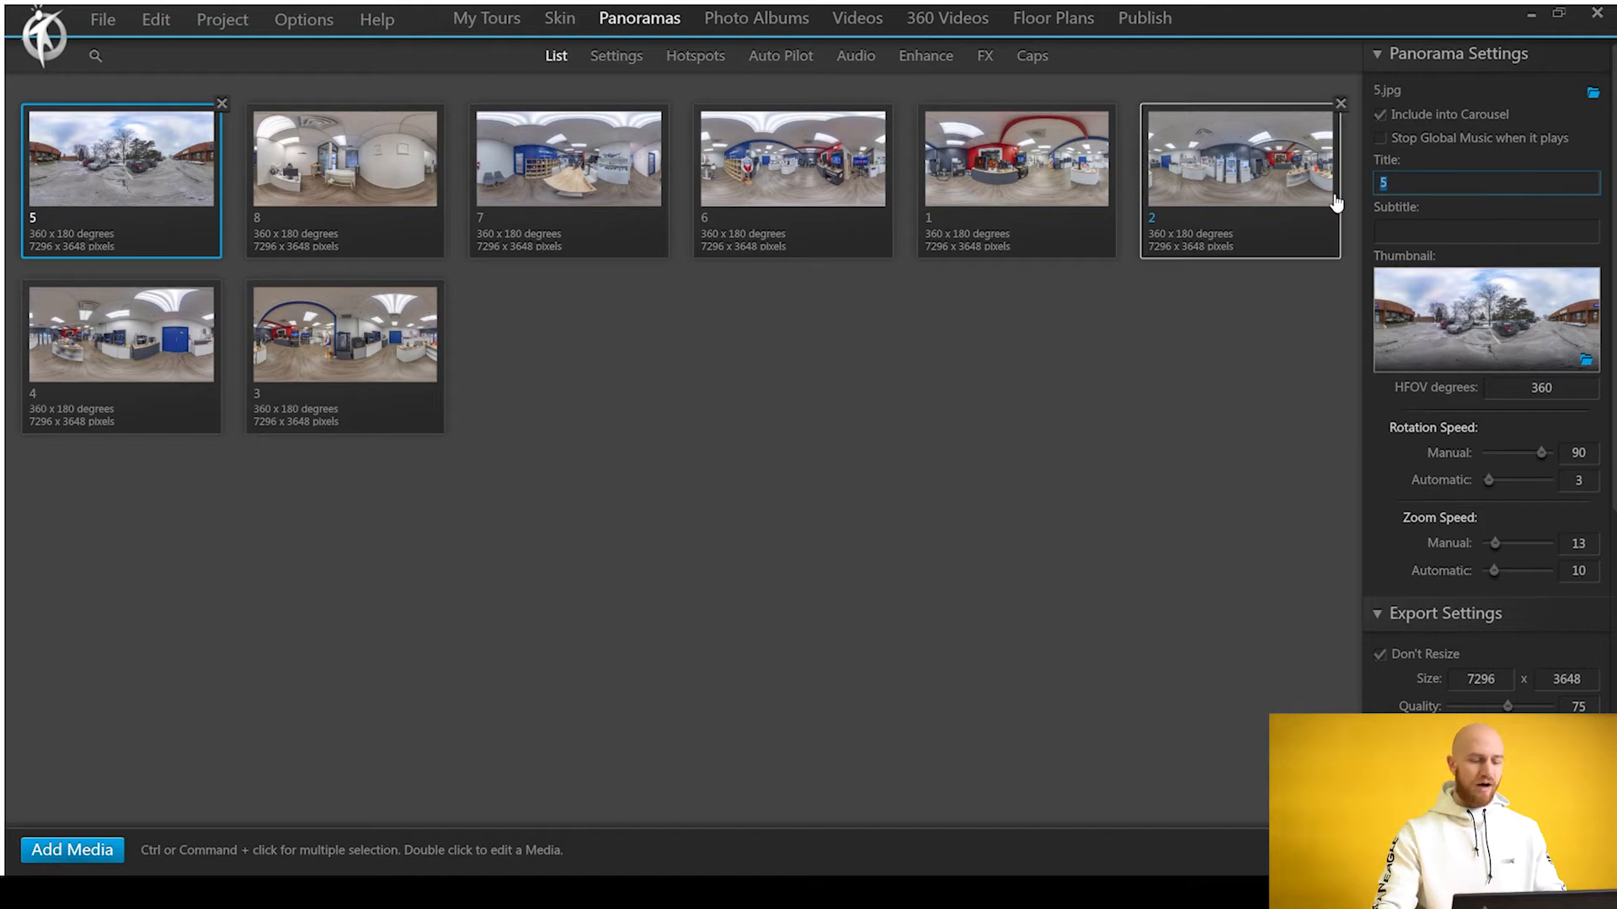
pyautogui.write('Outsid')
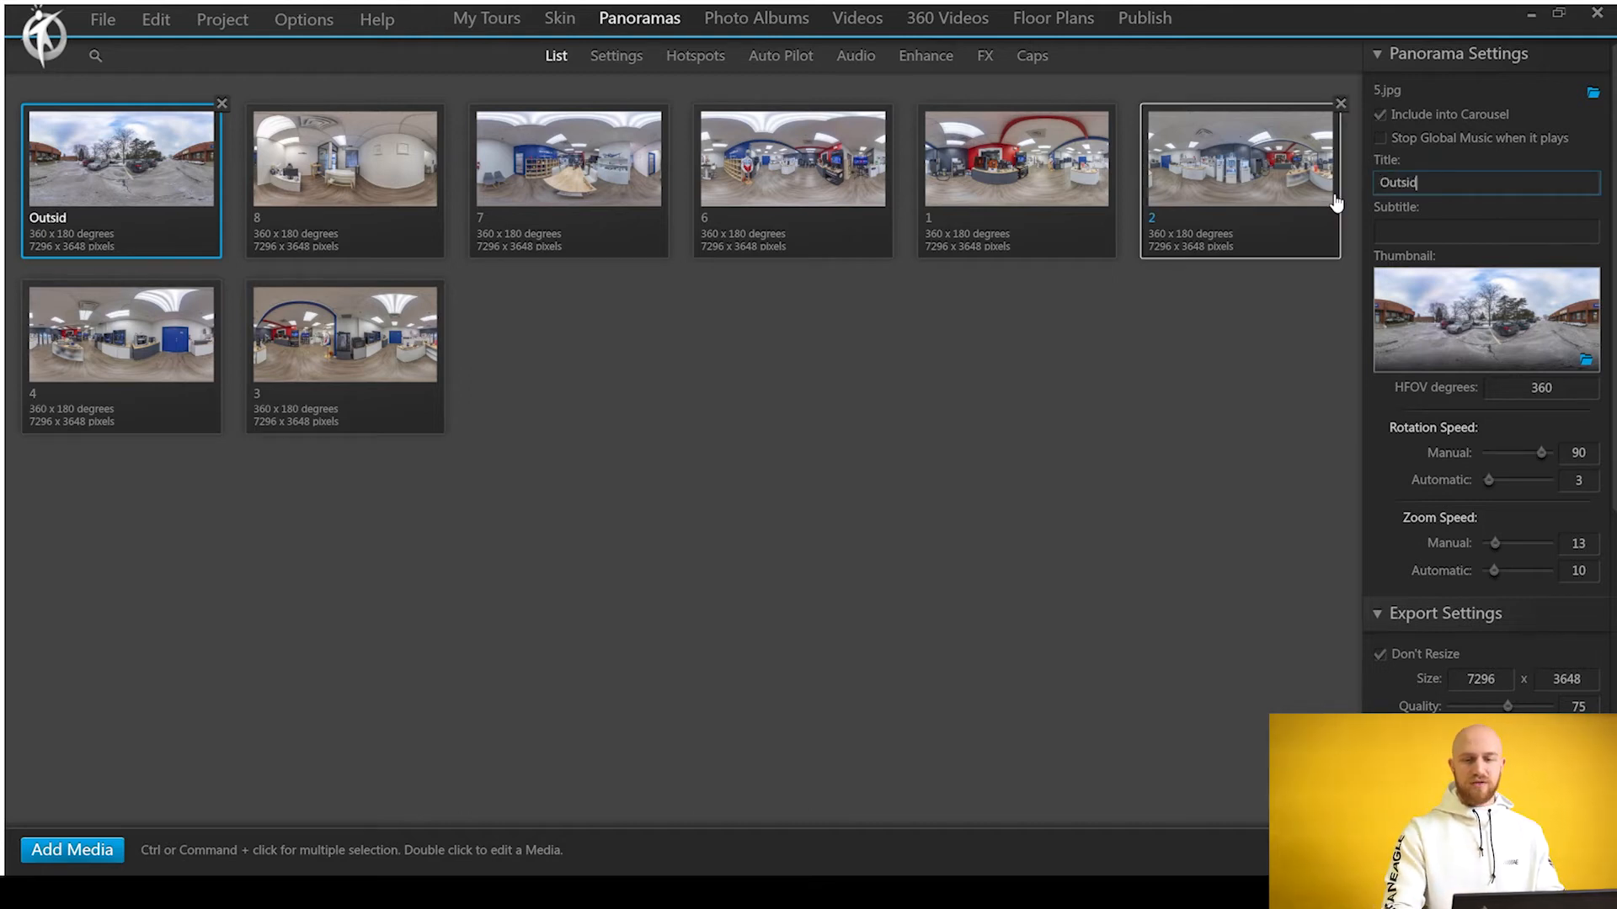
pyautogui.click(344, 157)
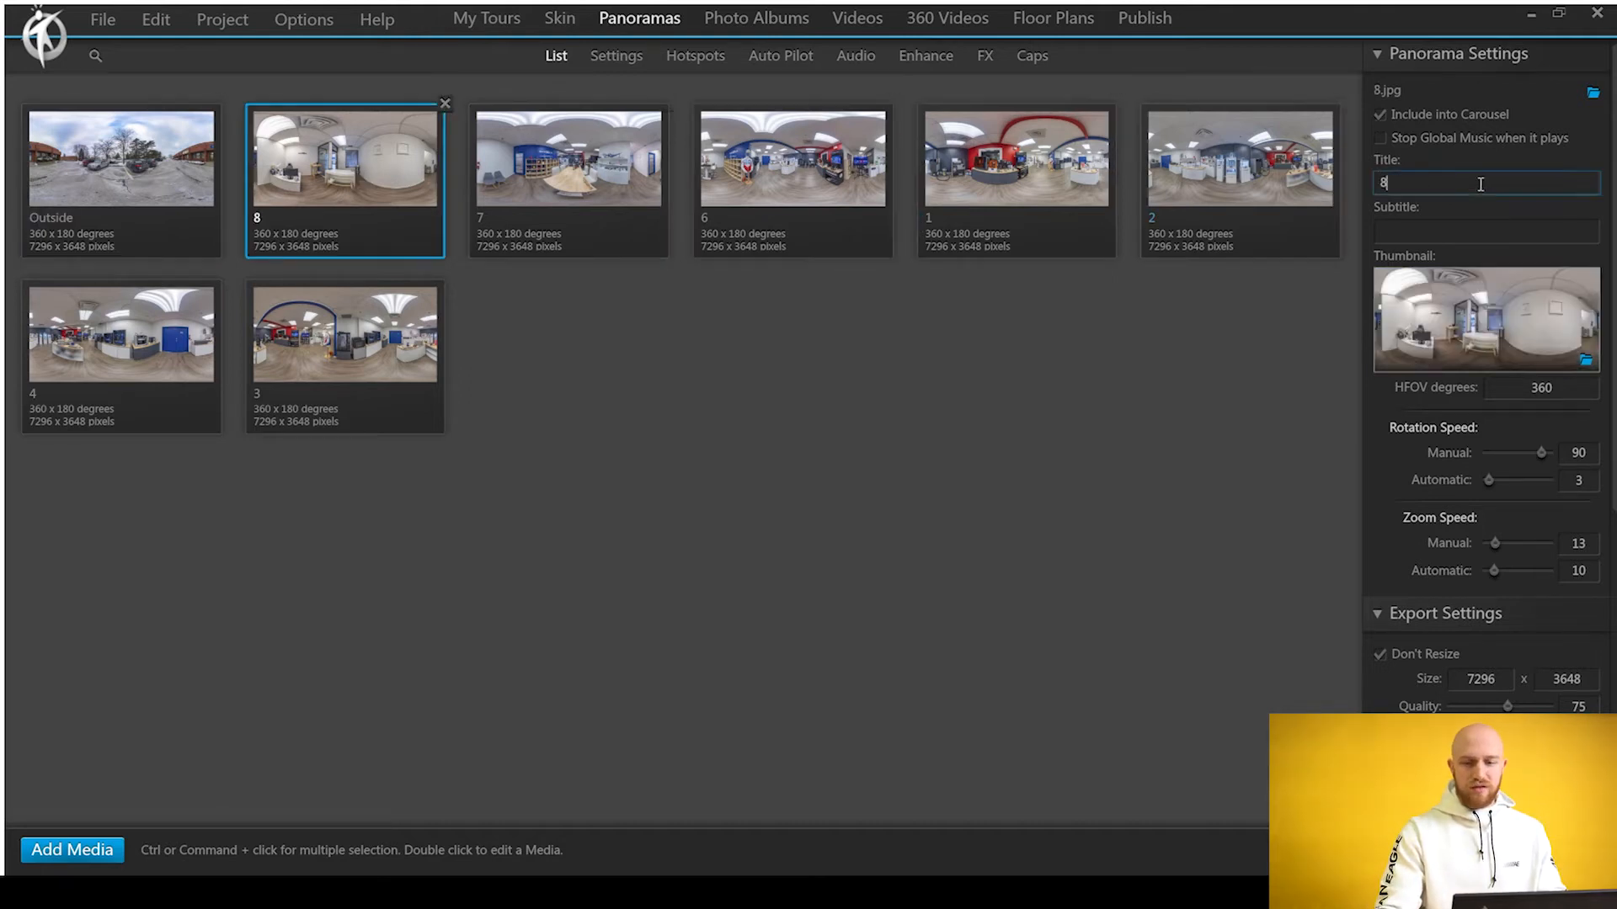
pyautogui.write('Hallway')
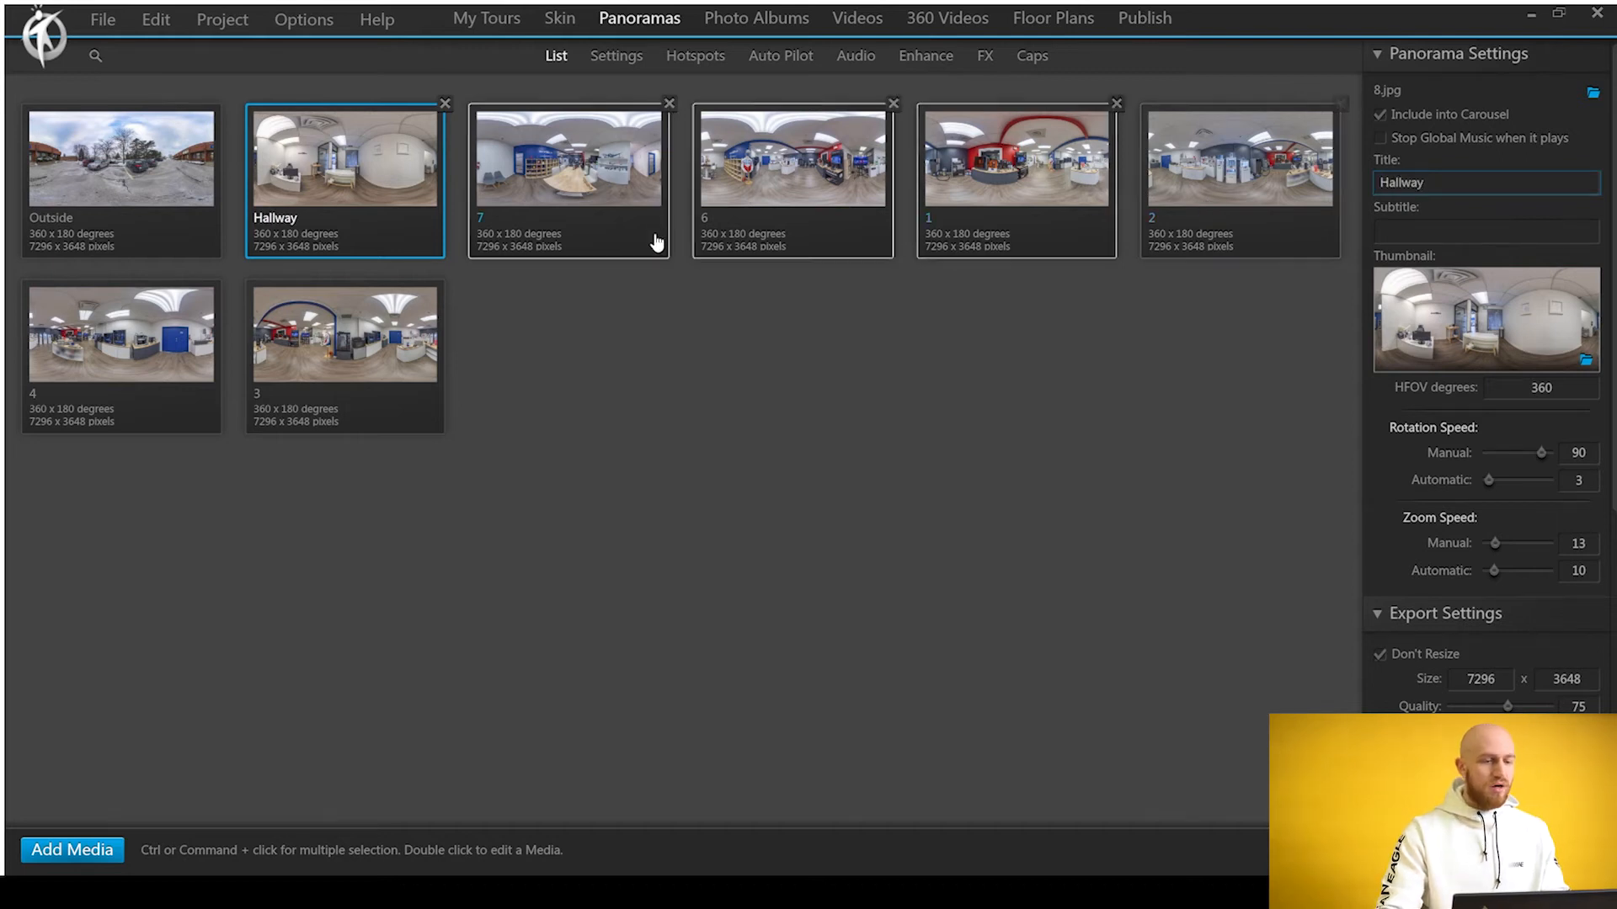
pyautogui.click(566, 160)
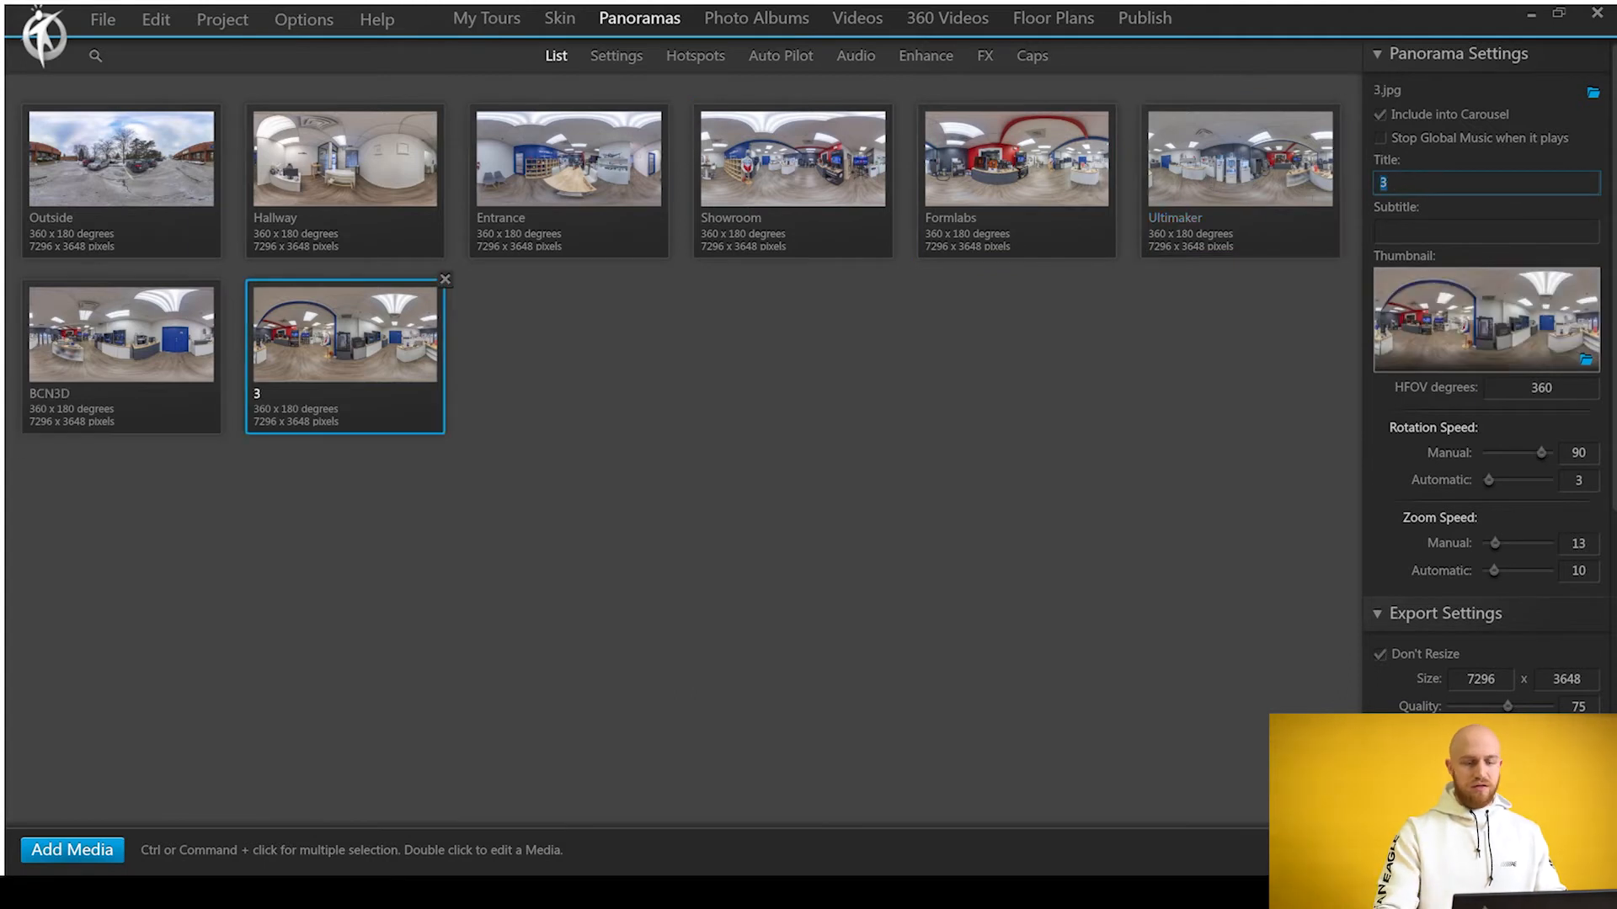
pyautogui.write('Raise3D')
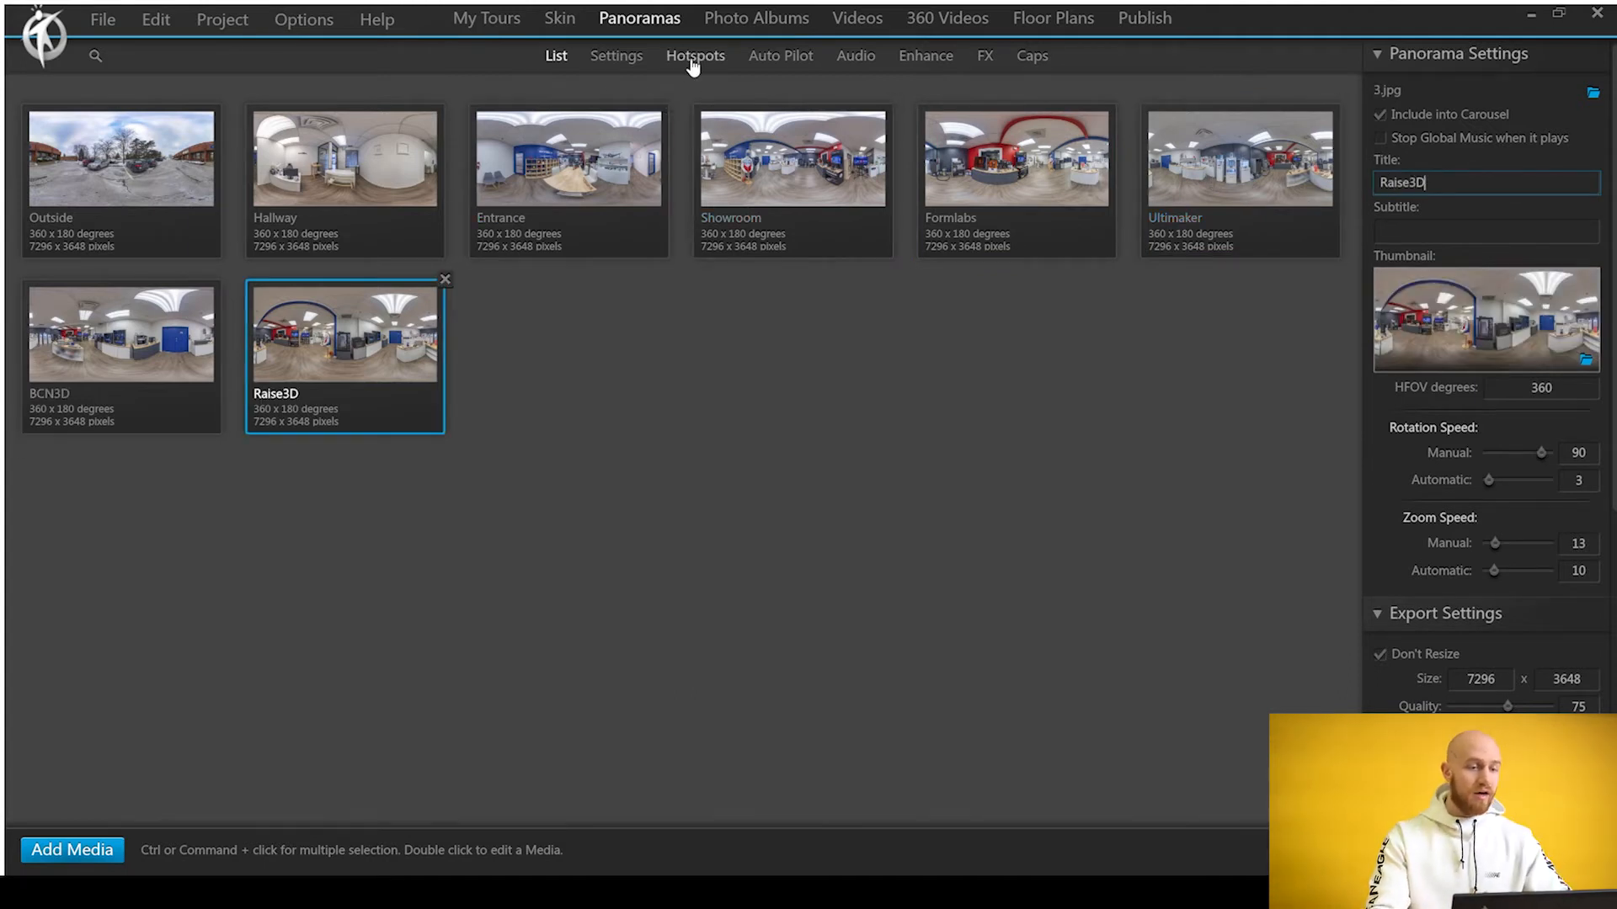
pyautogui.click(694, 56)
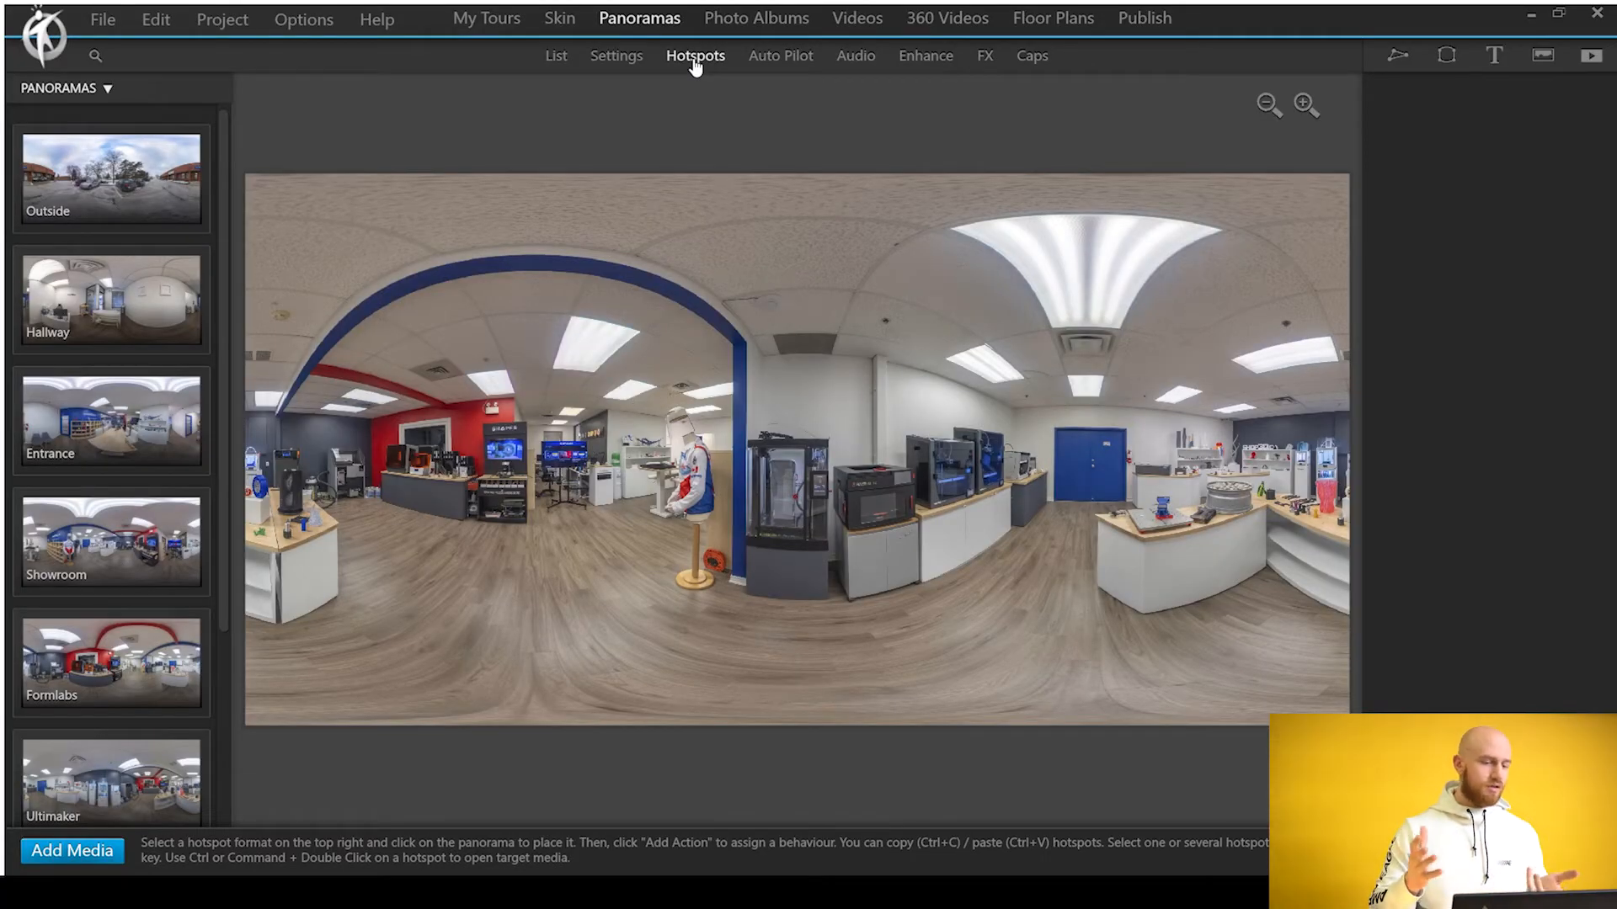
# - Add an animated Arrow 08b panorama-link hotspot on Outside, keeping Create Return Hotspot
pyautogui.click(111, 178)
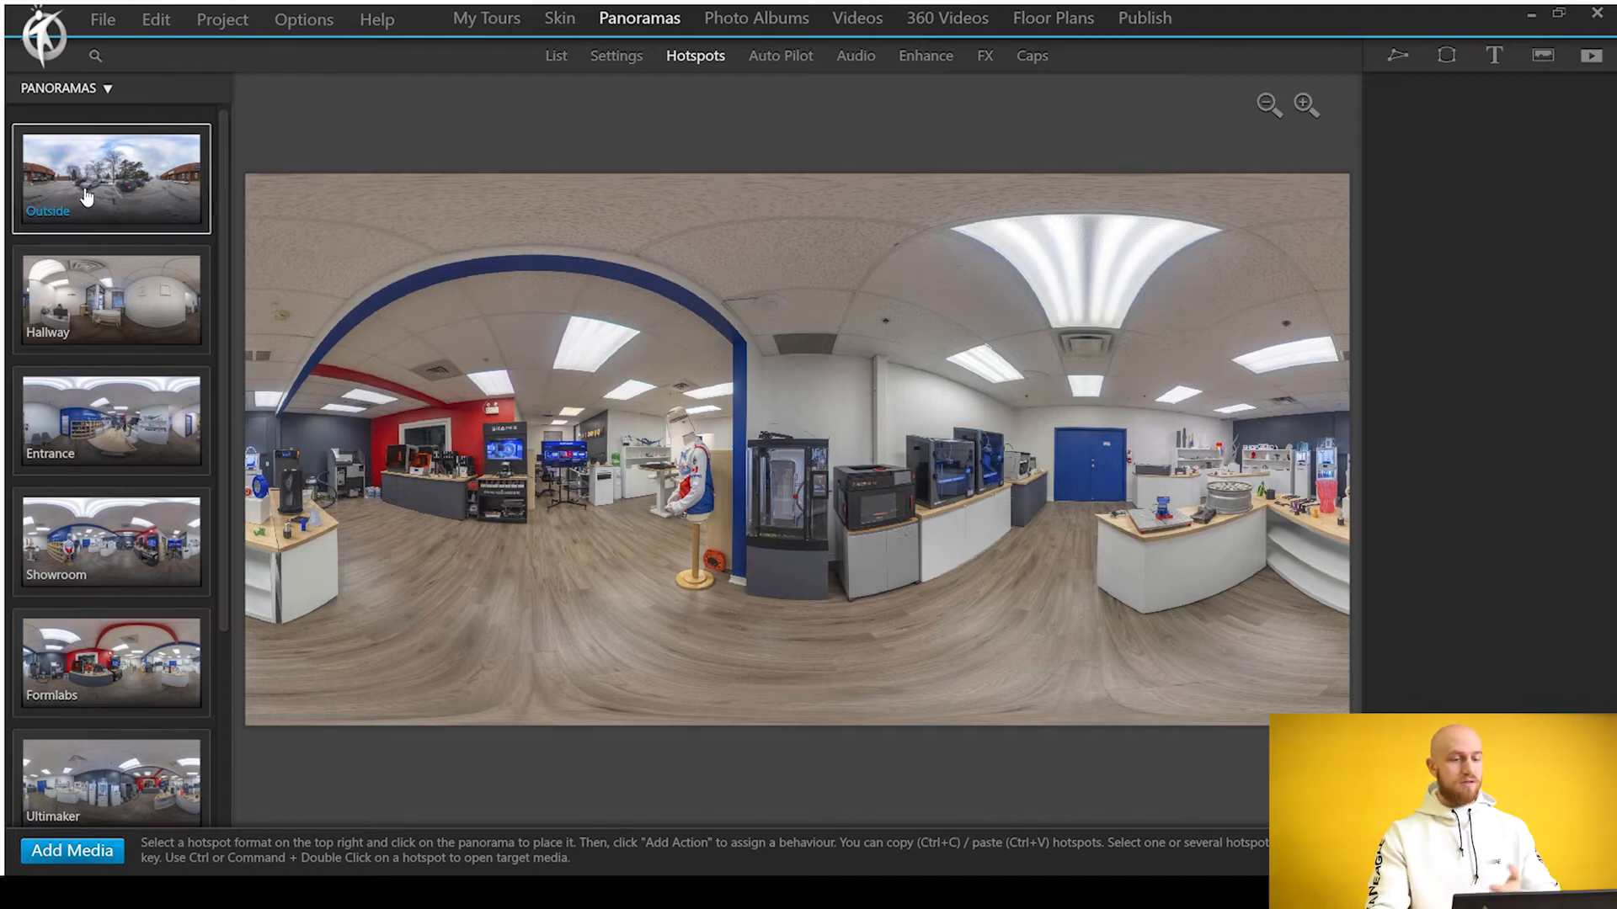
pyautogui.click(110, 178)
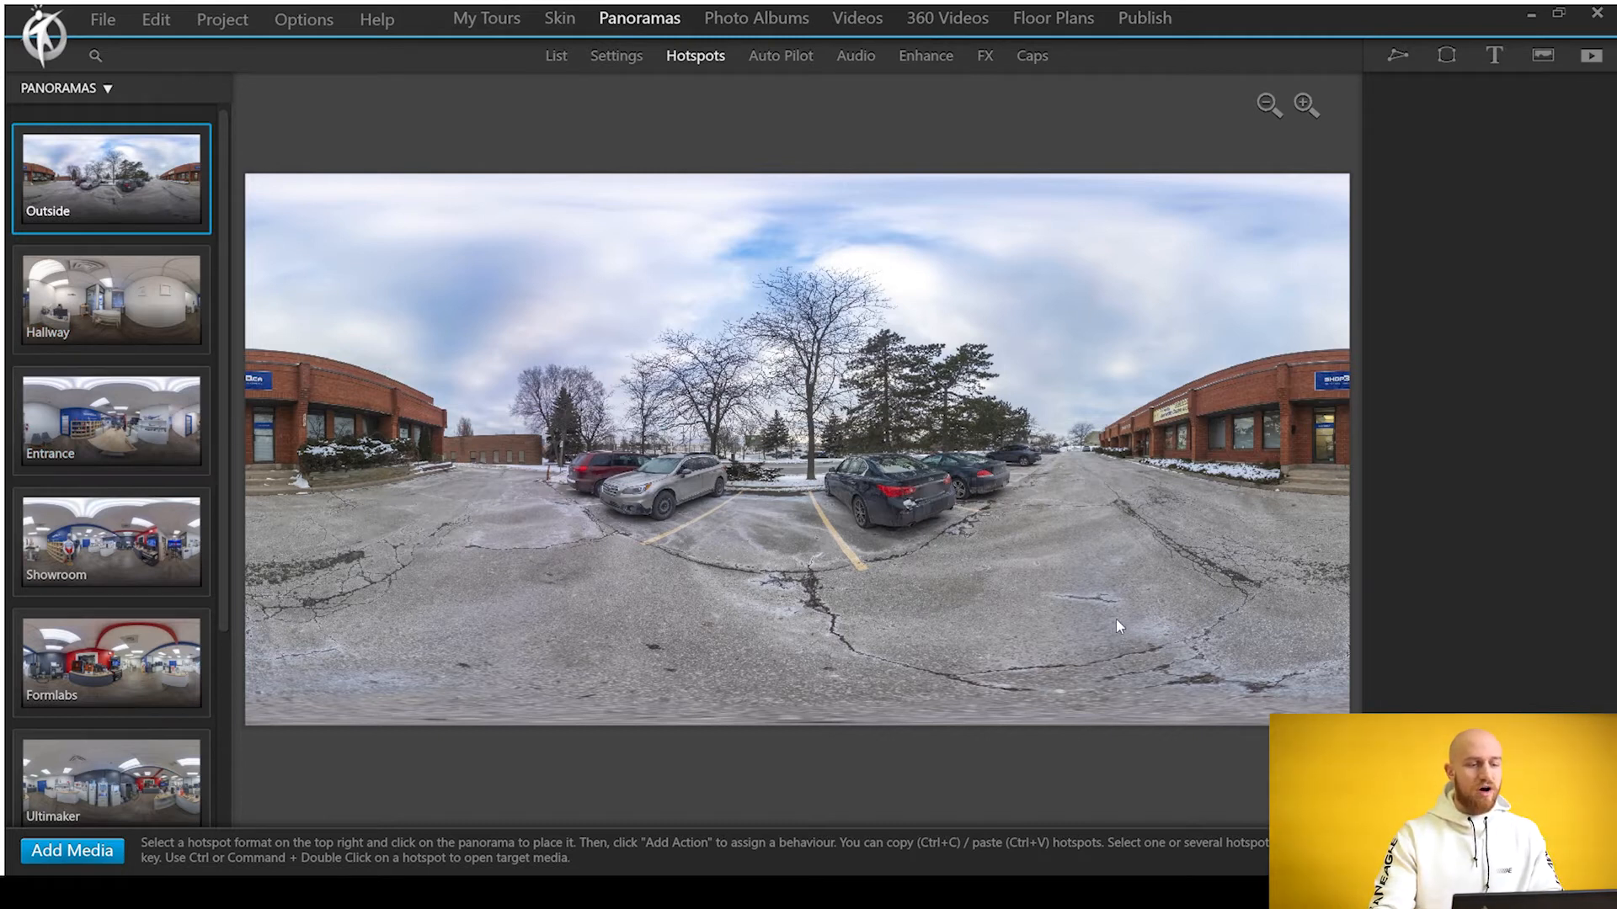
pyautogui.click(110, 419)
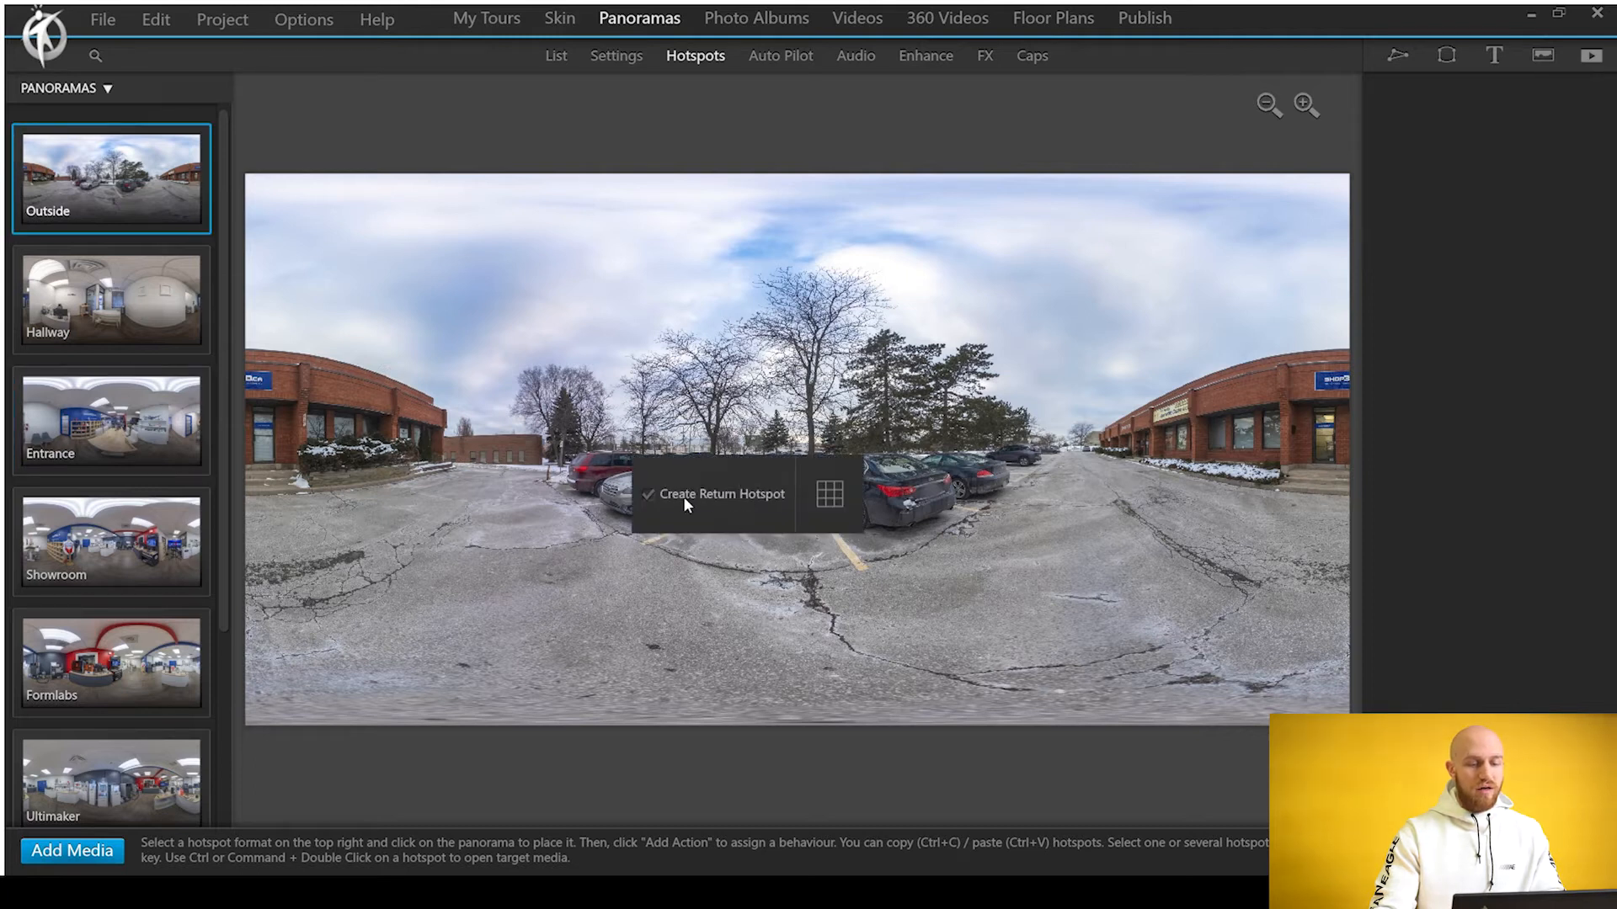
pyautogui.click(827, 493)
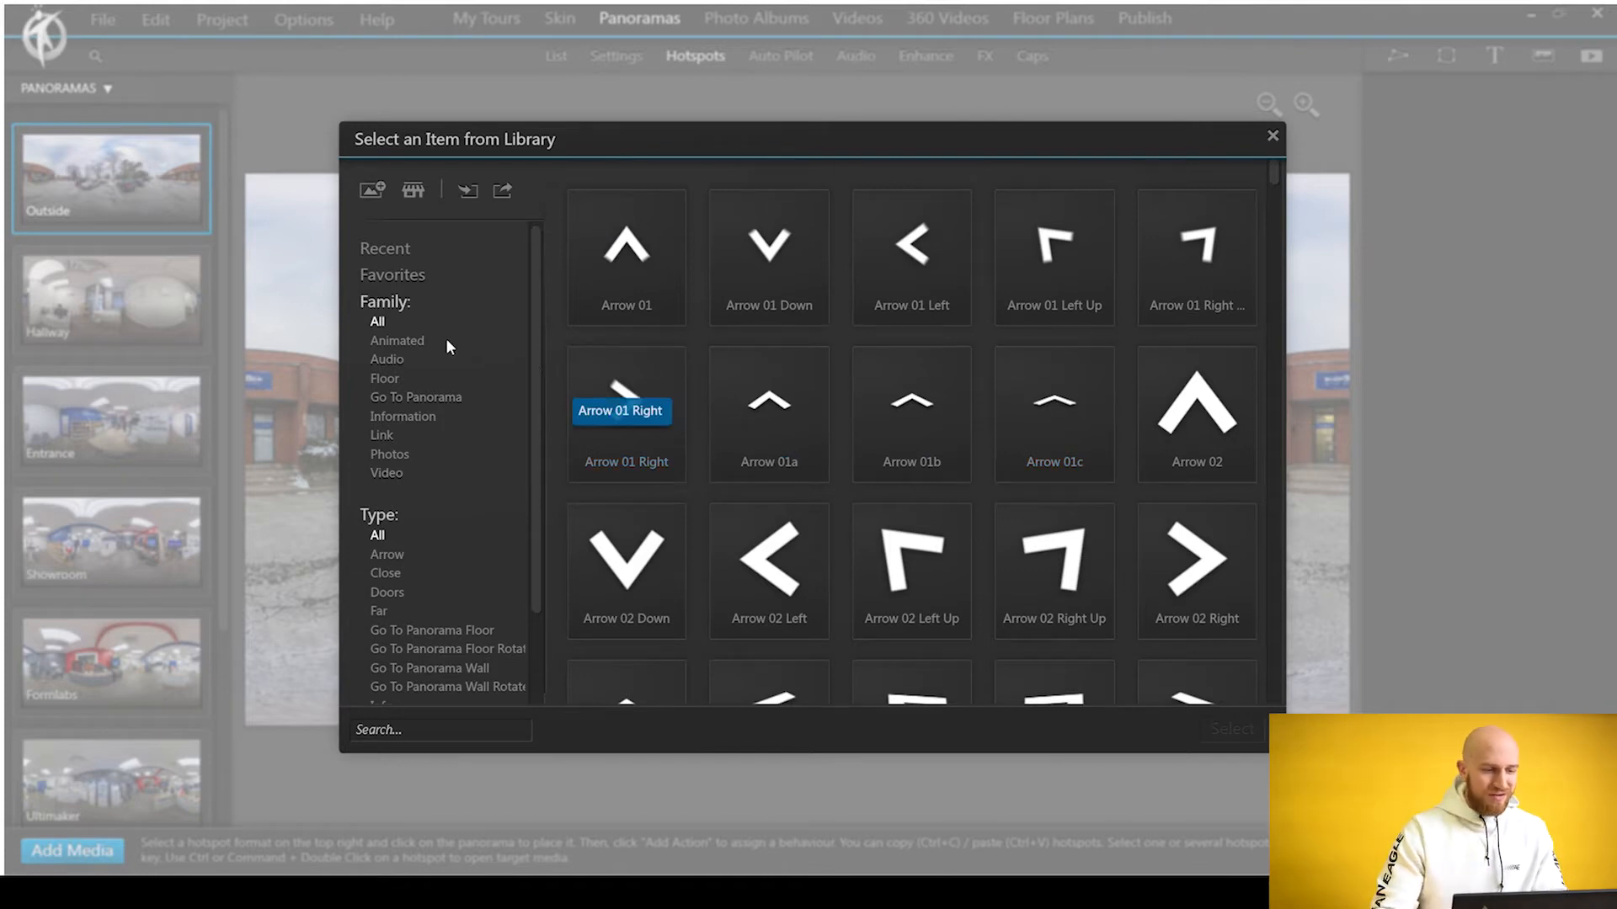
pyautogui.click(396, 340)
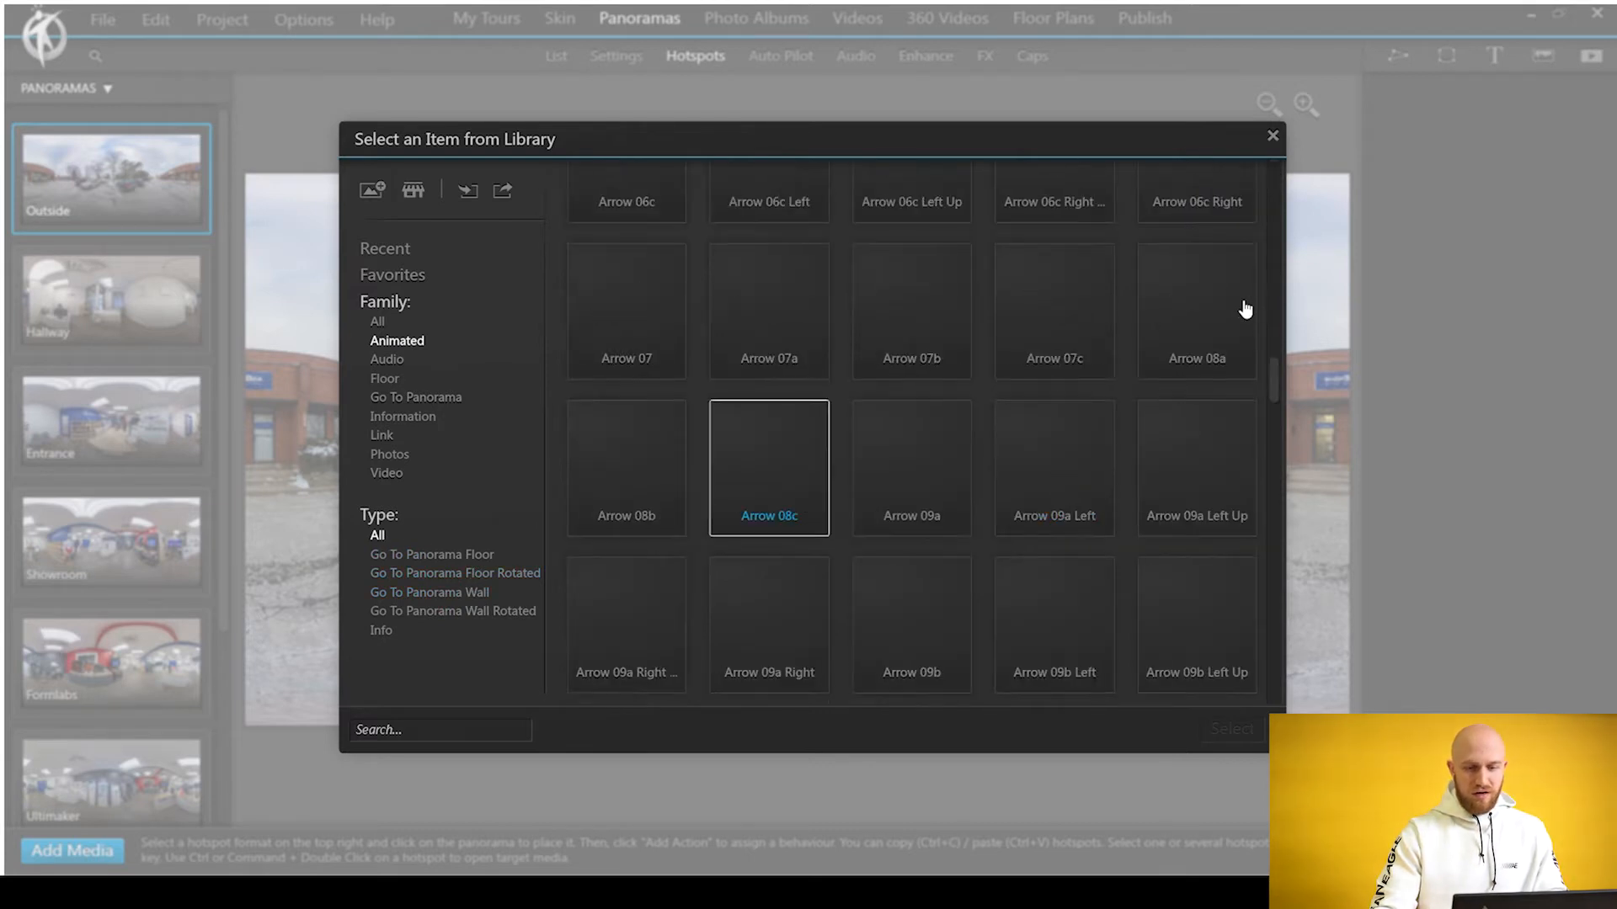
pyautogui.click(1195, 309)
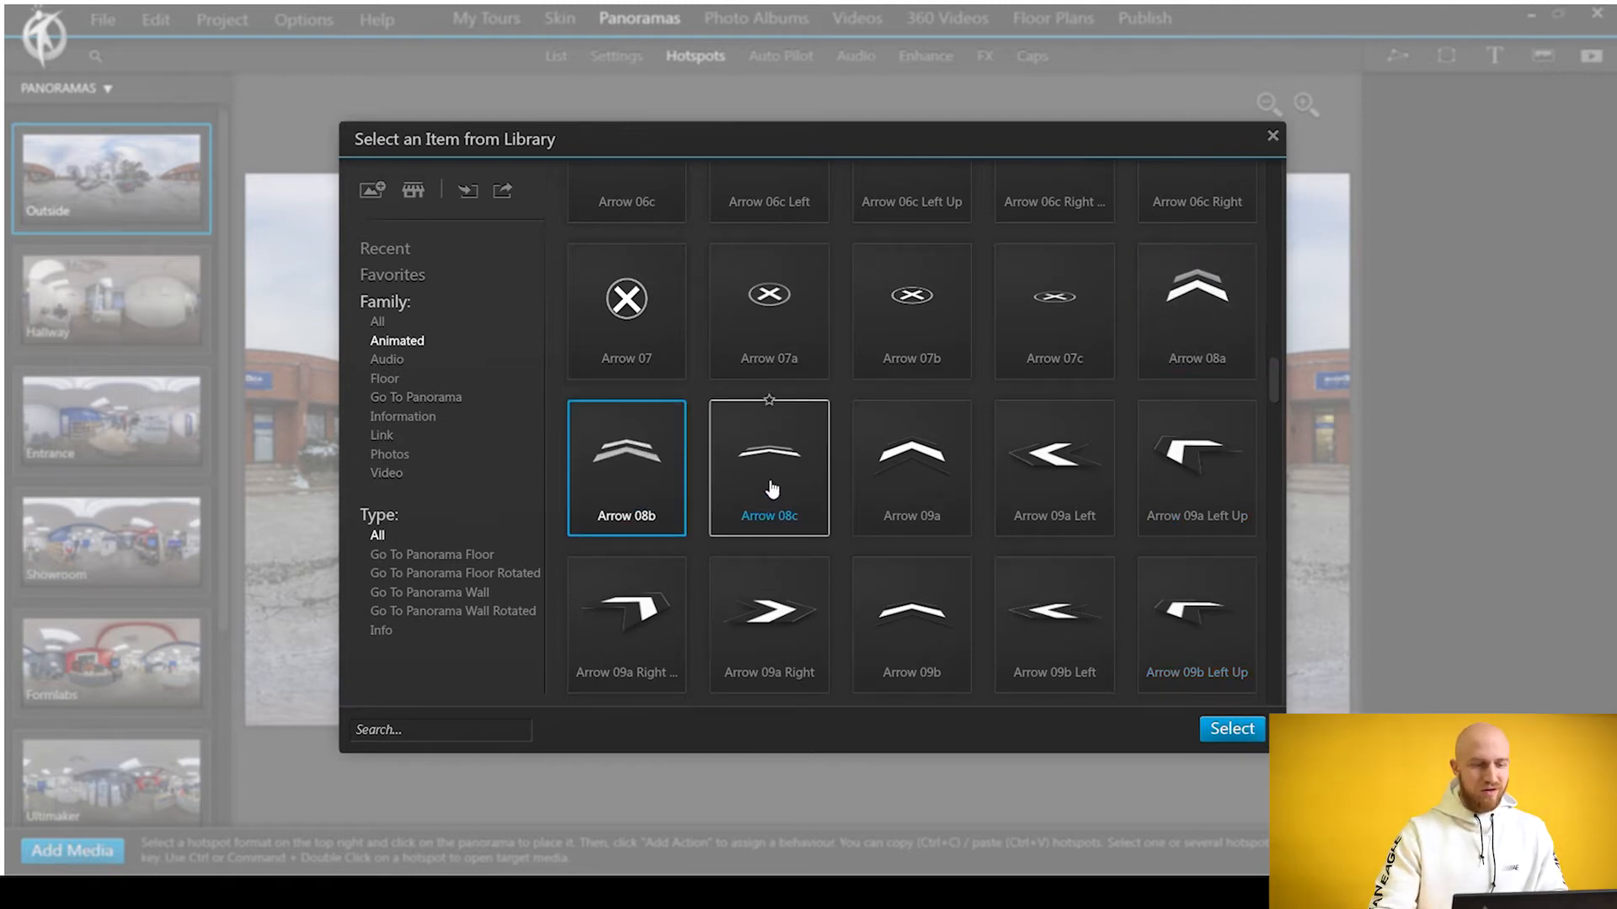
pyautogui.click(1231, 729)
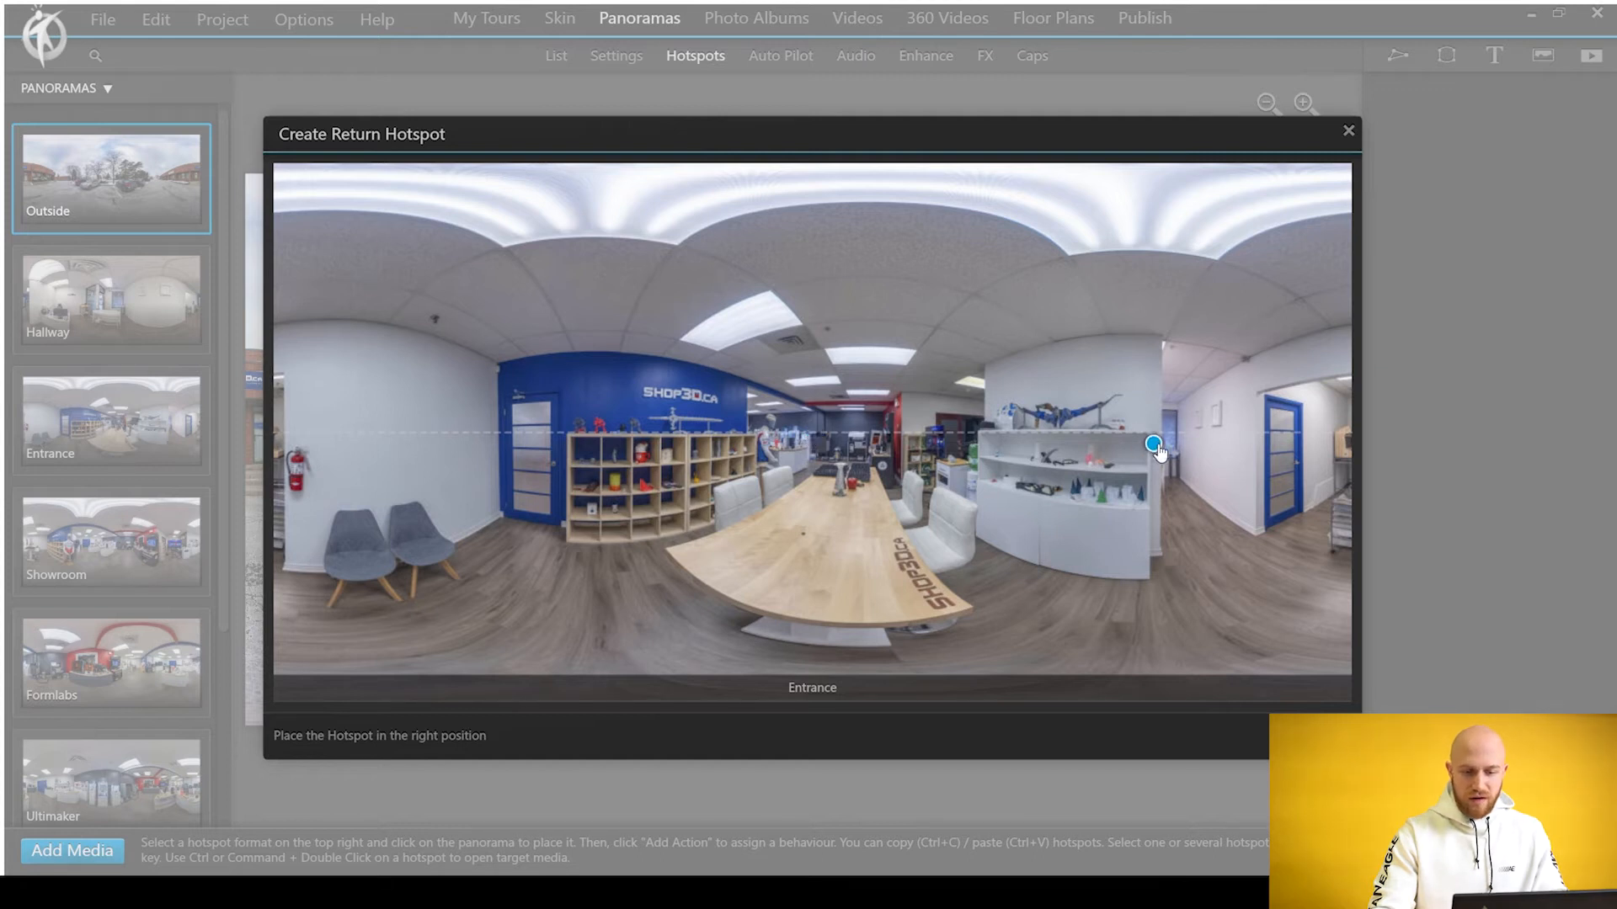
# - Drag the blue return-hotspot marker into position in the Entrance panorama
pyautogui.moveTo(1153, 445); pyautogui.dragTo(1179, 434)
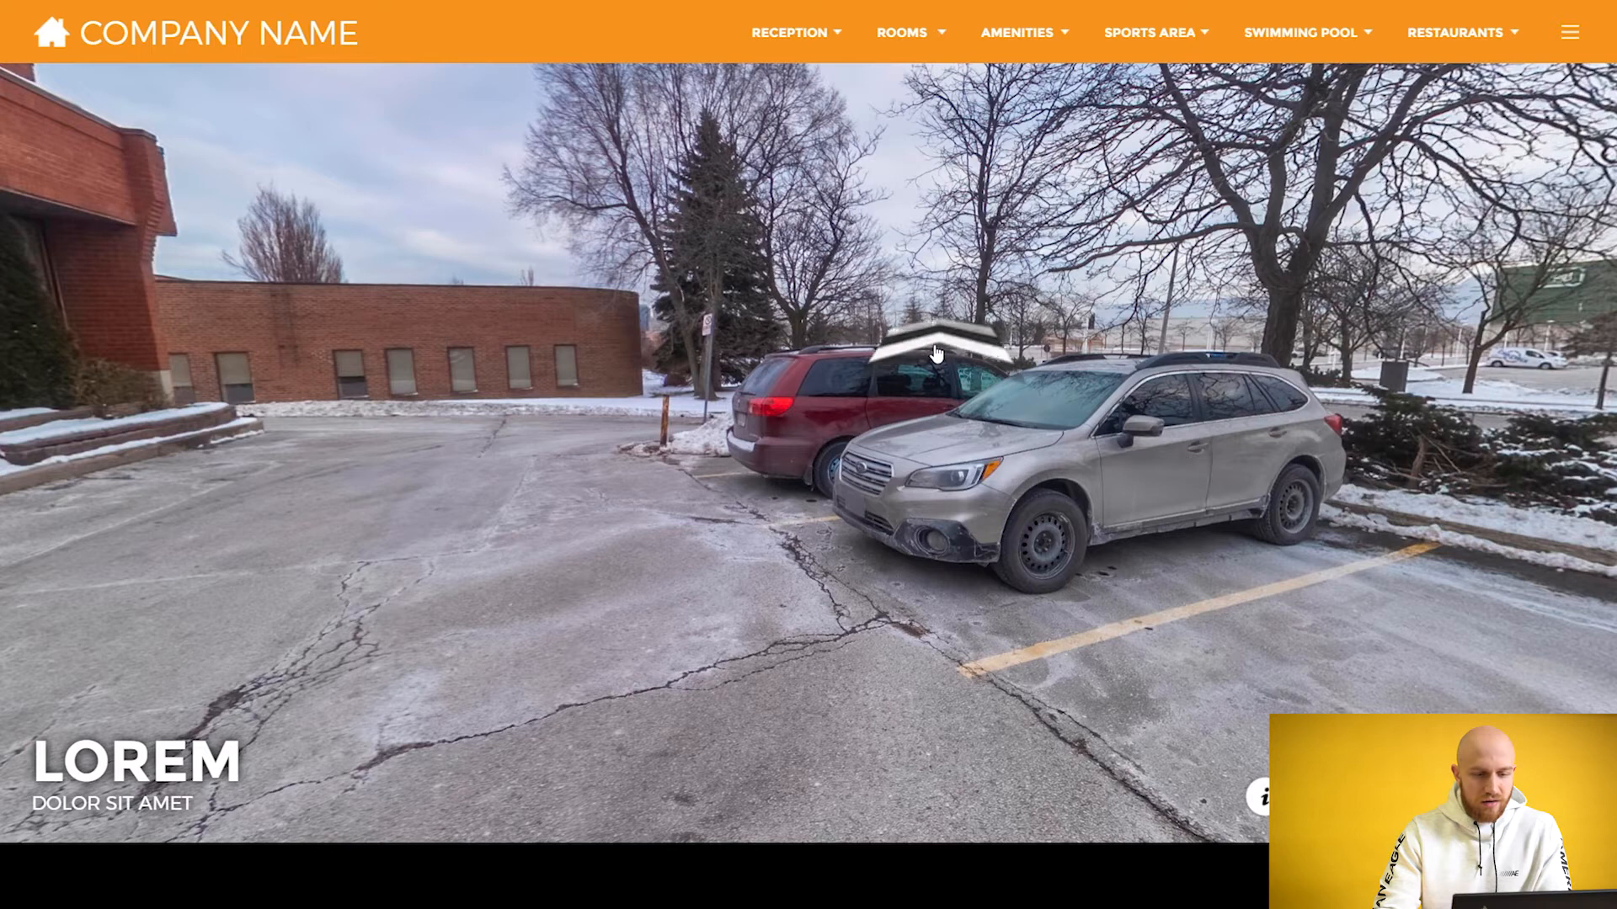
# - Test the animated chevron hotspot in the Outside parking-lot preview
pyautogui.click(934, 353)
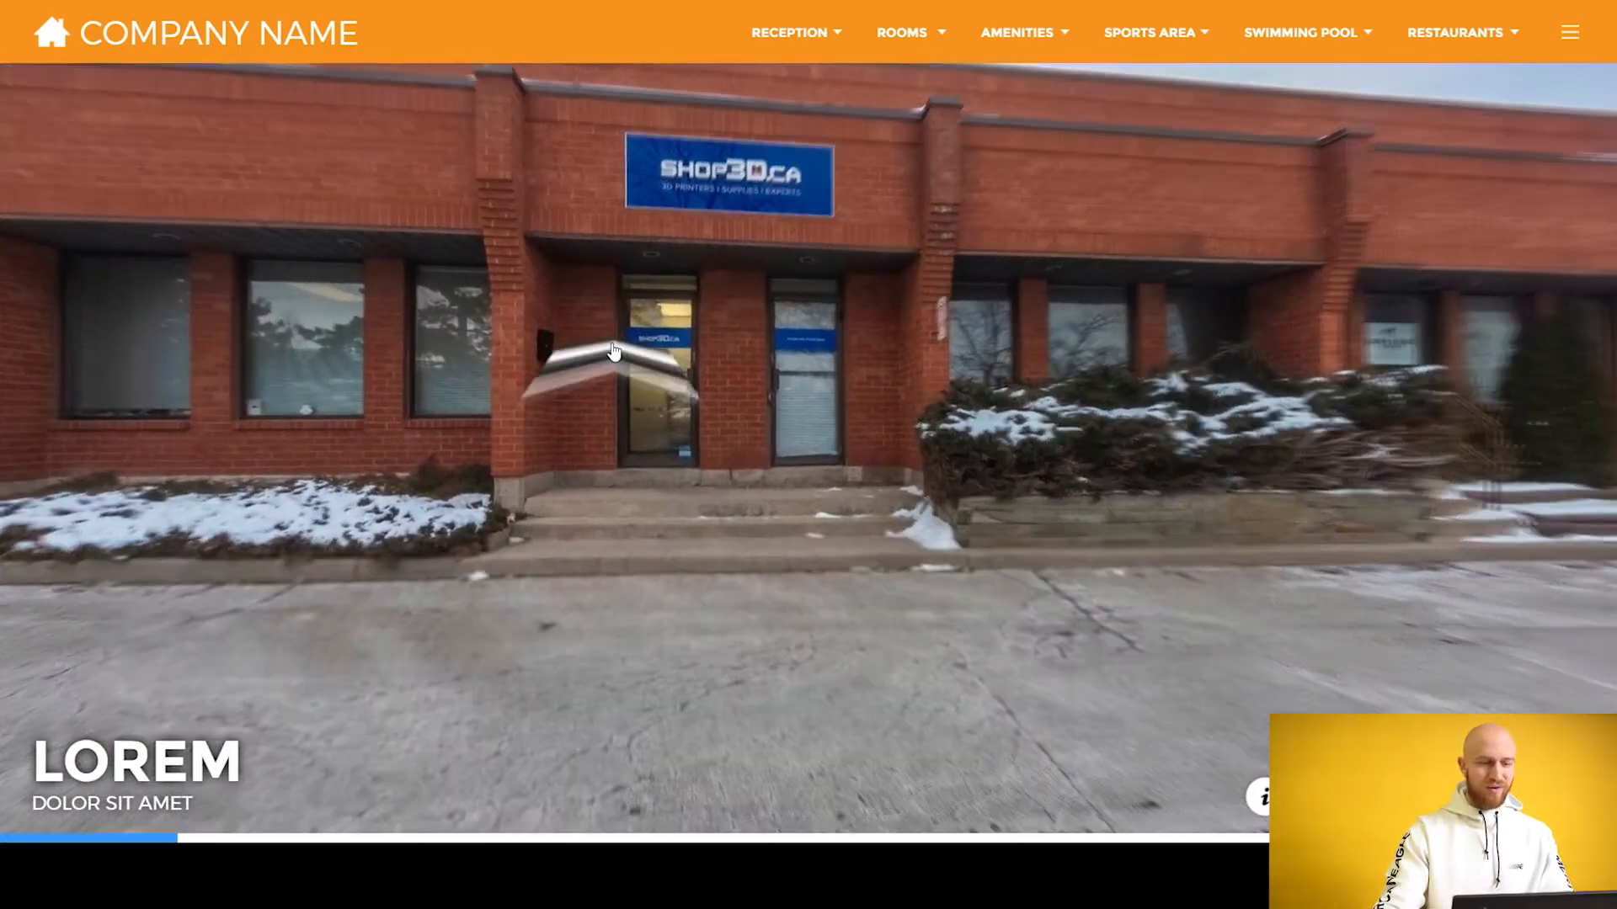
# - Enter the shop through the door hotspot and pan around the Ultimaker room
pyautogui.click(639, 361)
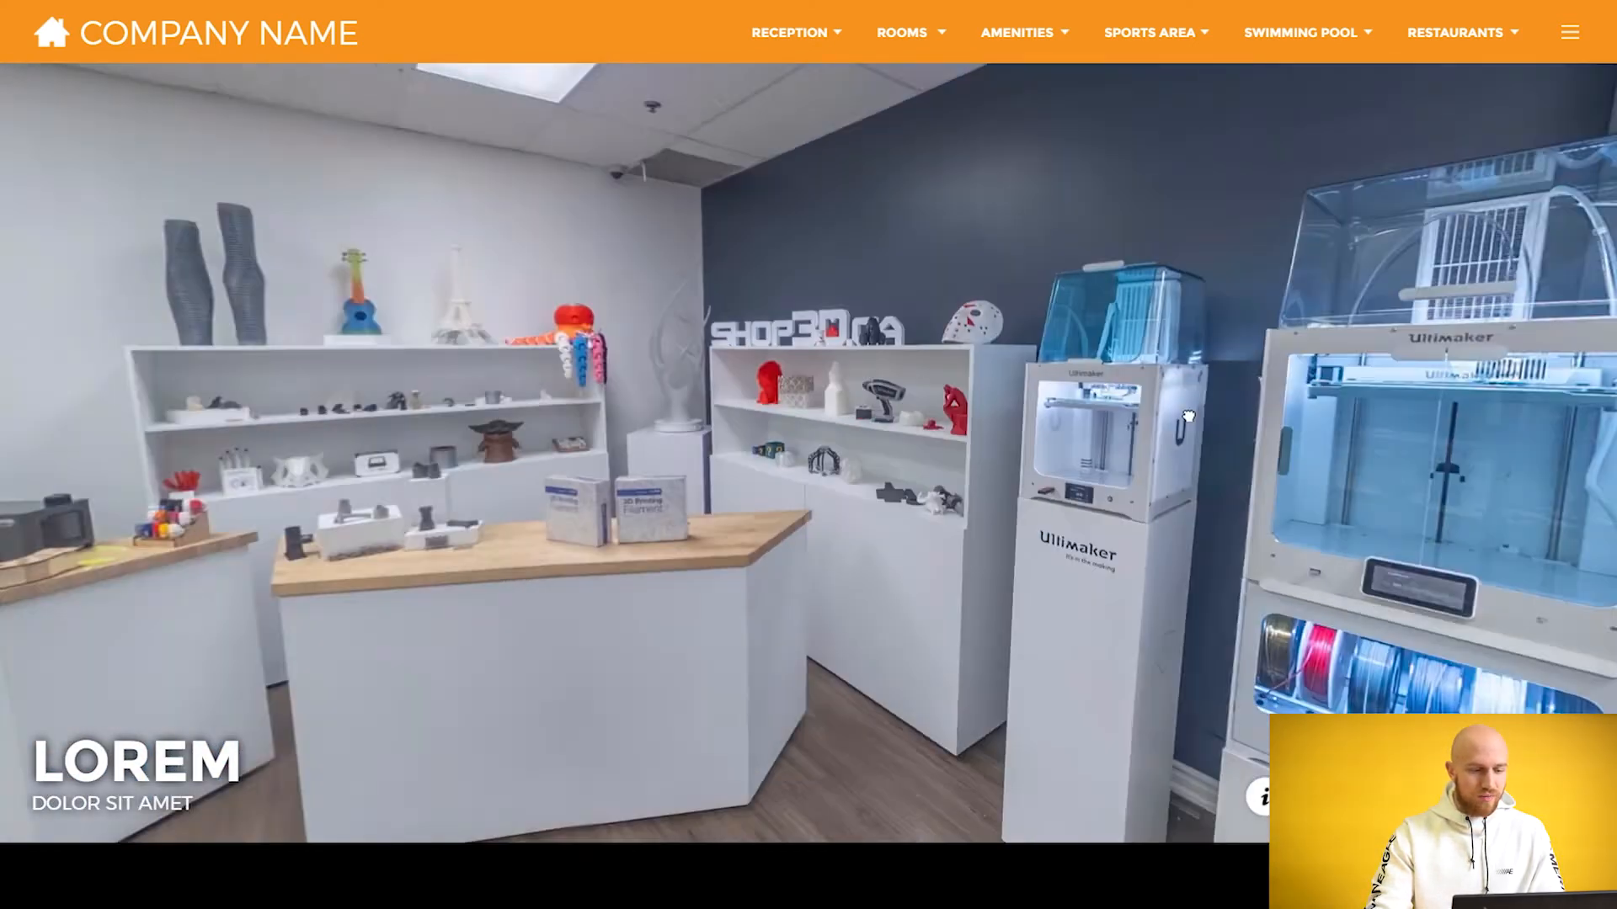
pyautogui.moveTo(1186, 415); pyautogui.dragTo(634, 427)
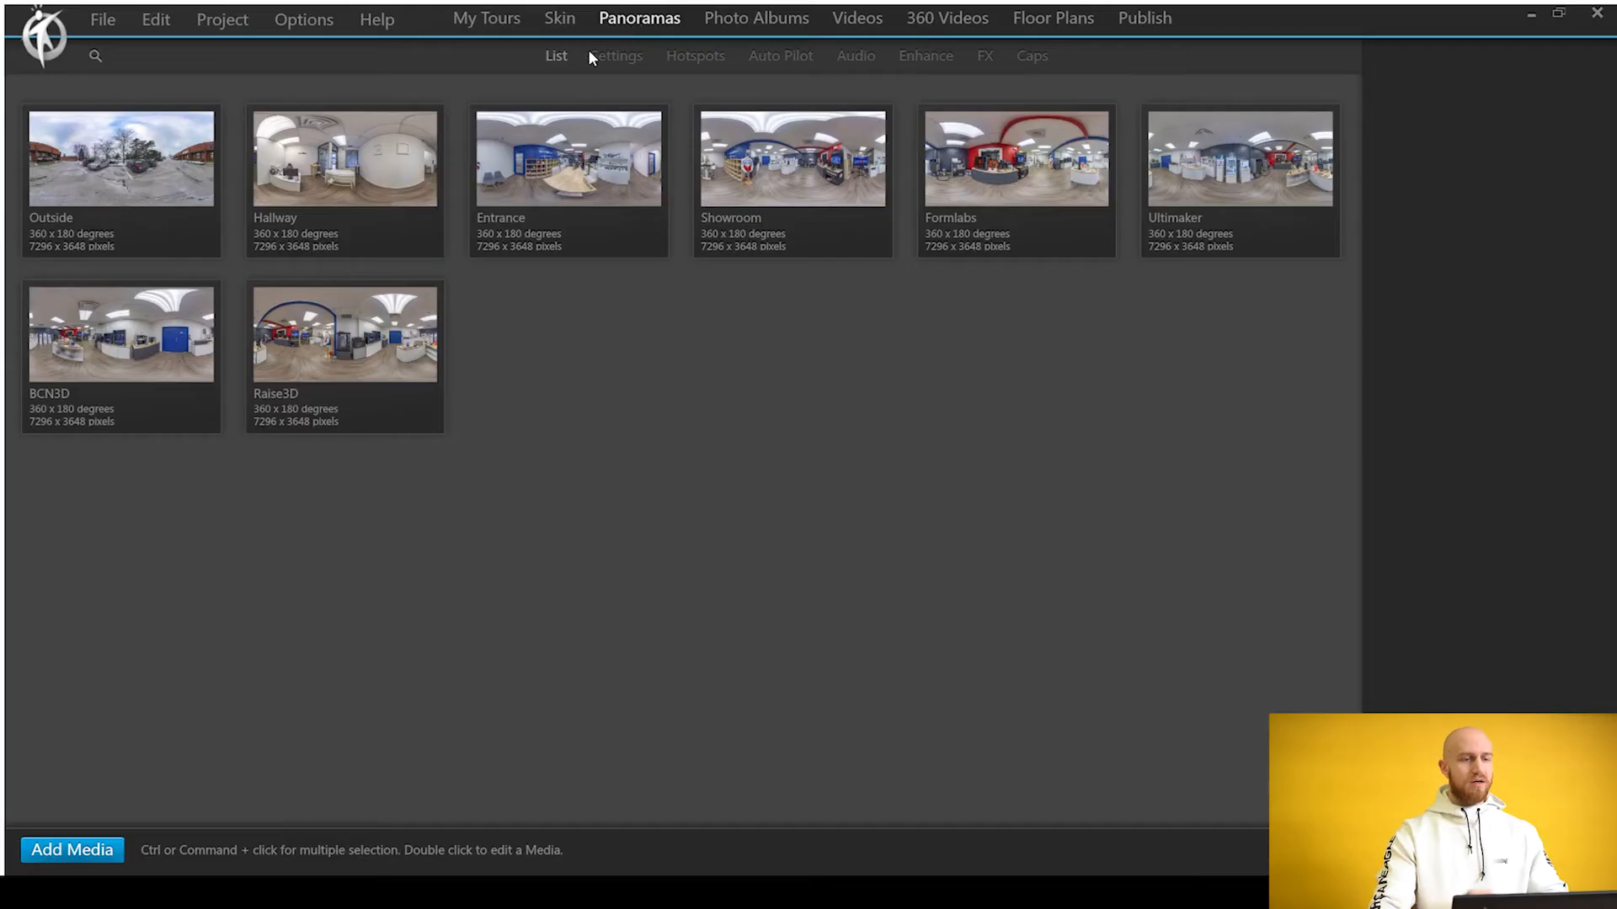
pyautogui.moveTo(560, 19)
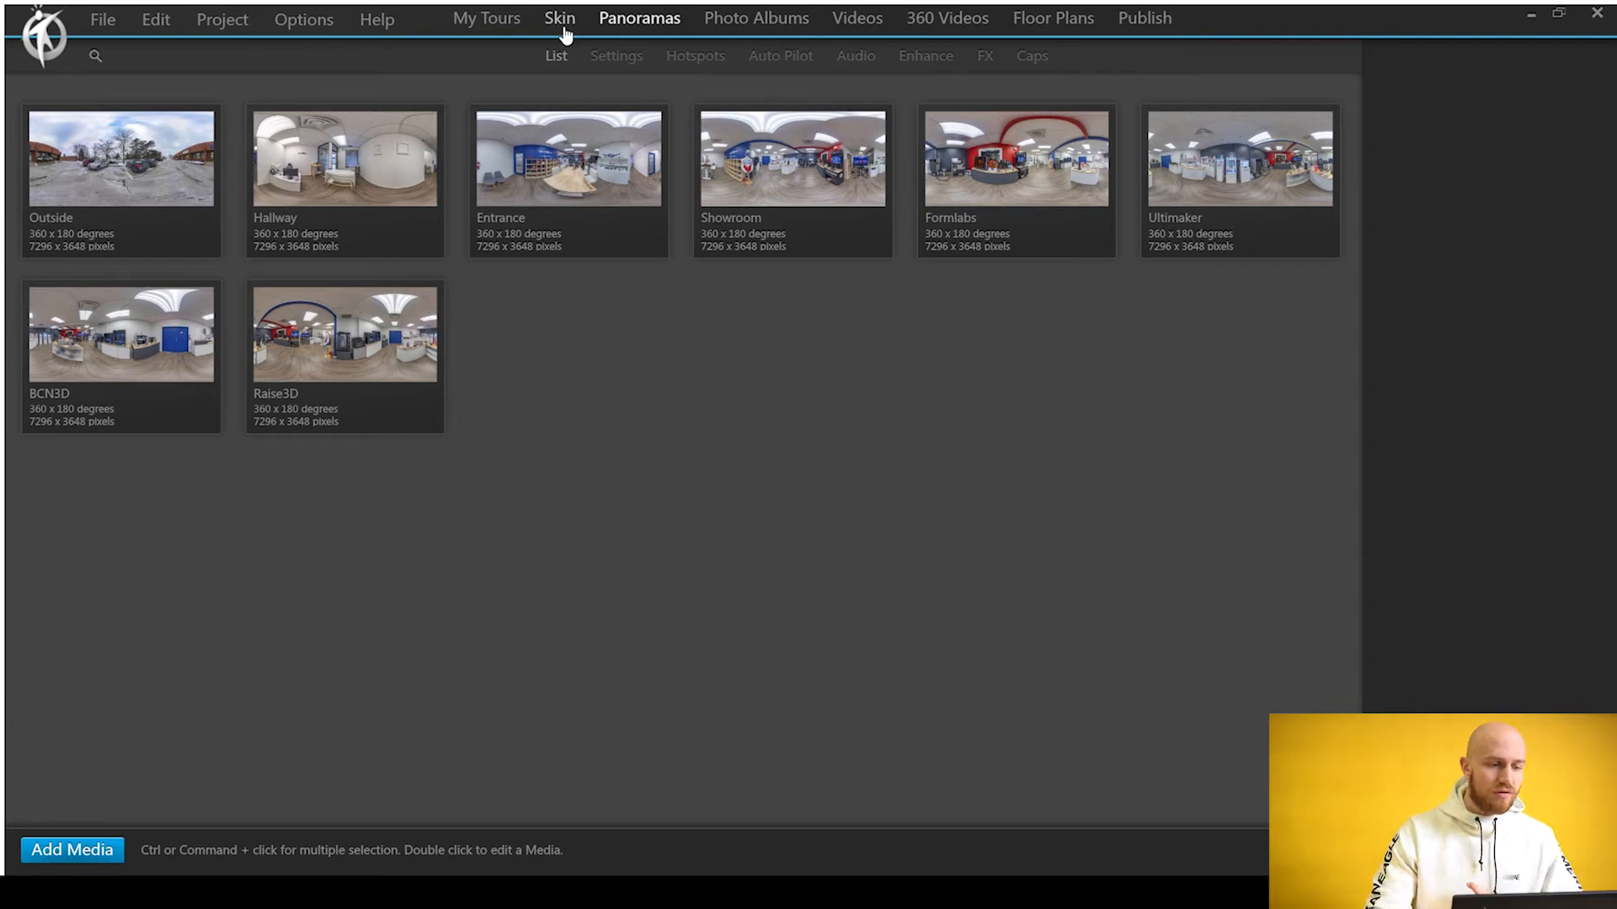
# - Open the Skin editor for the Enterprise interface
pyautogui.click(559, 18)
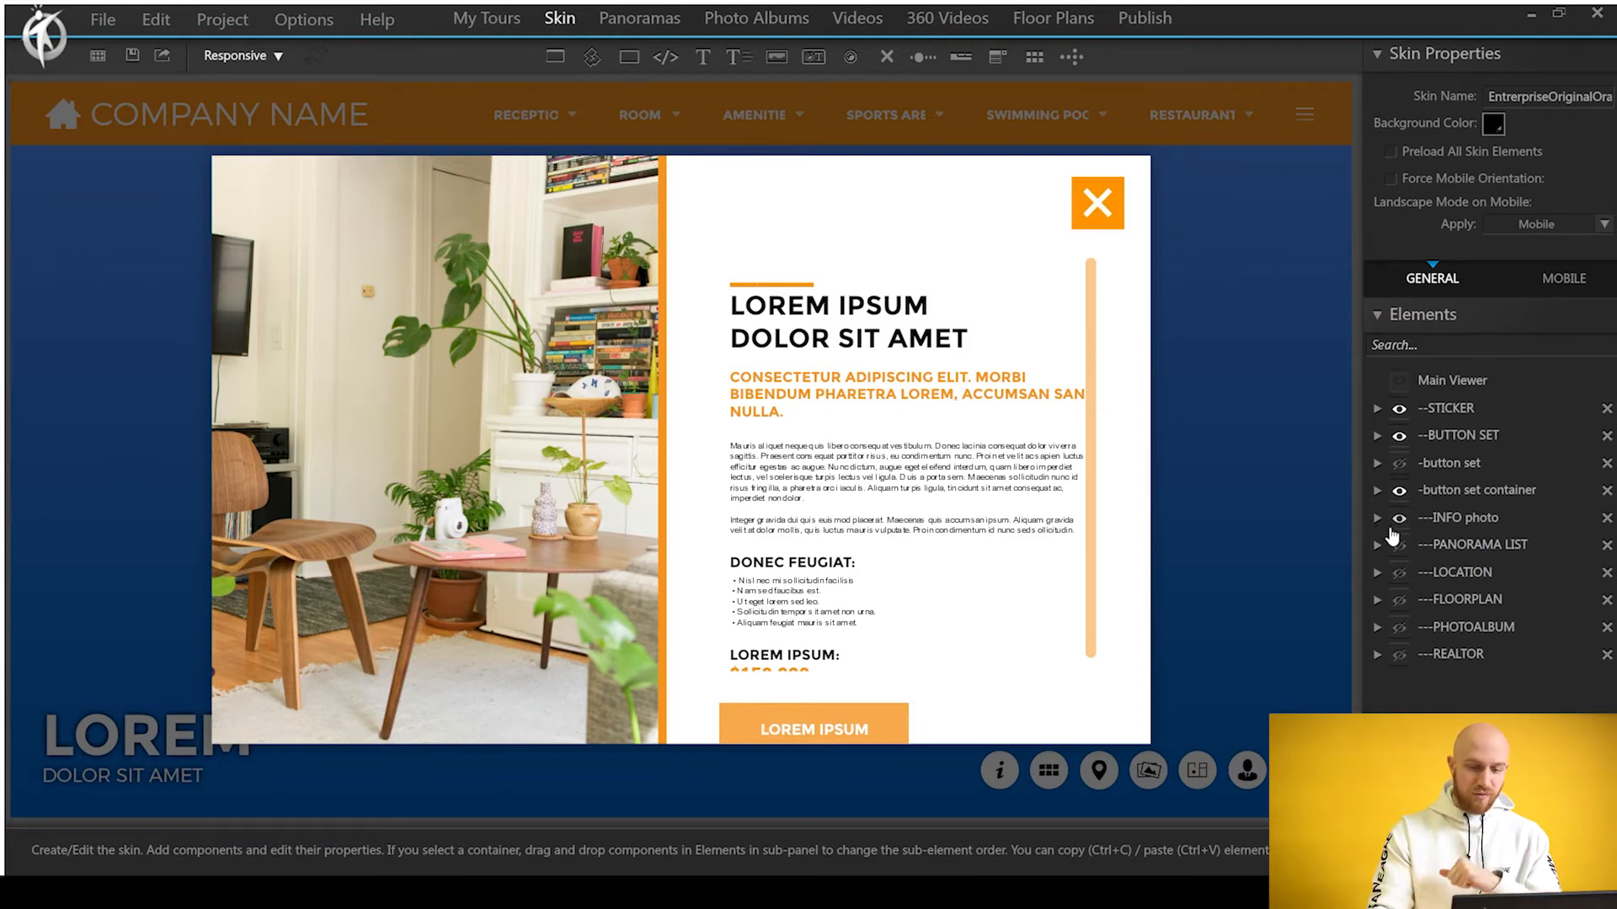
pyautogui.moveTo(428, 449)
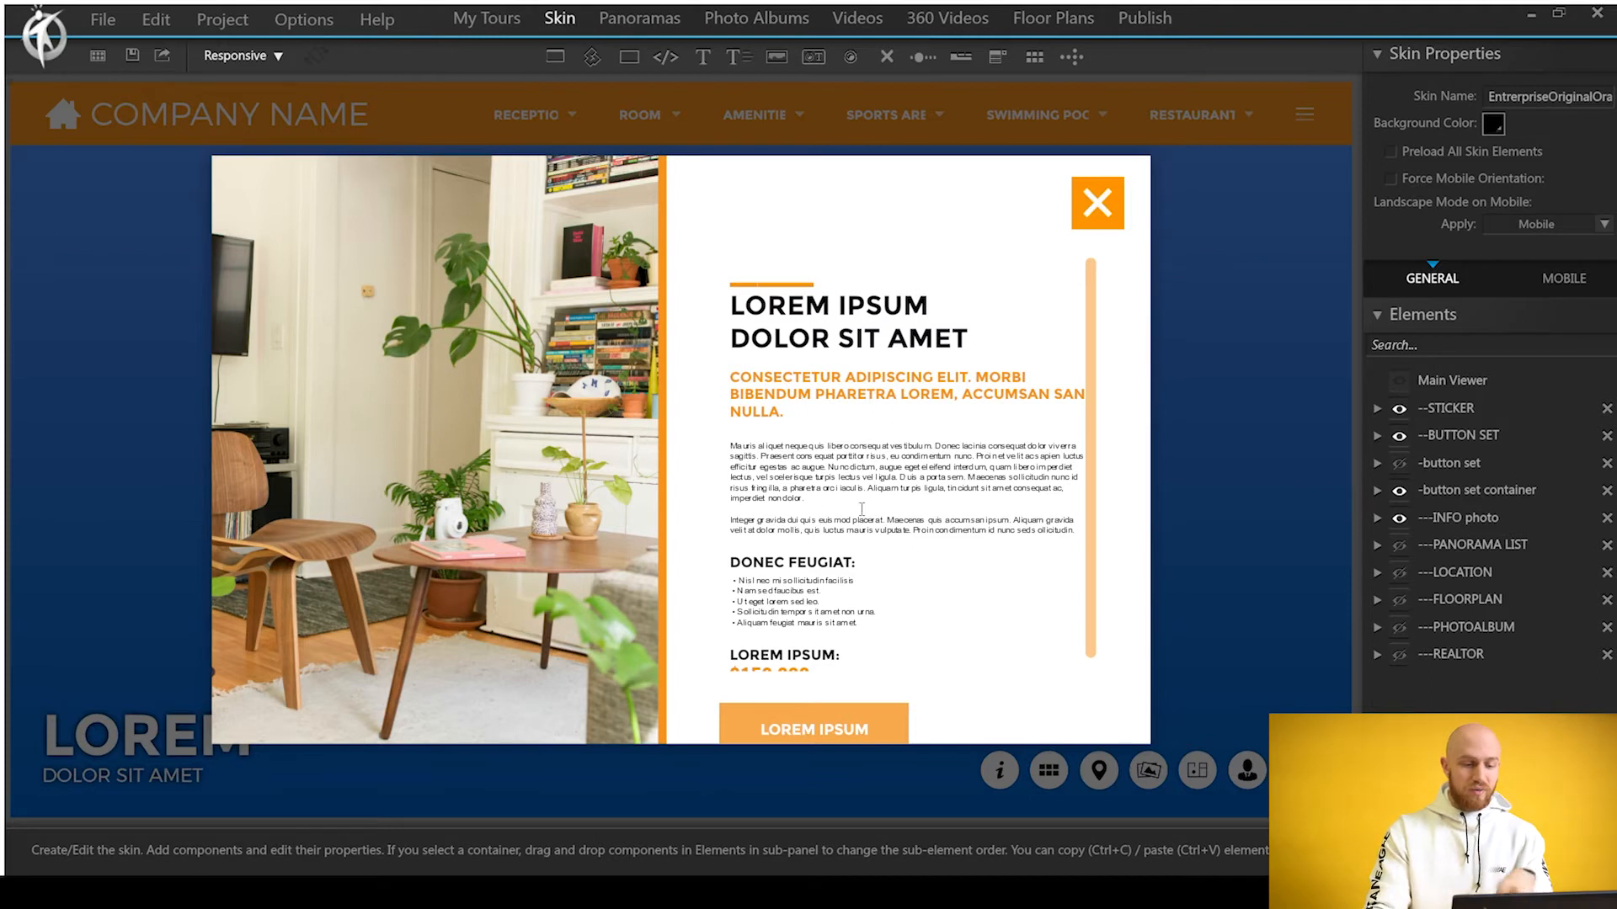
pyautogui.moveTo(1400, 520)
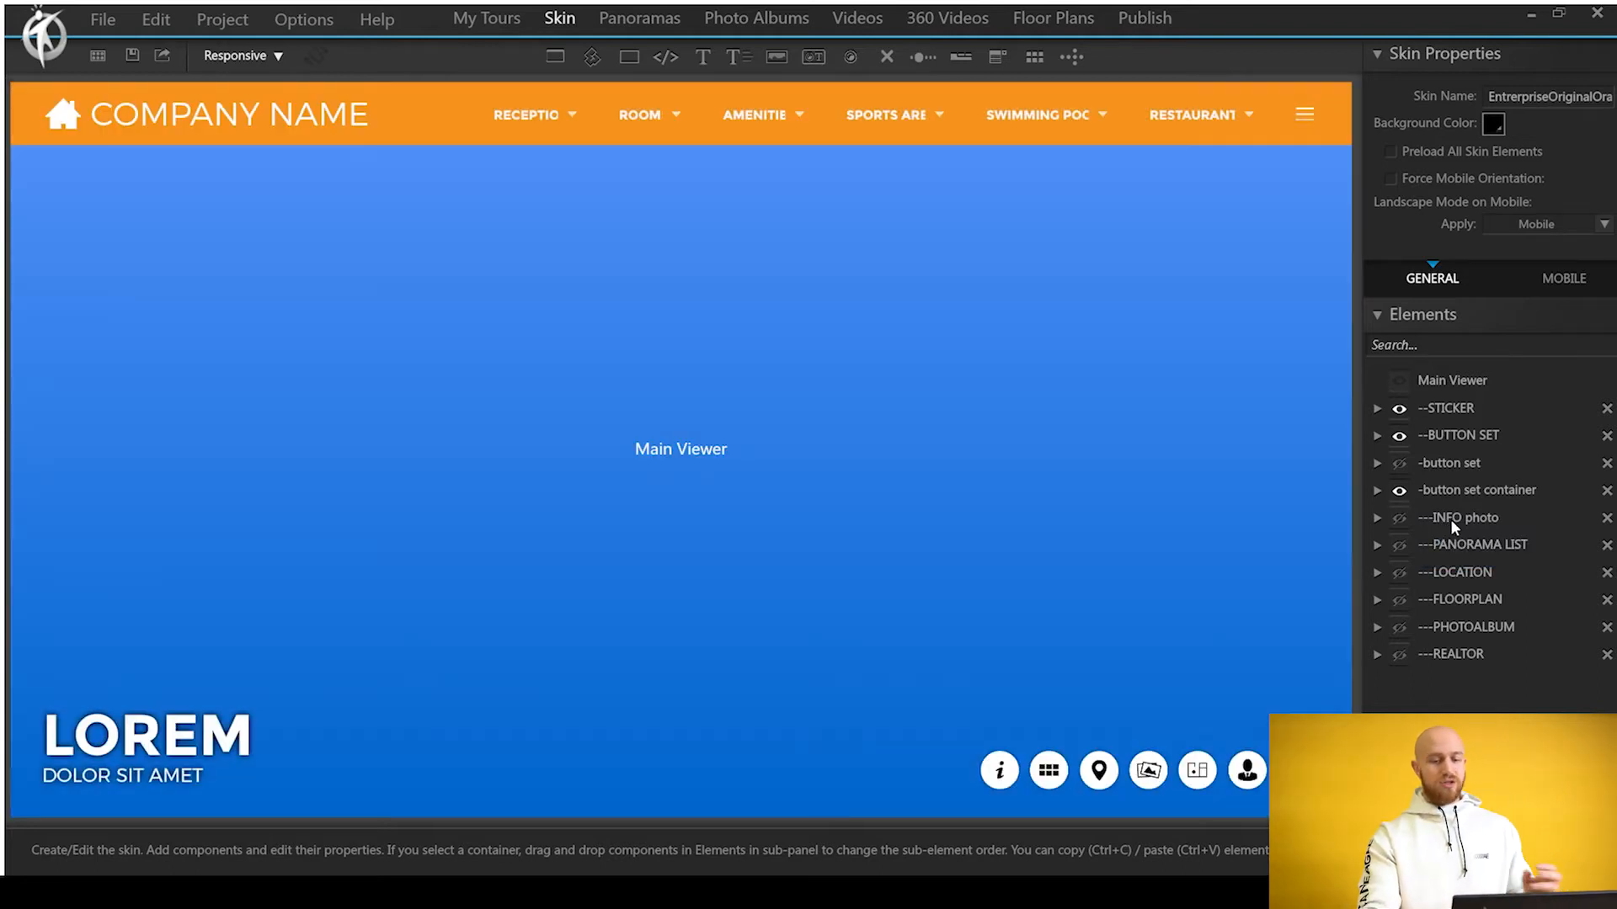
# - Duplicate the INFO photo popup element and rename the copy to UM2+C
pyautogui.click(1460, 516)
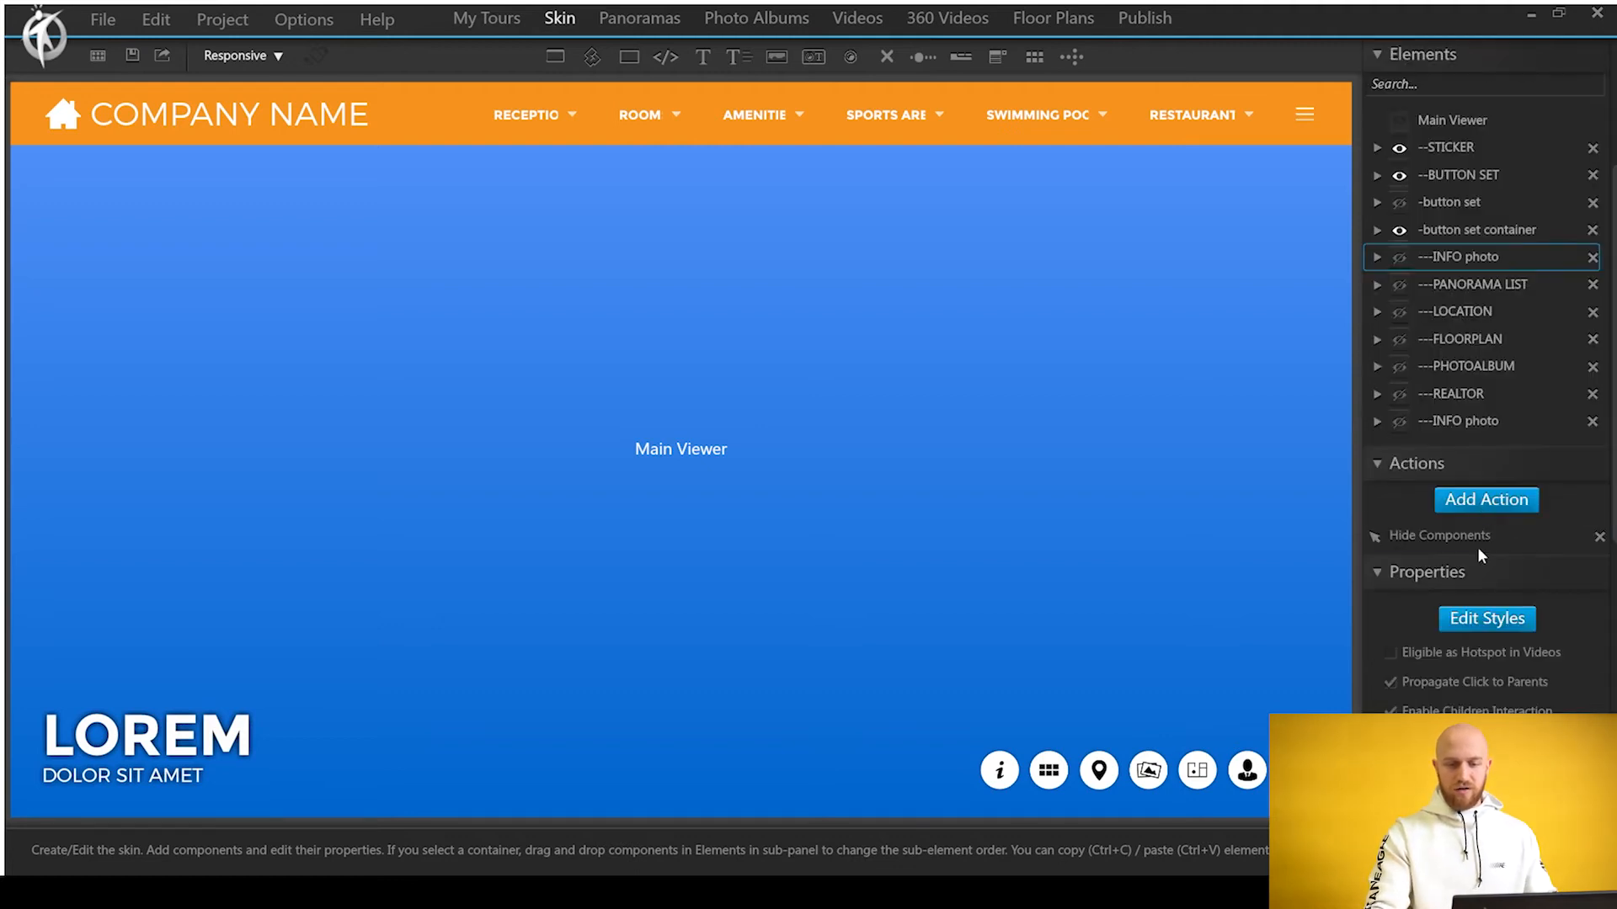
pyautogui.click(1460, 421)
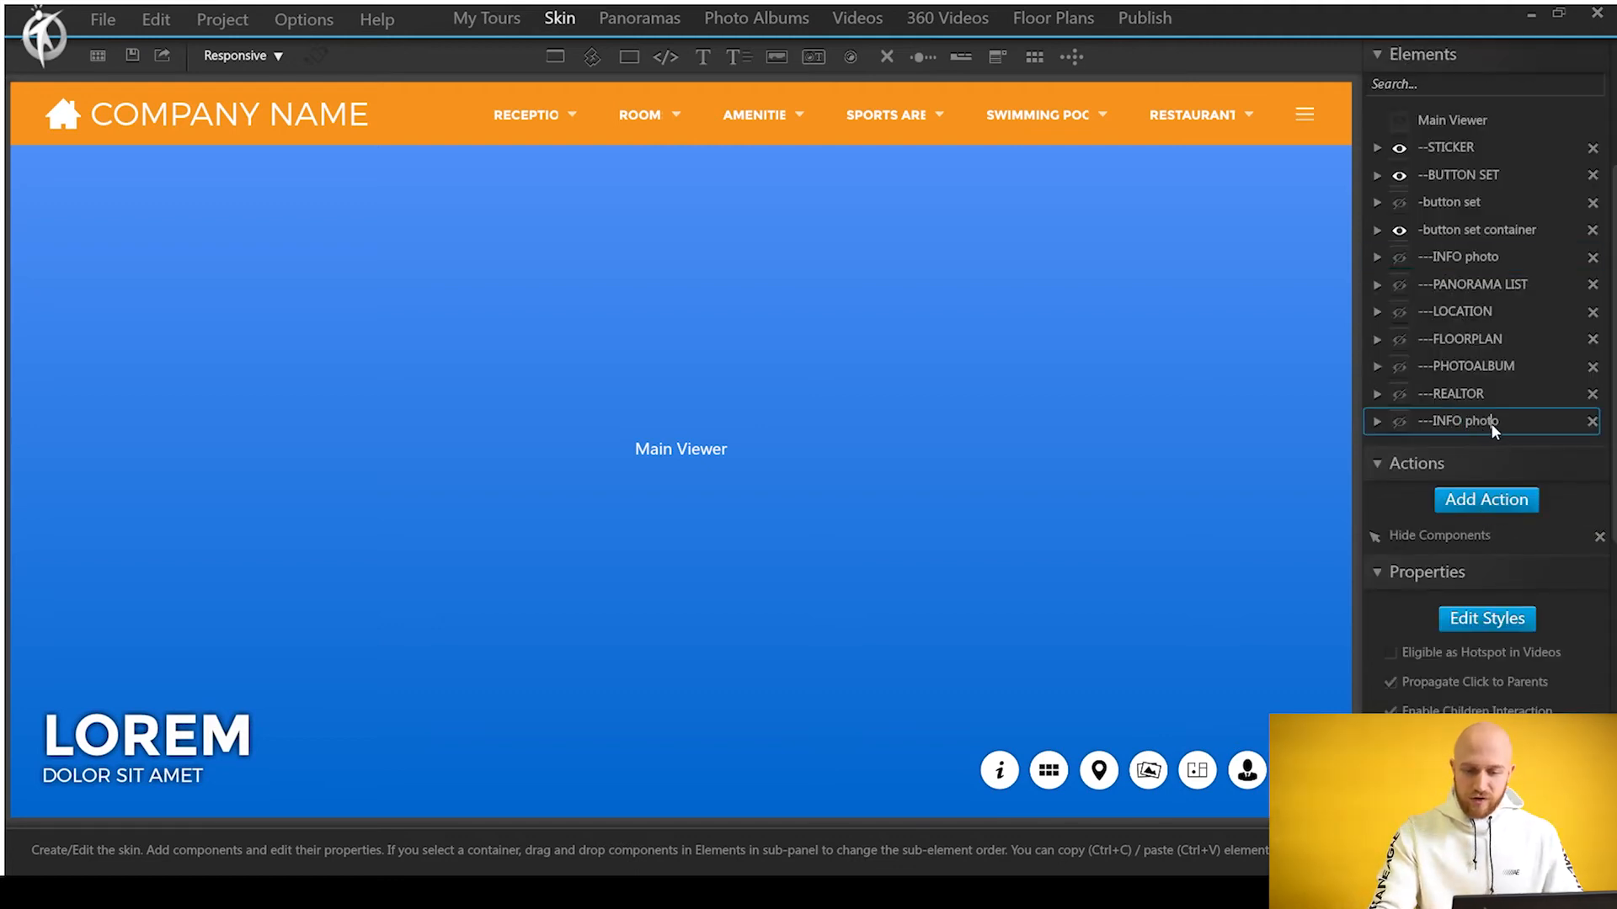
pyautogui.doubleClick(1465, 421)
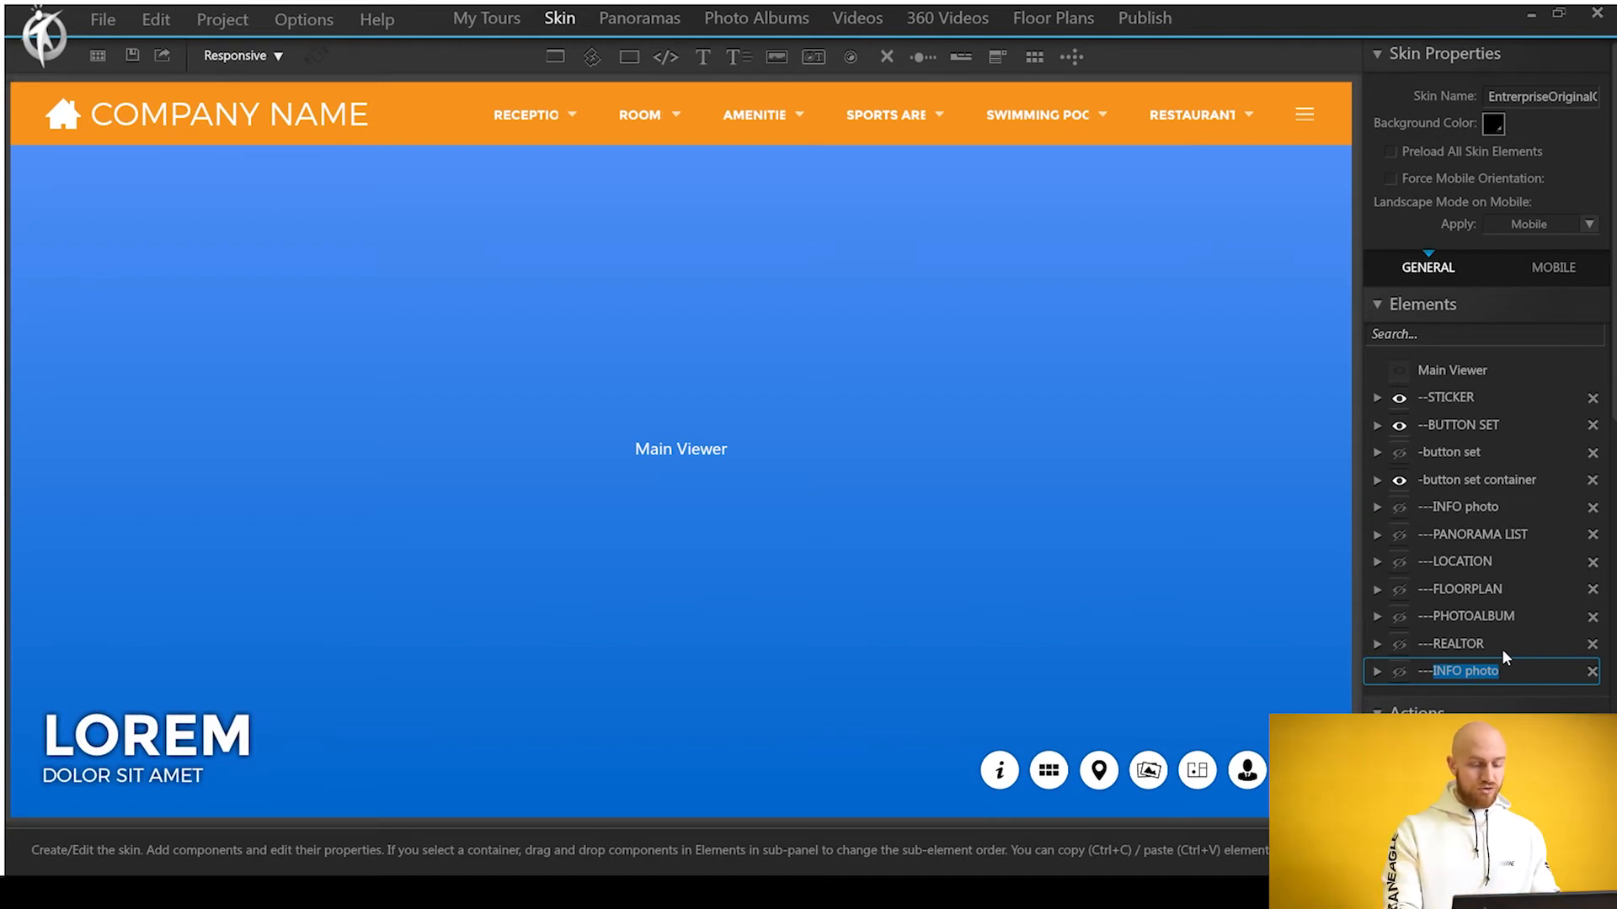
pyautogui.write('UM')
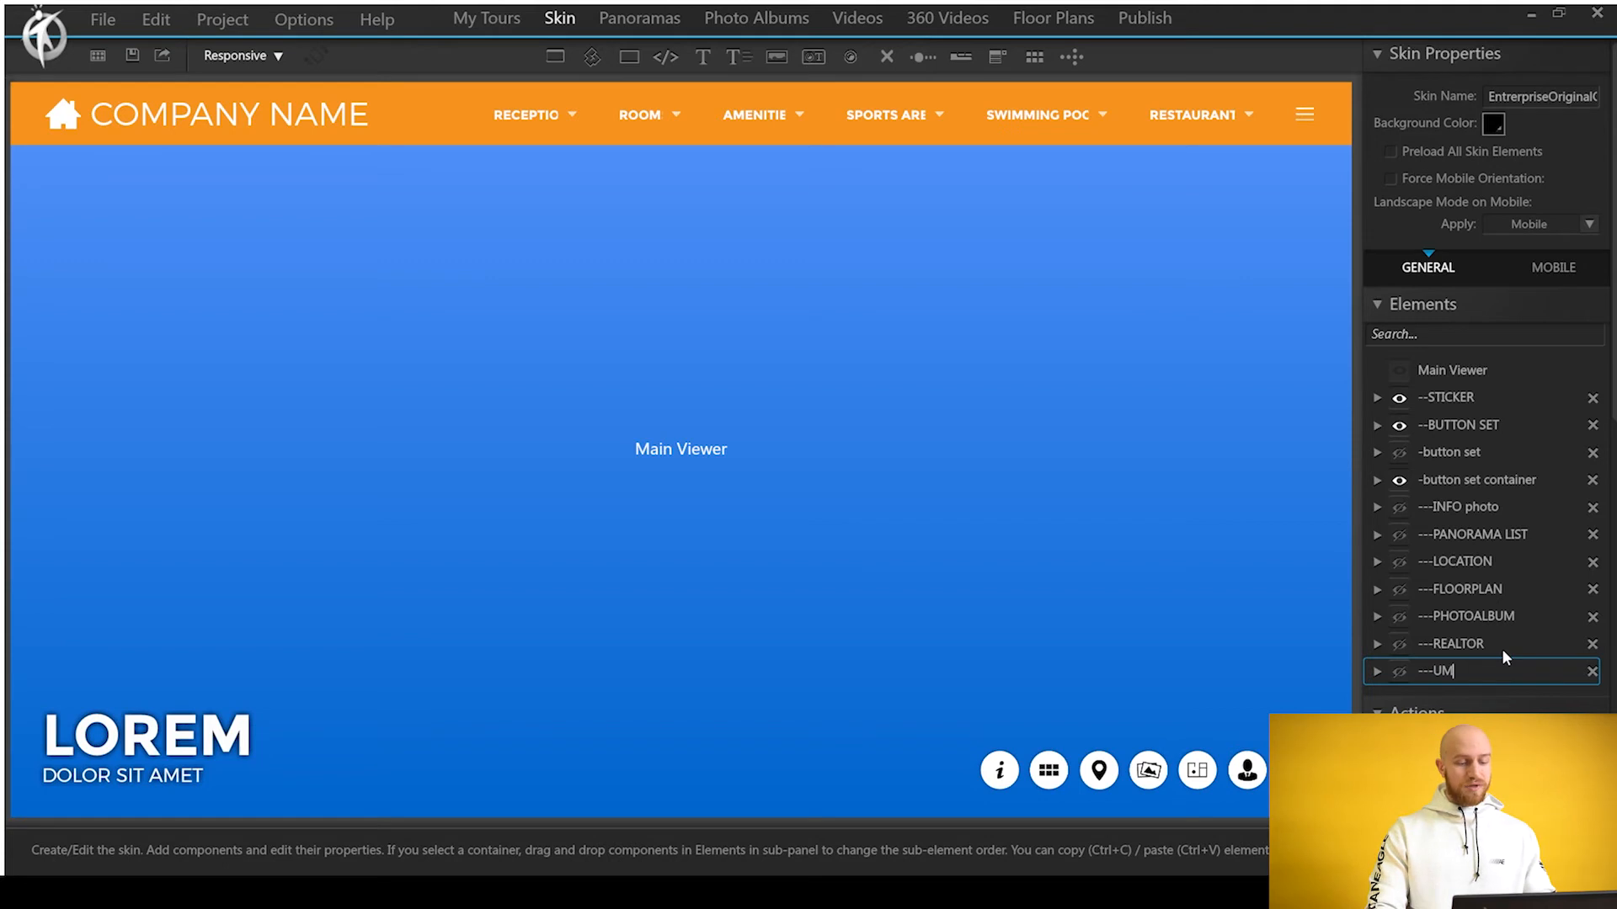
pyautogui.write('2')
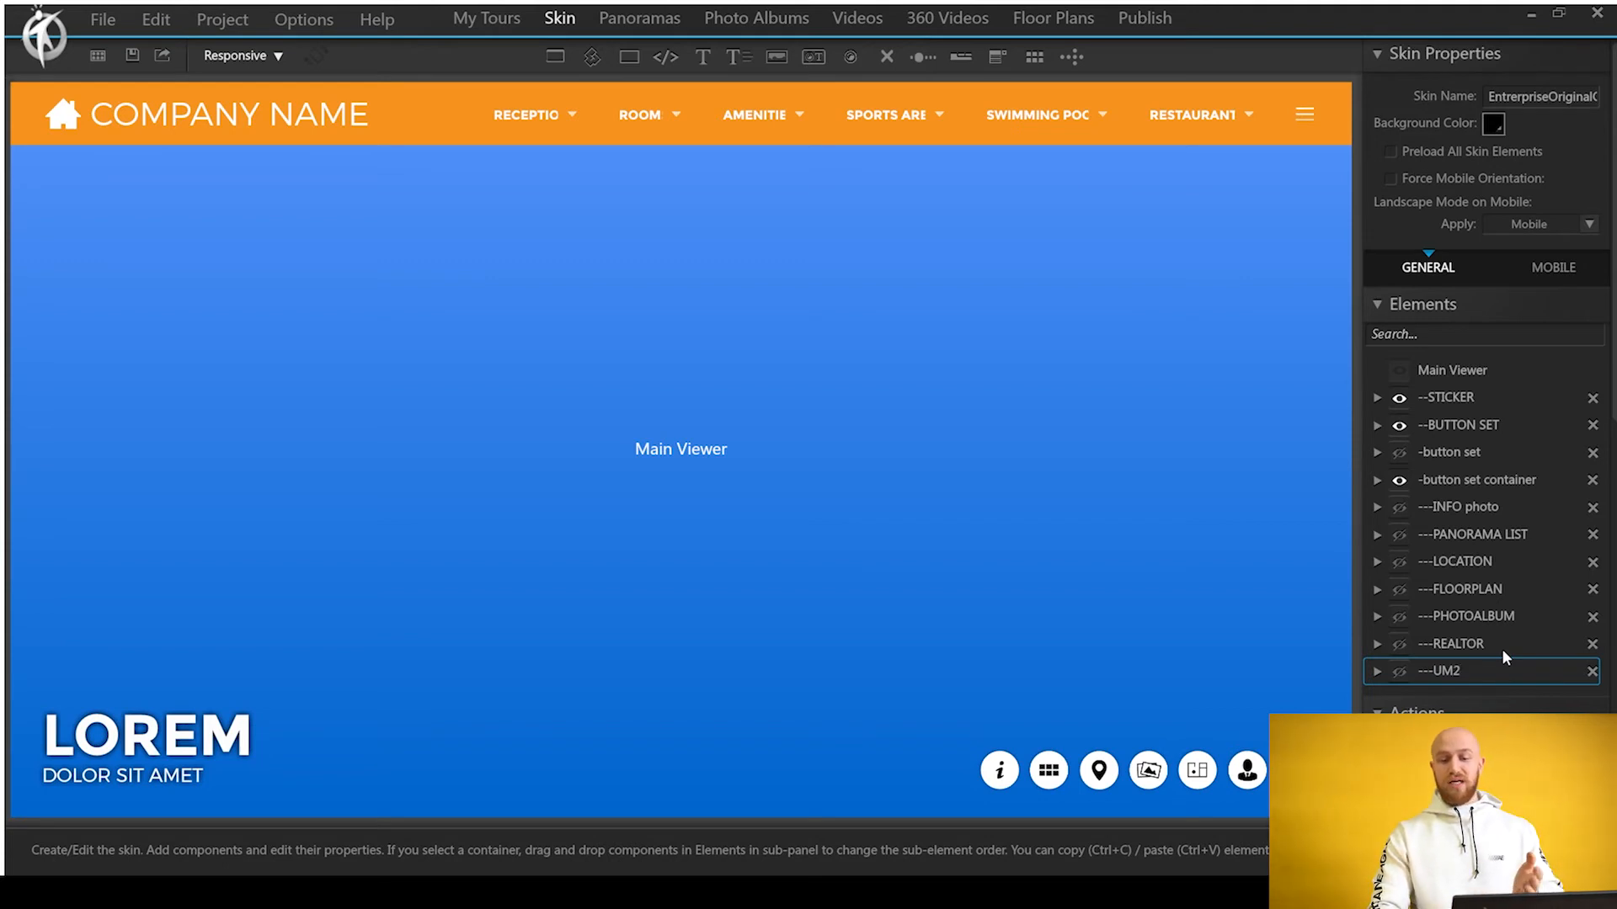
pyautogui.write('+')
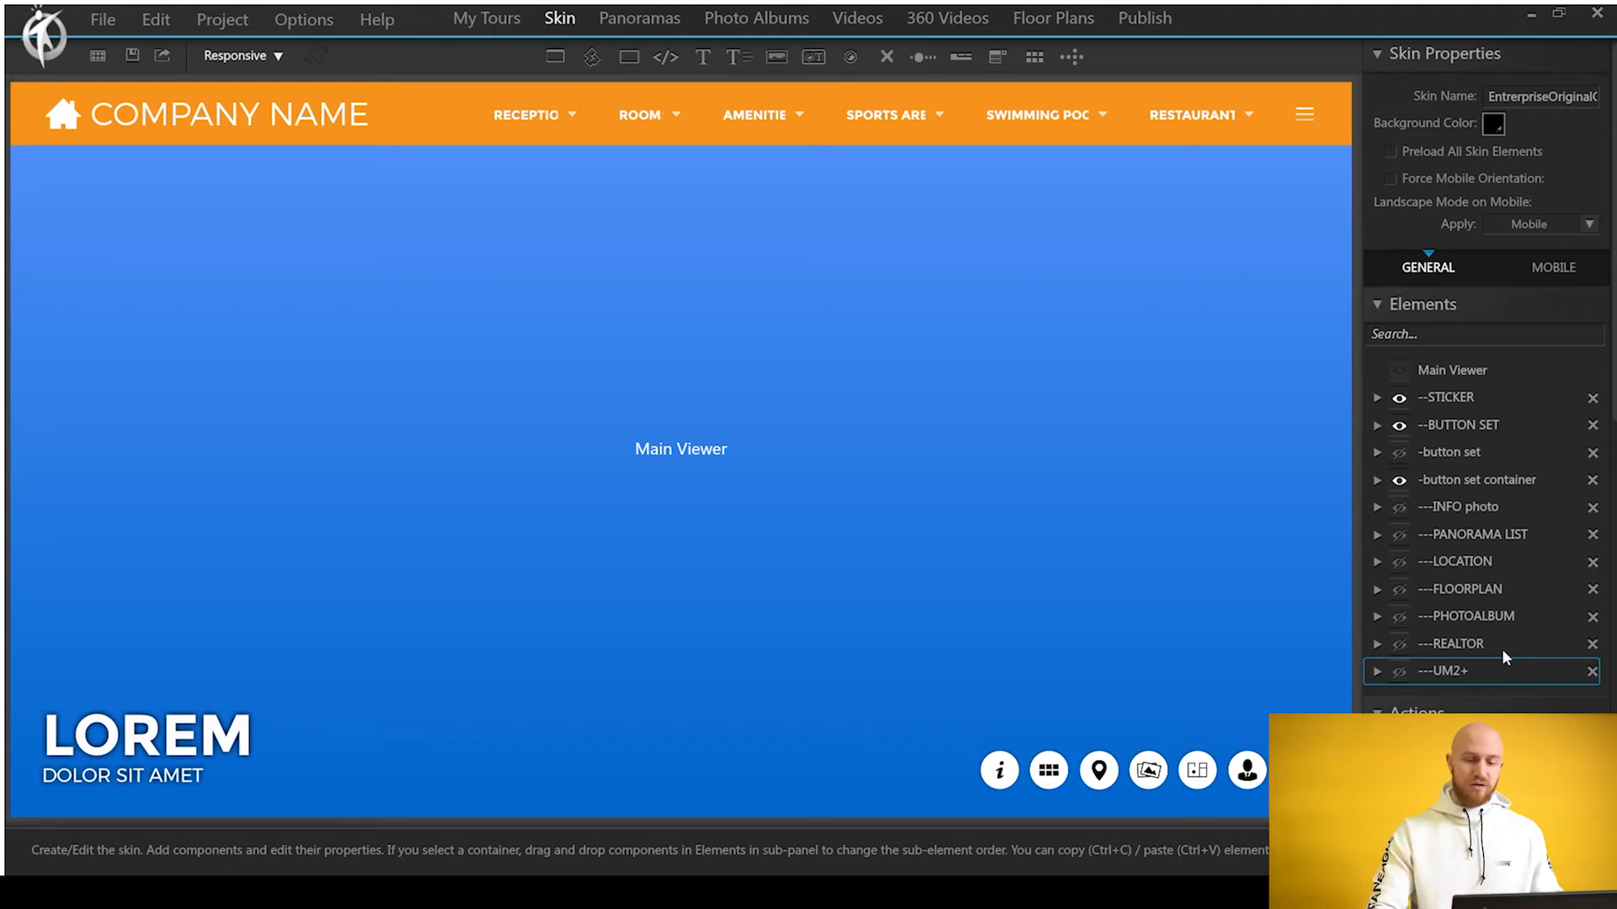
pyautogui.write('C')
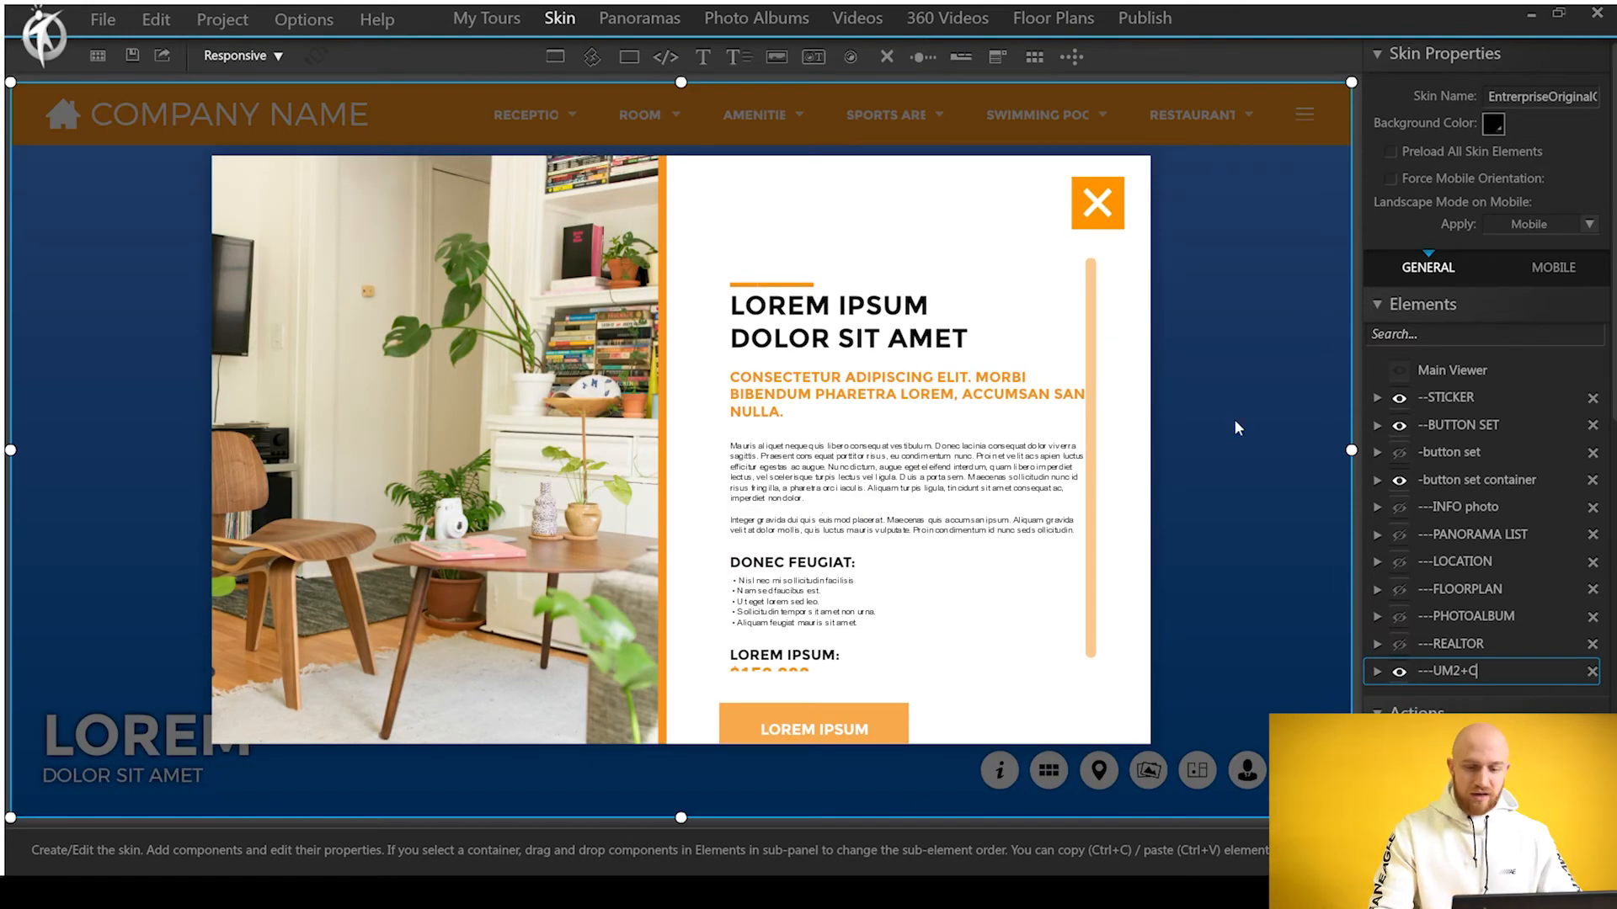
# - Select the photo element inside the UM2+C popup and scroll down its properties
pyautogui.click(1377, 671)
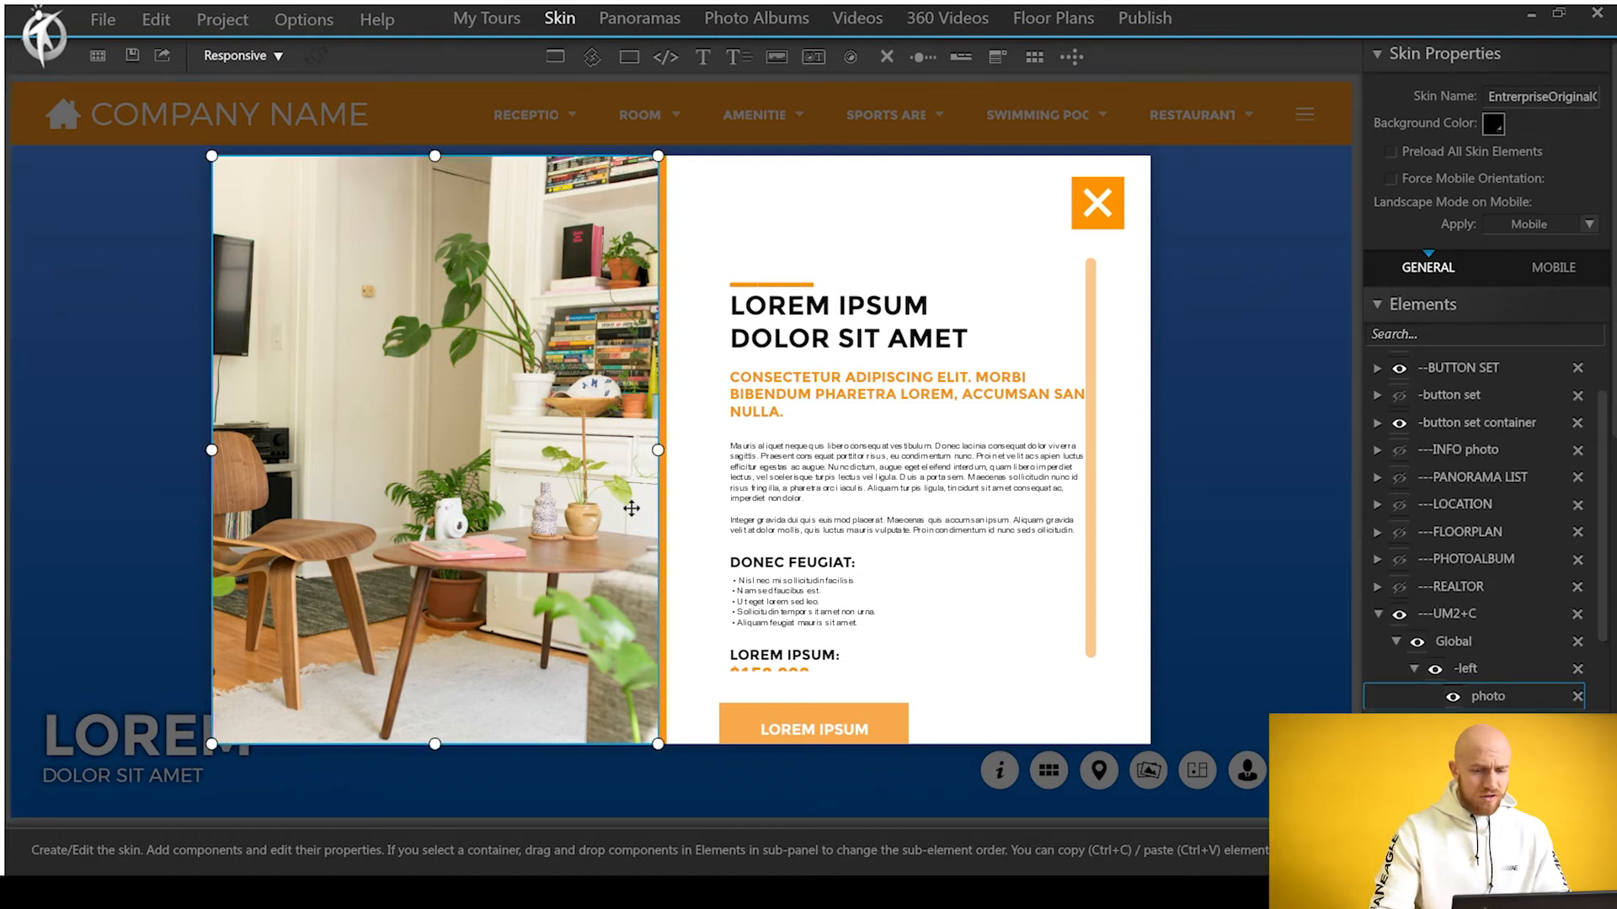
pyautogui.scroll(-3)
pyautogui.write('U')
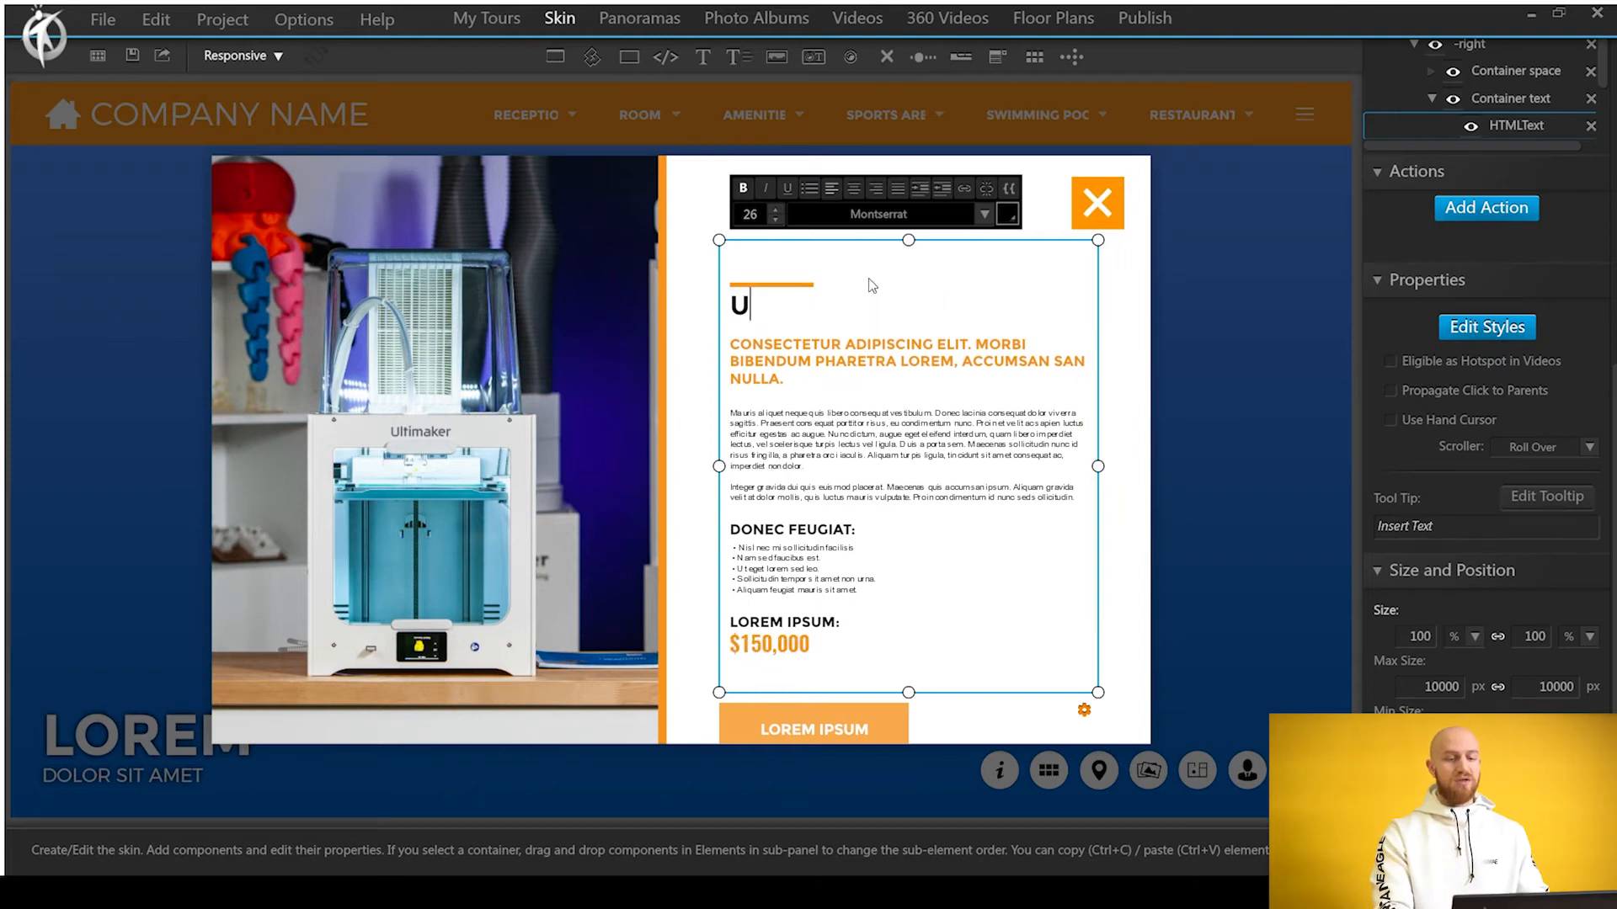
# - Type the 'Ultimaker 2+ Connect' heading and tagline, then select the tagline 'This is a great 3D printer'
pyautogui.write('ltimaker 2+ Connect')
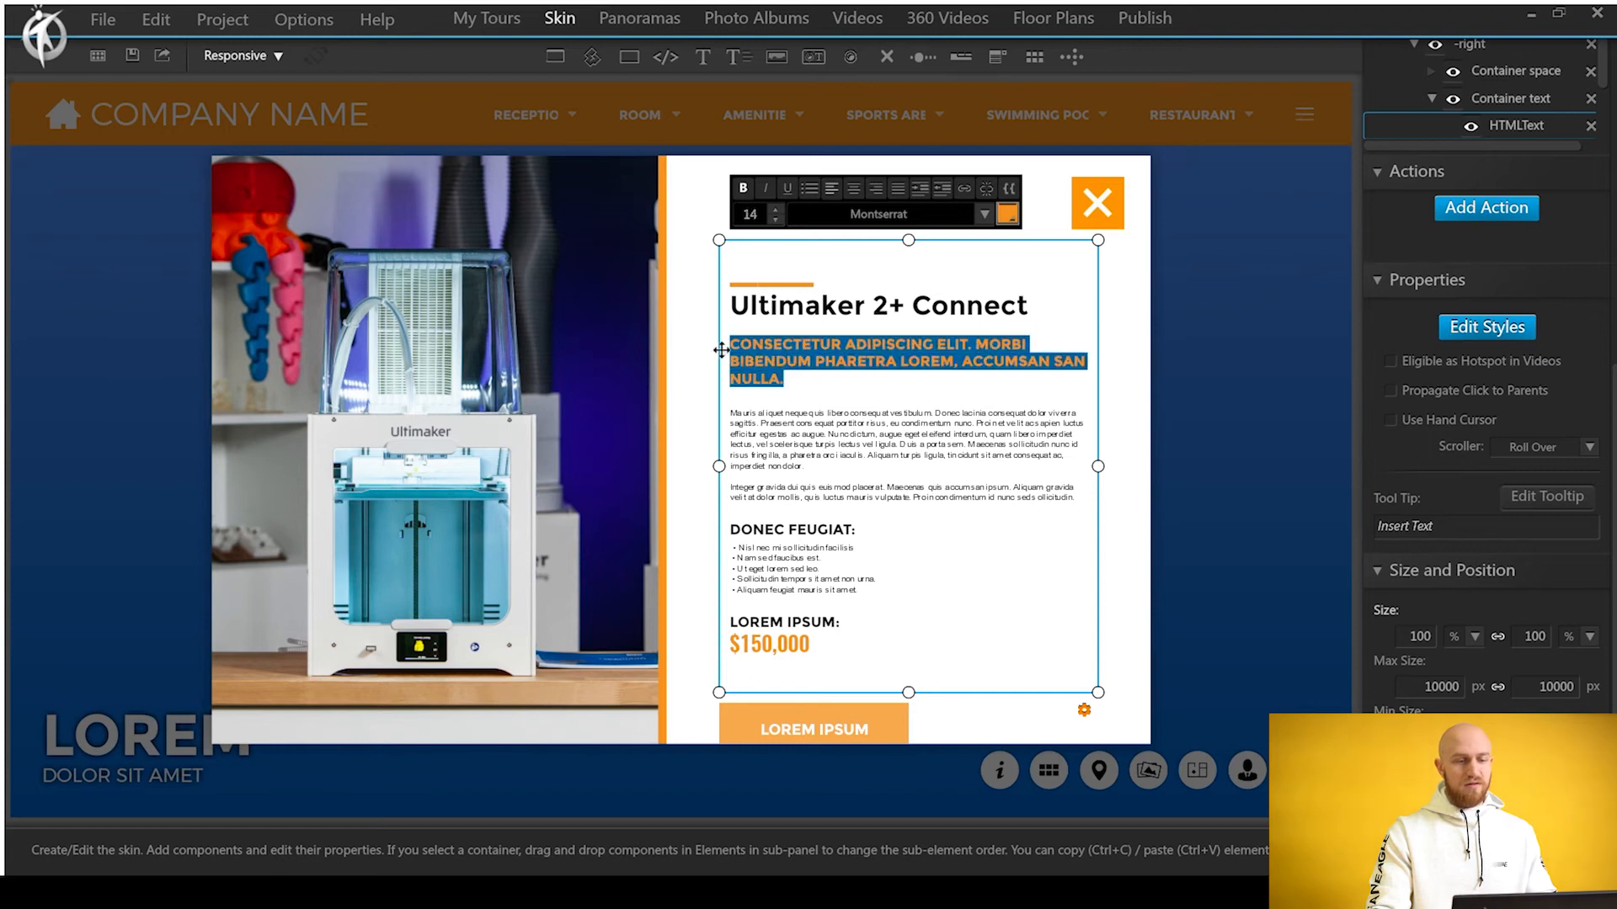
pyautogui.write('This is a great 3D printer')
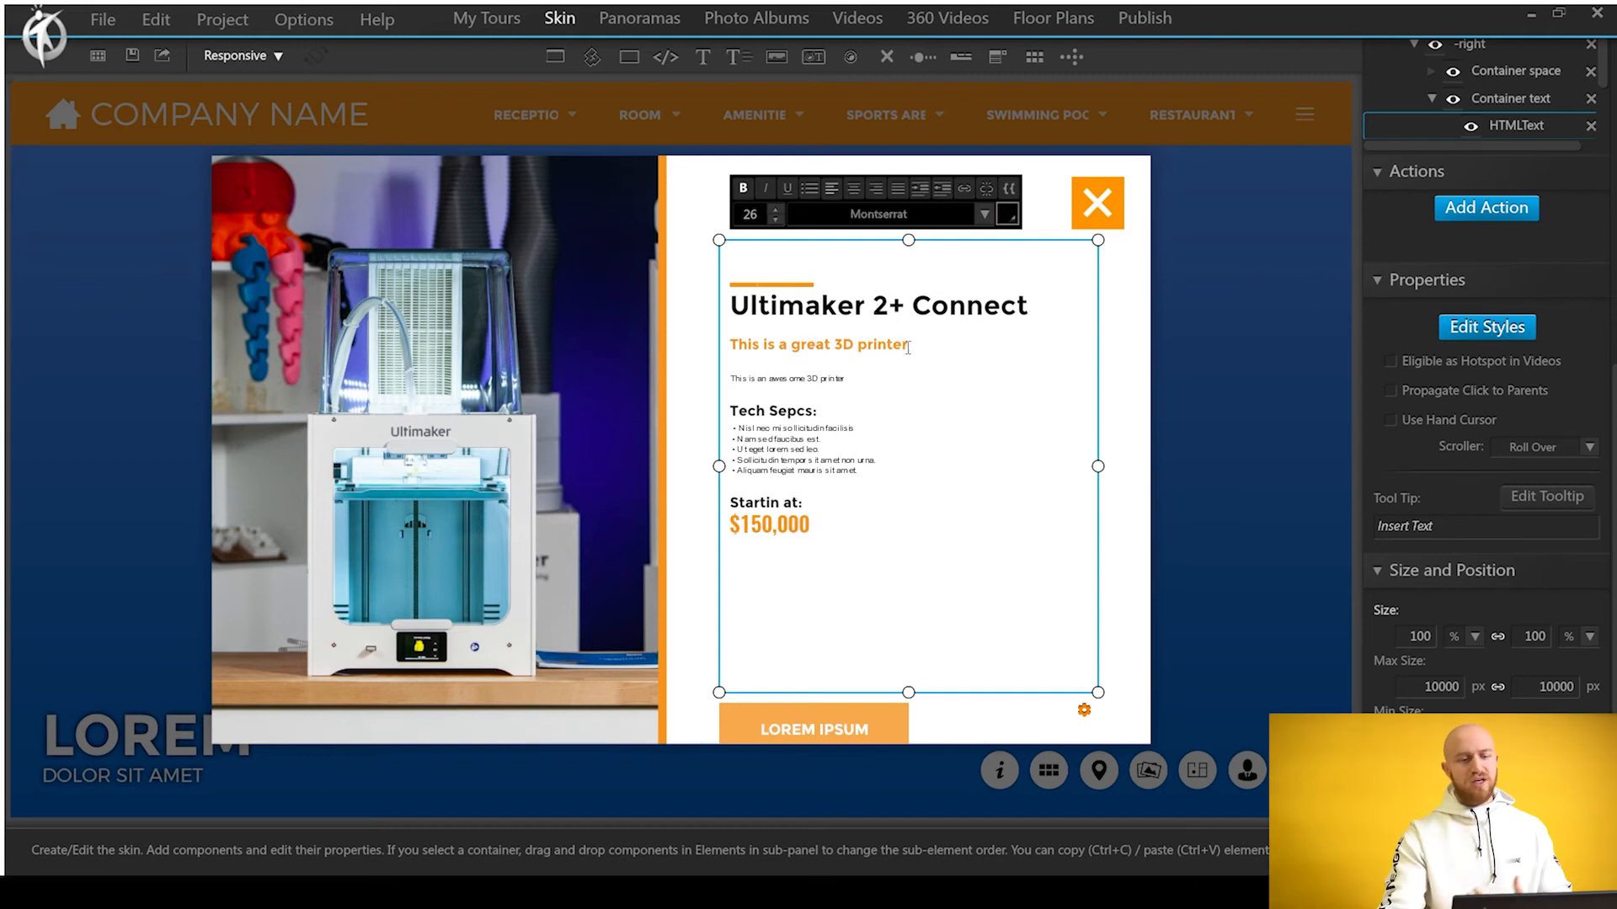
pyautogui.tripleClick(817, 343)
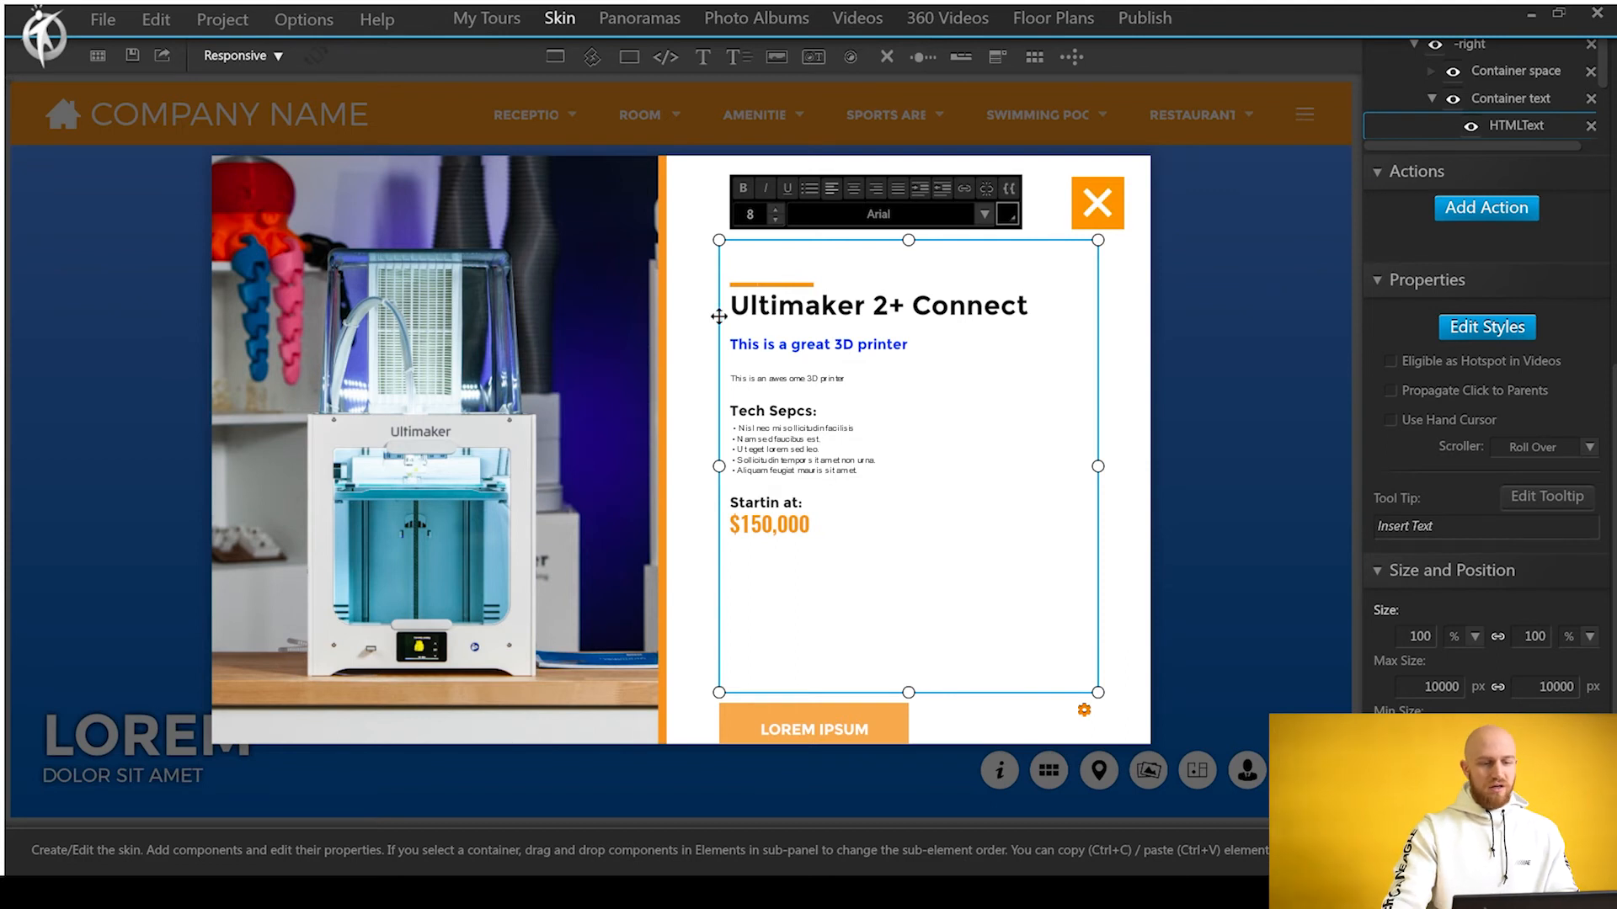
pyautogui.moveTo(1130, 265)
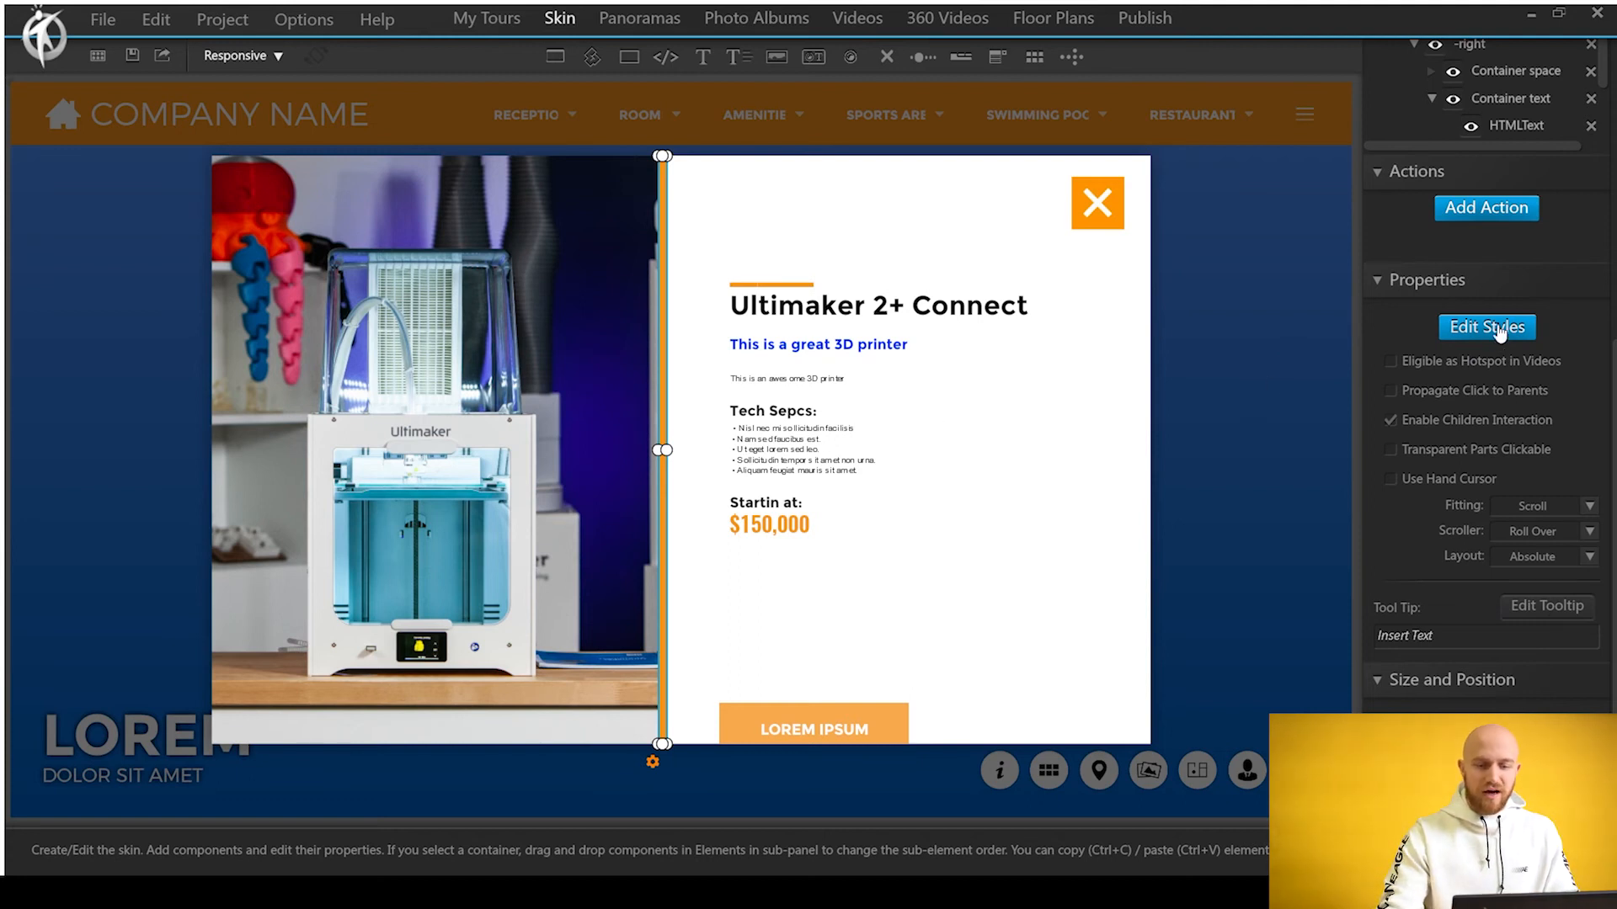
# - Open the divider line's style settings, then select the popup's LOREM IPSUM button
pyautogui.click(1485, 327)
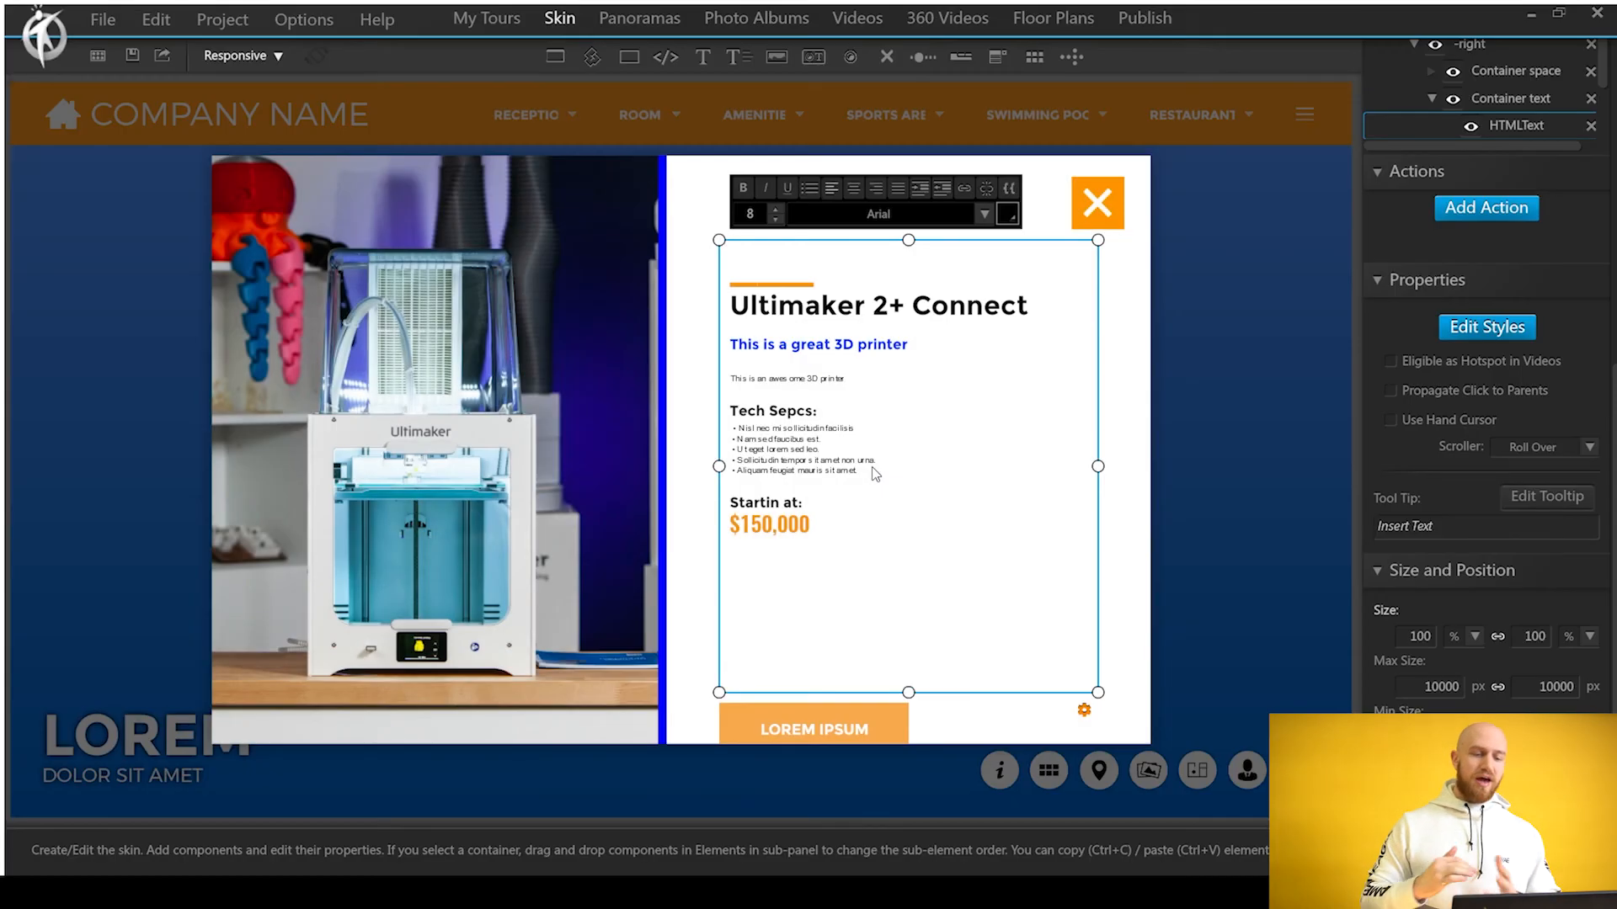
pyautogui.moveTo(959, 690)
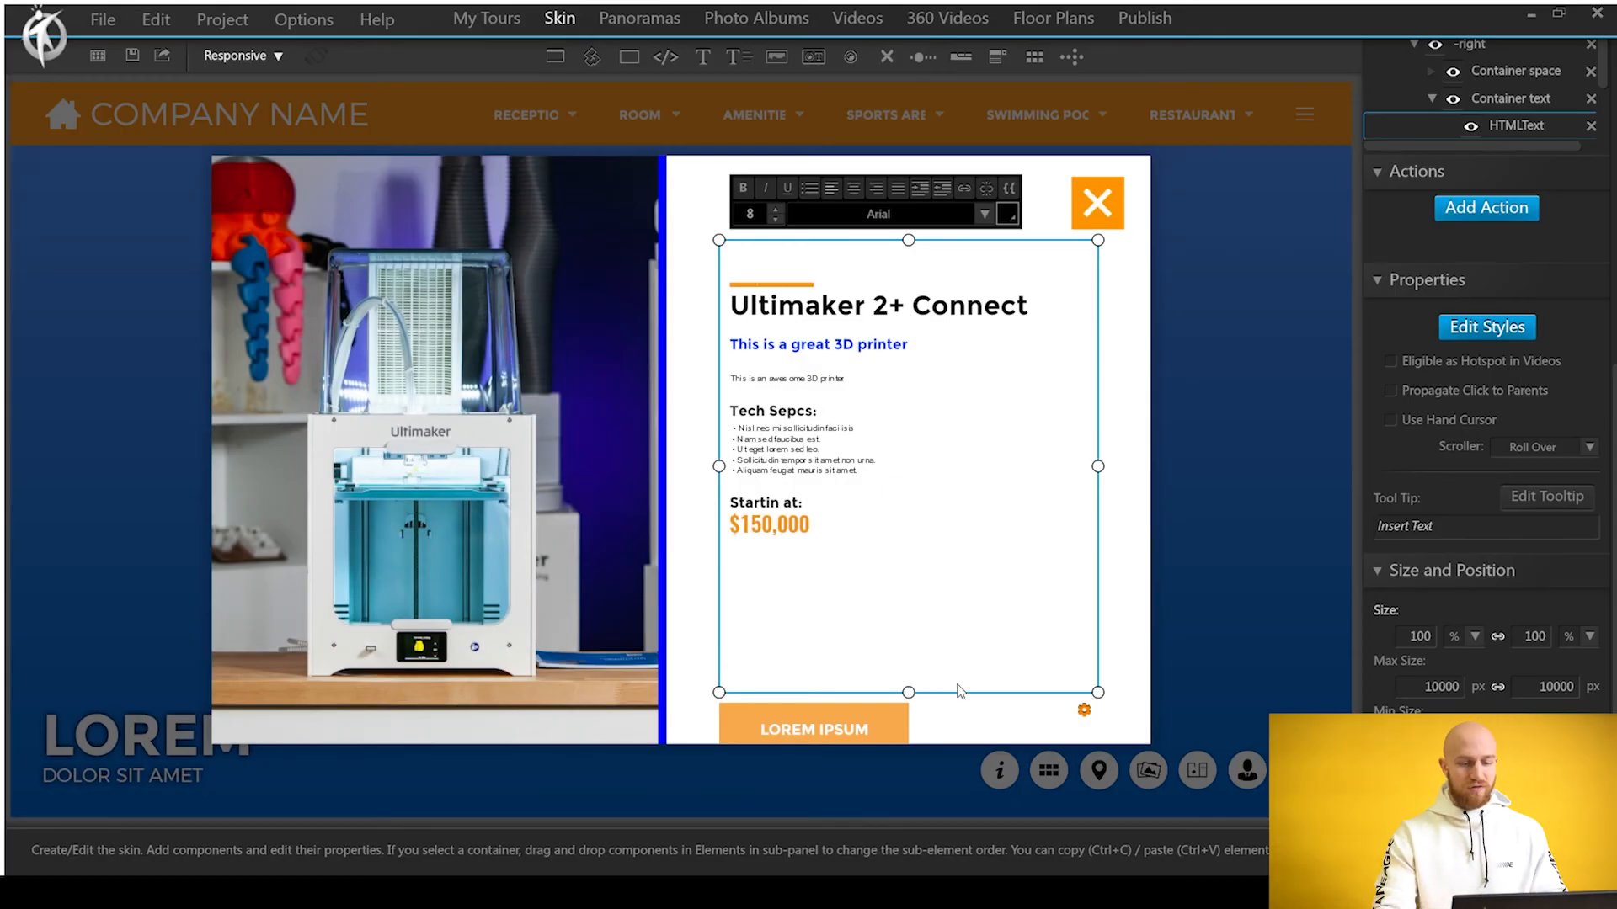
pyautogui.moveTo(665, 432)
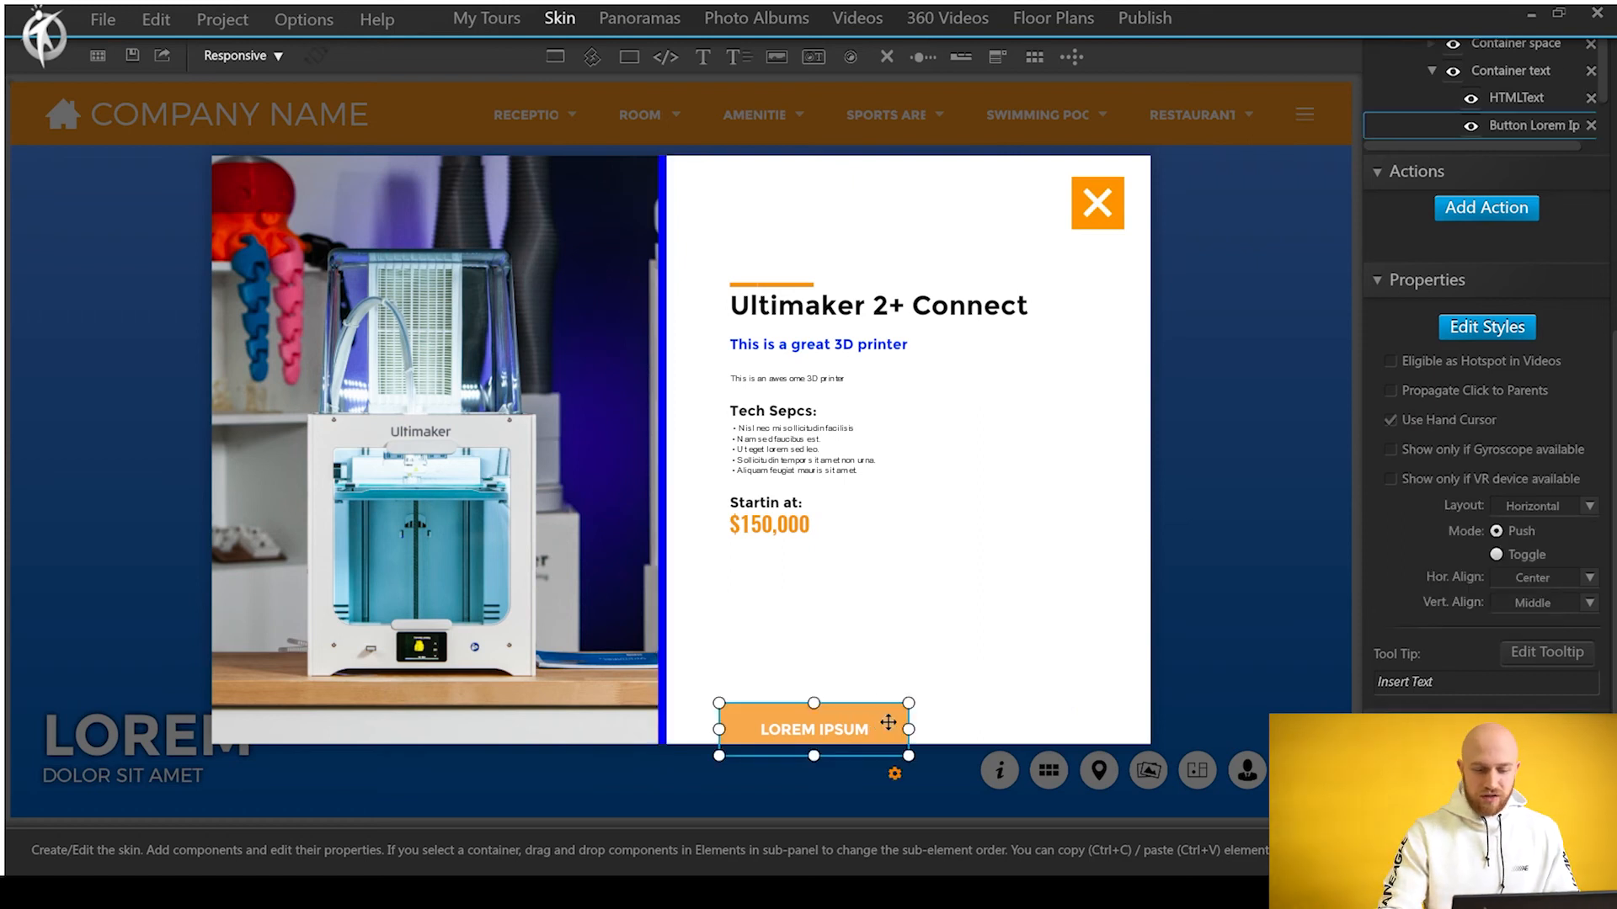
pyautogui.click(1485, 326)
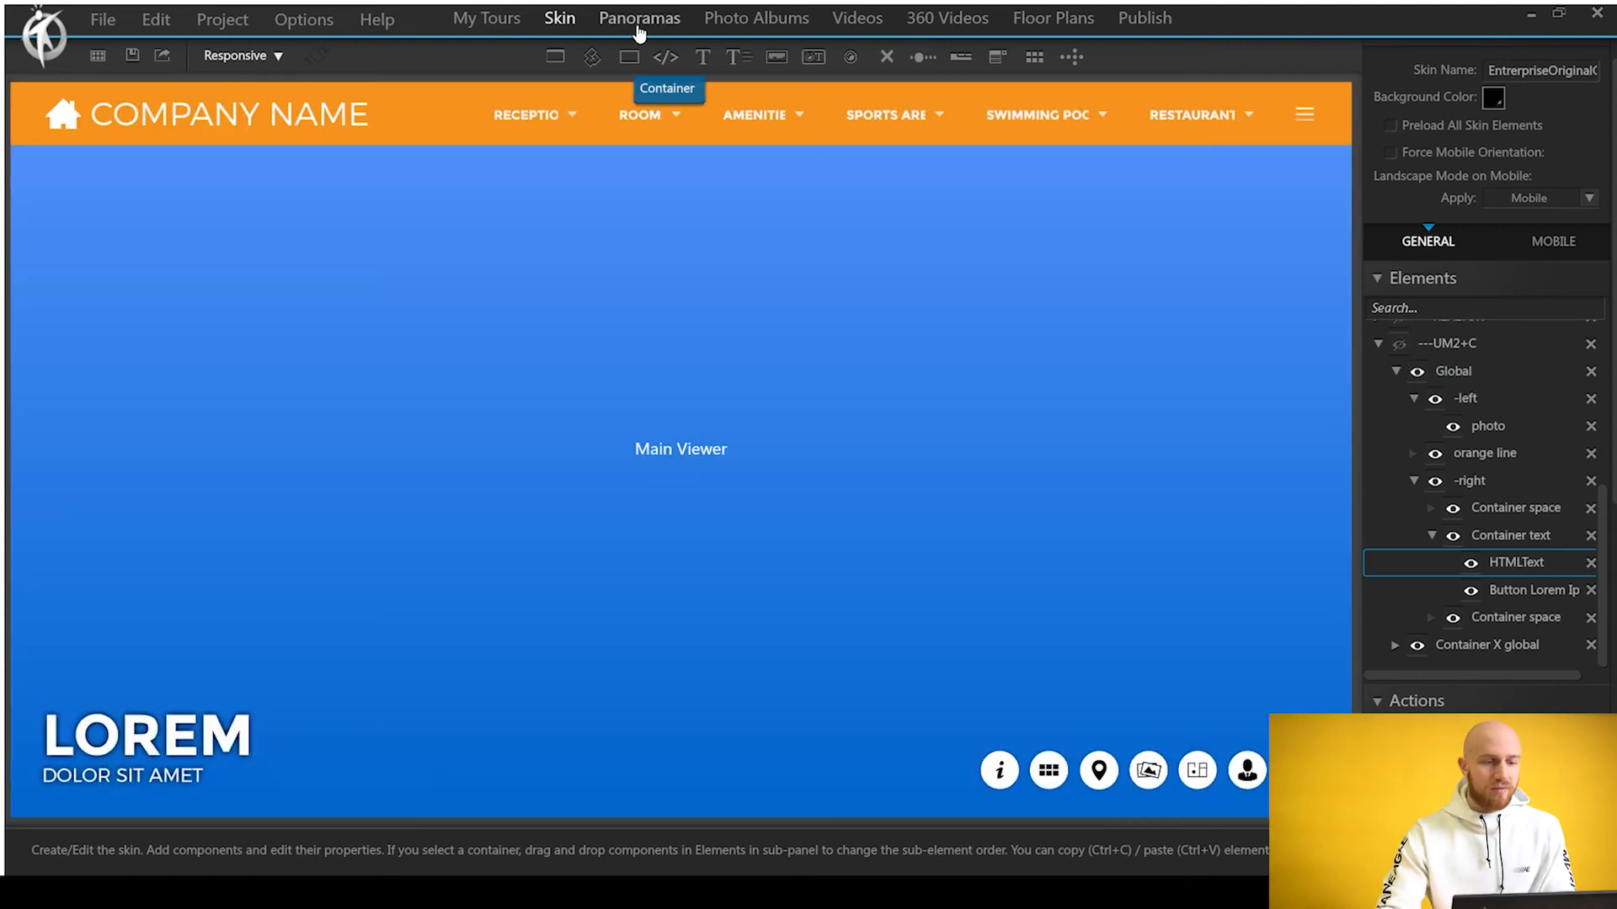
# - Open the Ultimaker panorama's hotspot editor and begin adding an action to the polygon hotspot
pyautogui.click(638, 18)
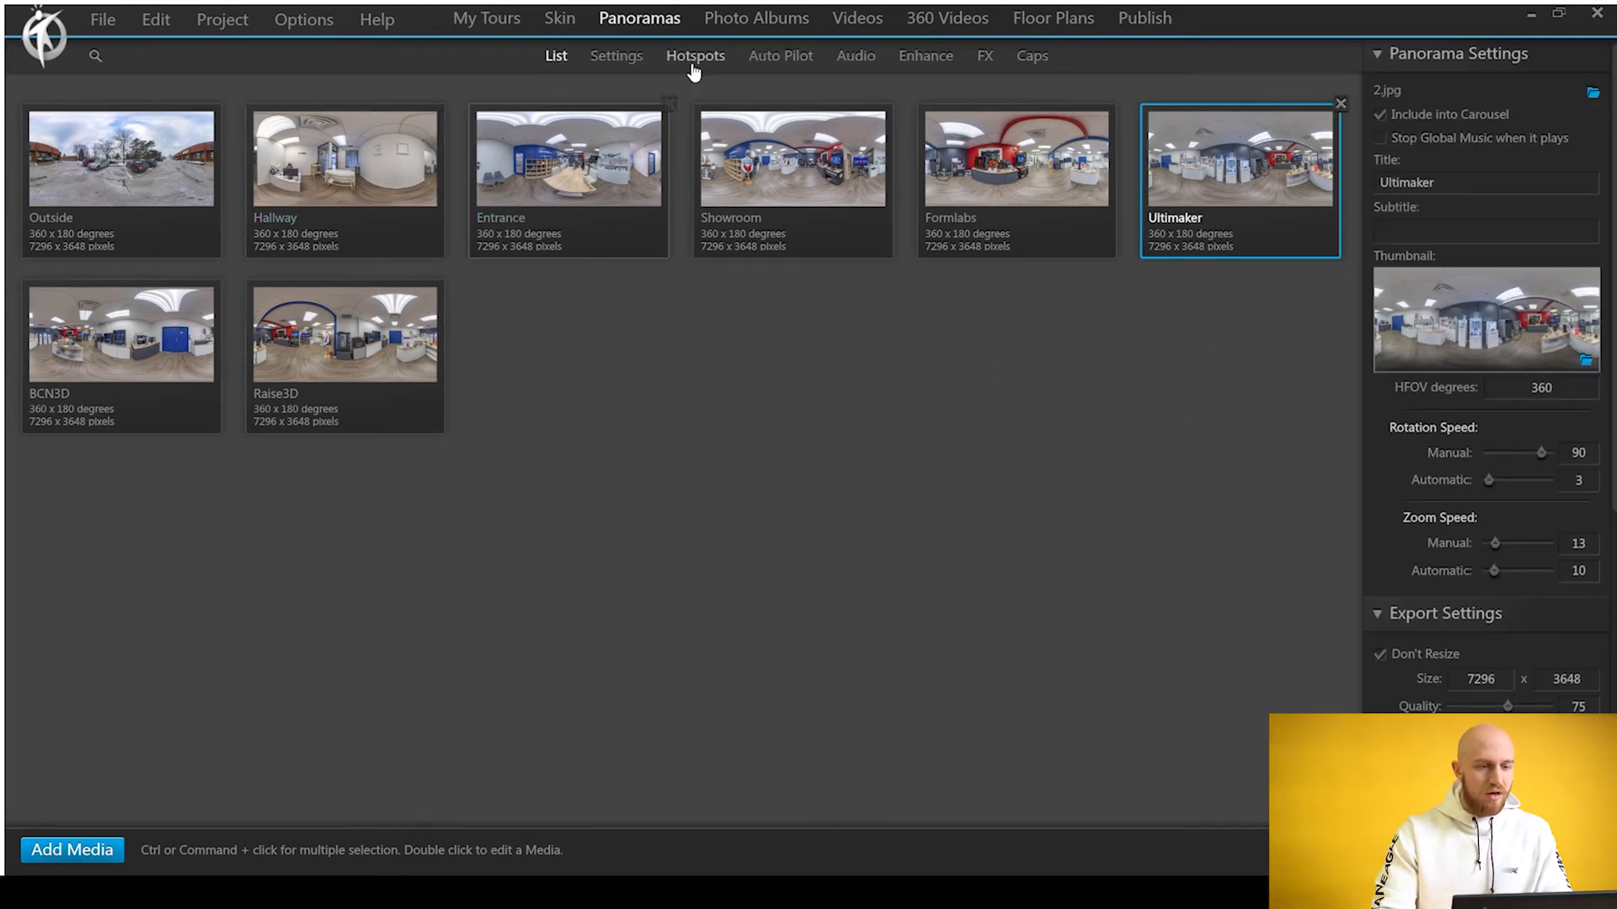
pyautogui.click(694, 56)
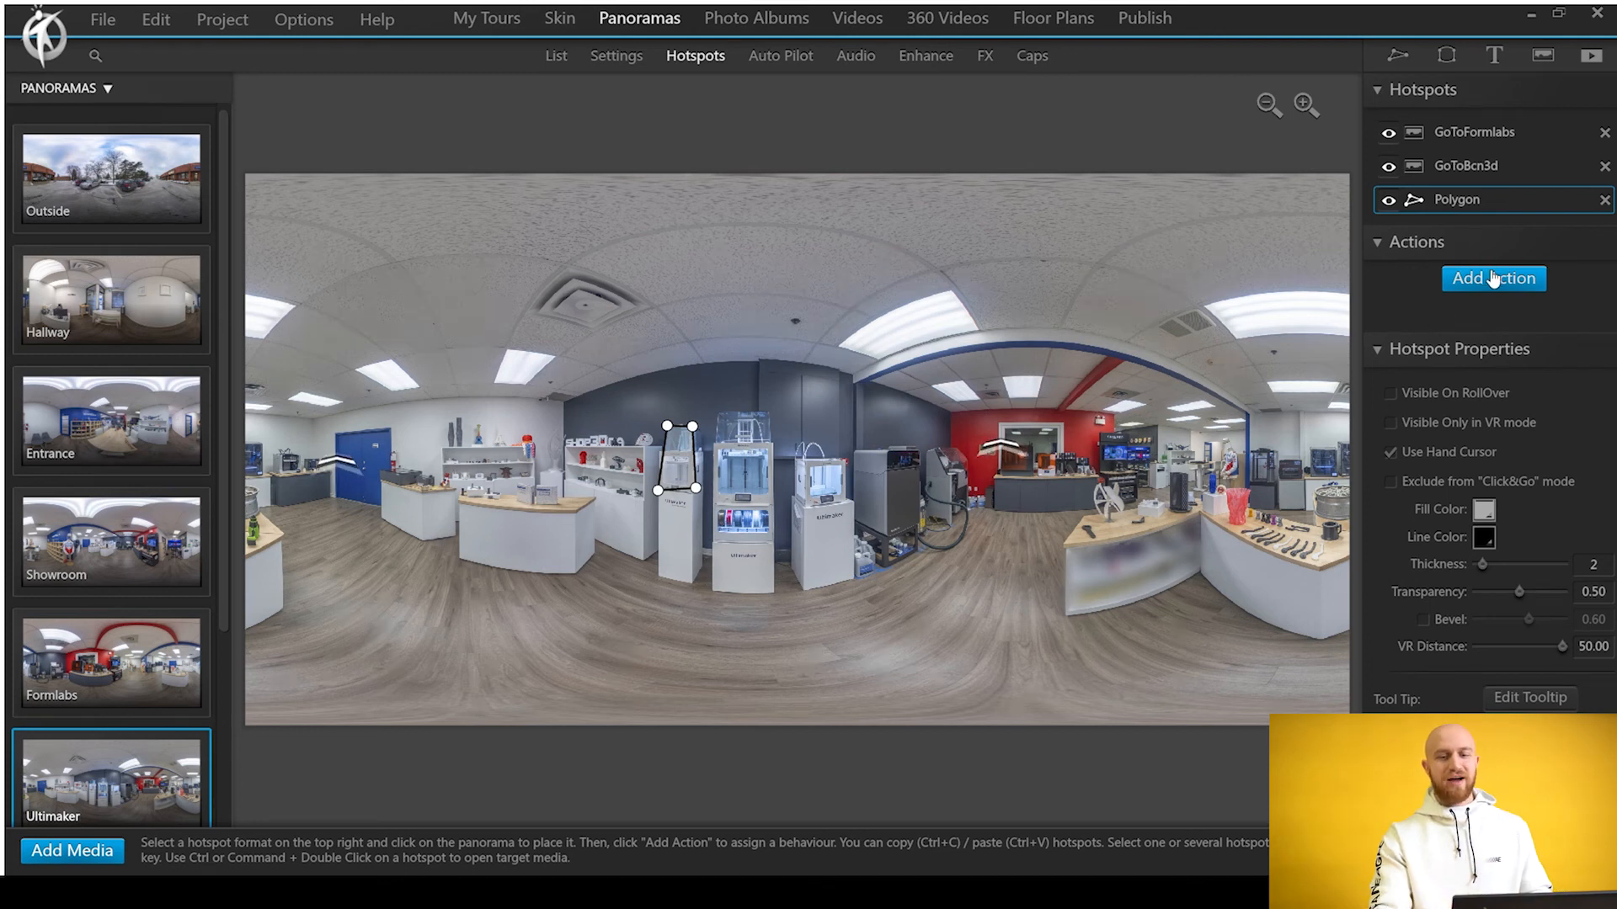
pyautogui.click(1493, 279)
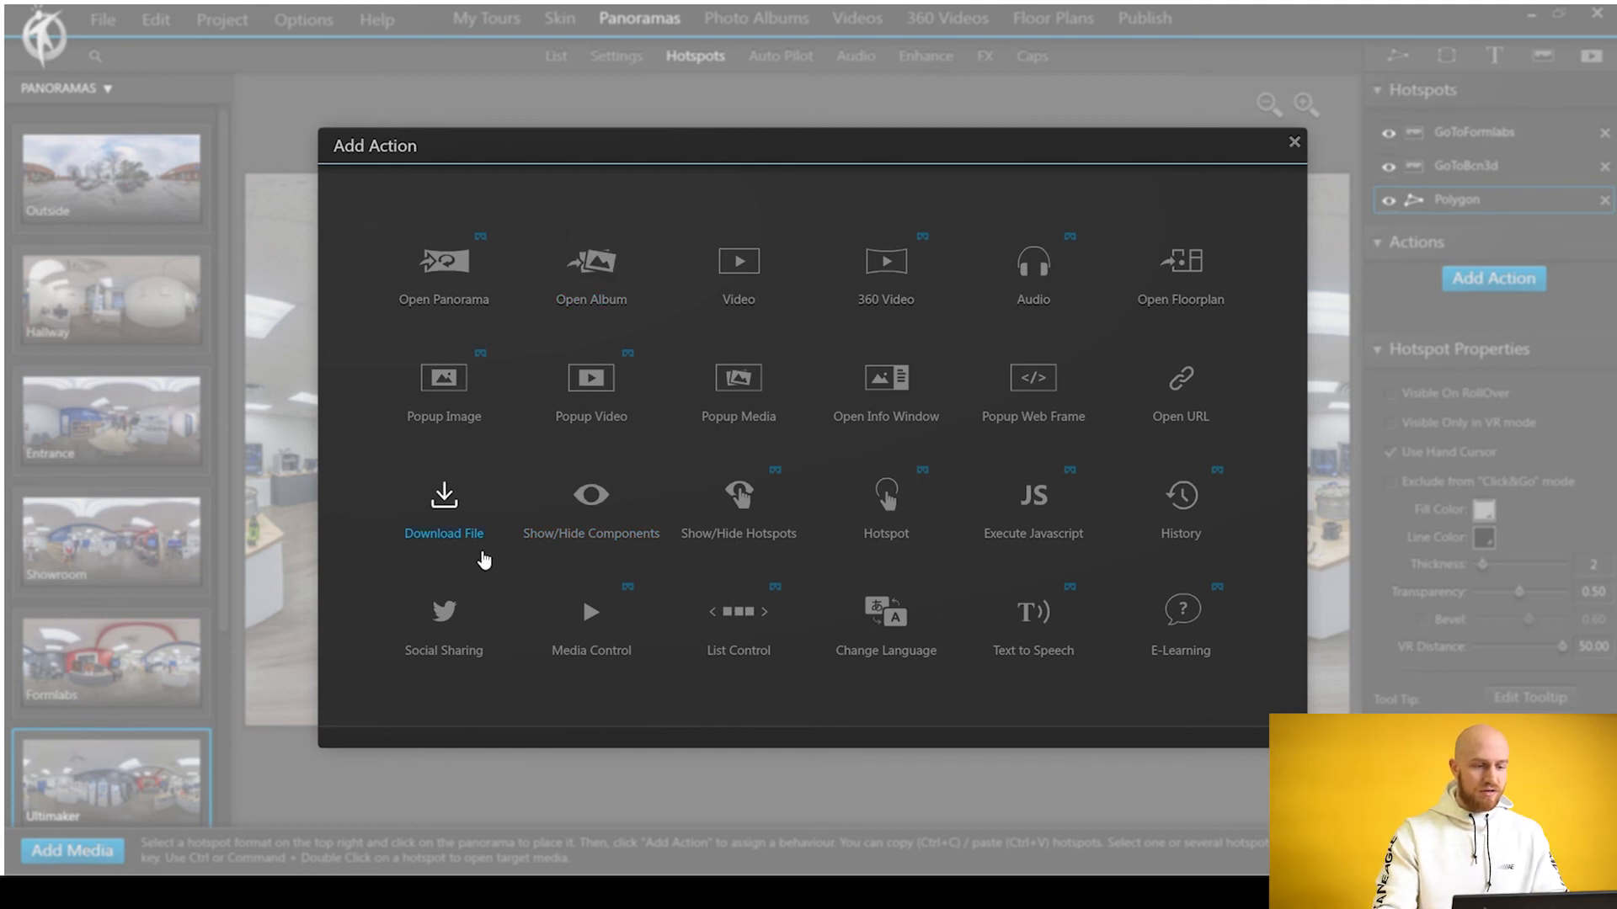
# - Set a Show/Hide Components action that only shows ---UM2+C, with effect options collapsed, and confirm
pyautogui.click(591, 505)
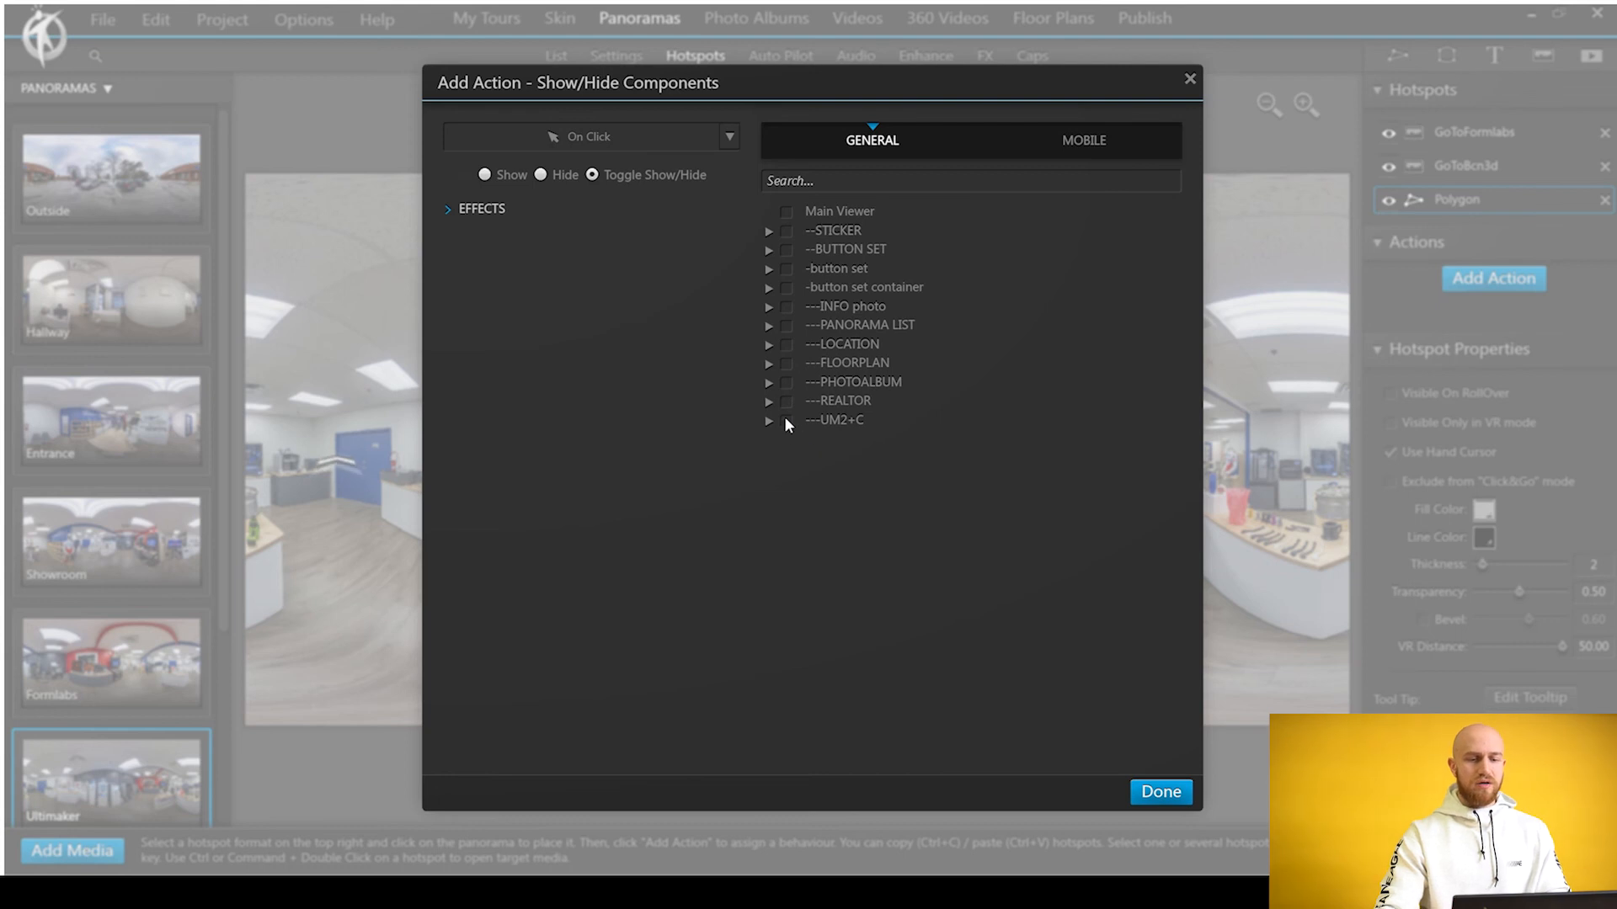
pyautogui.click(787, 419)
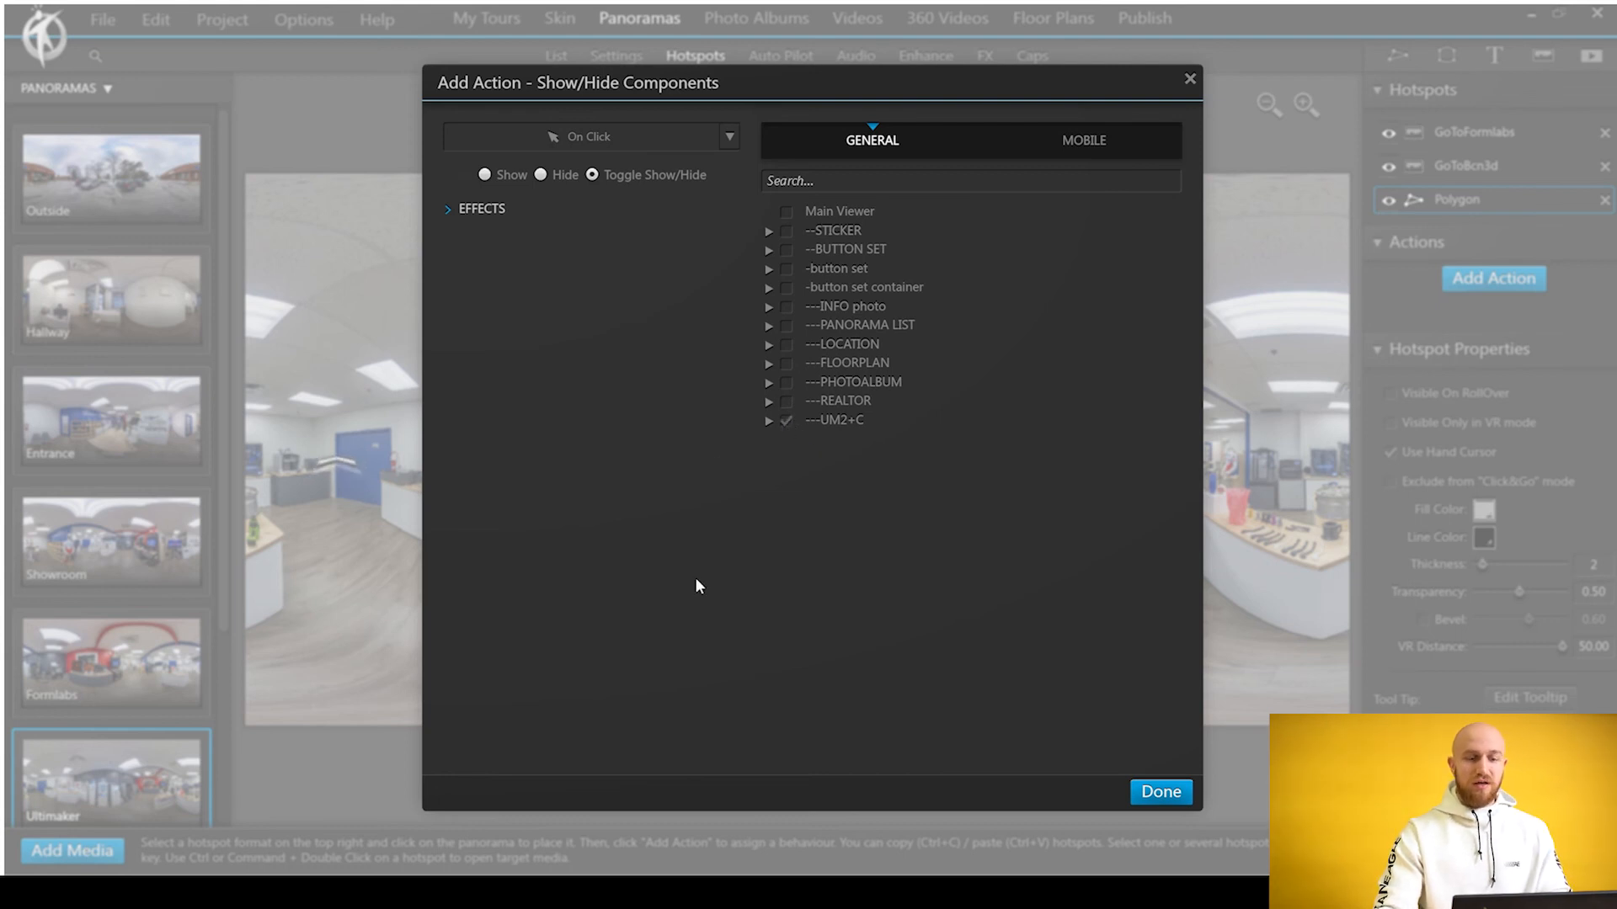
pyautogui.moveTo(721, 390)
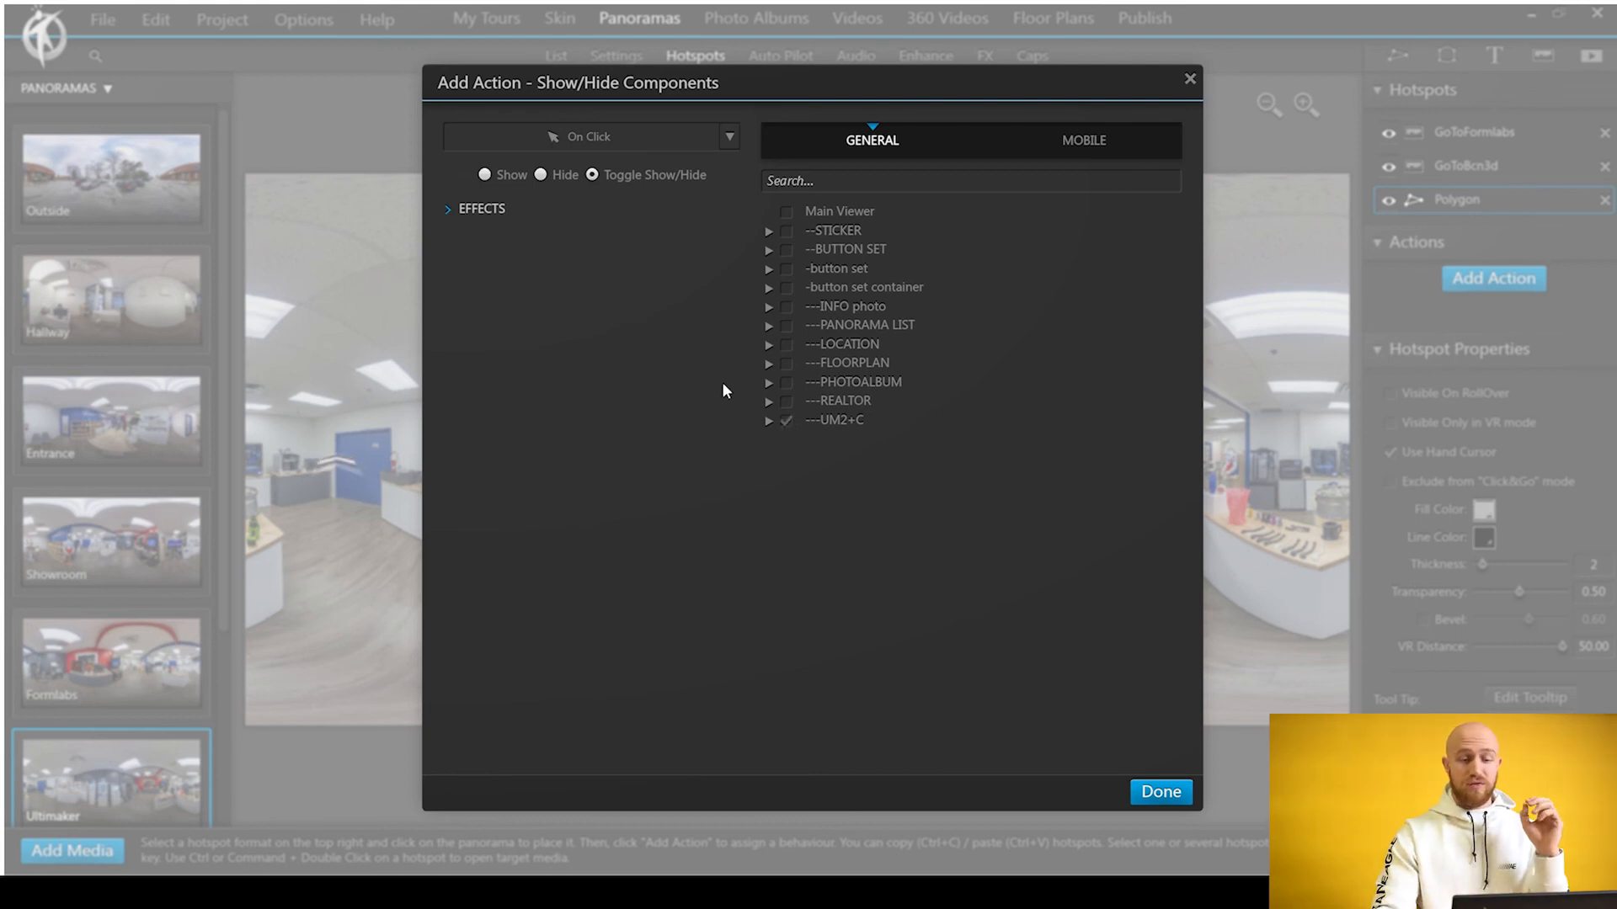
pyautogui.moveTo(998, 359)
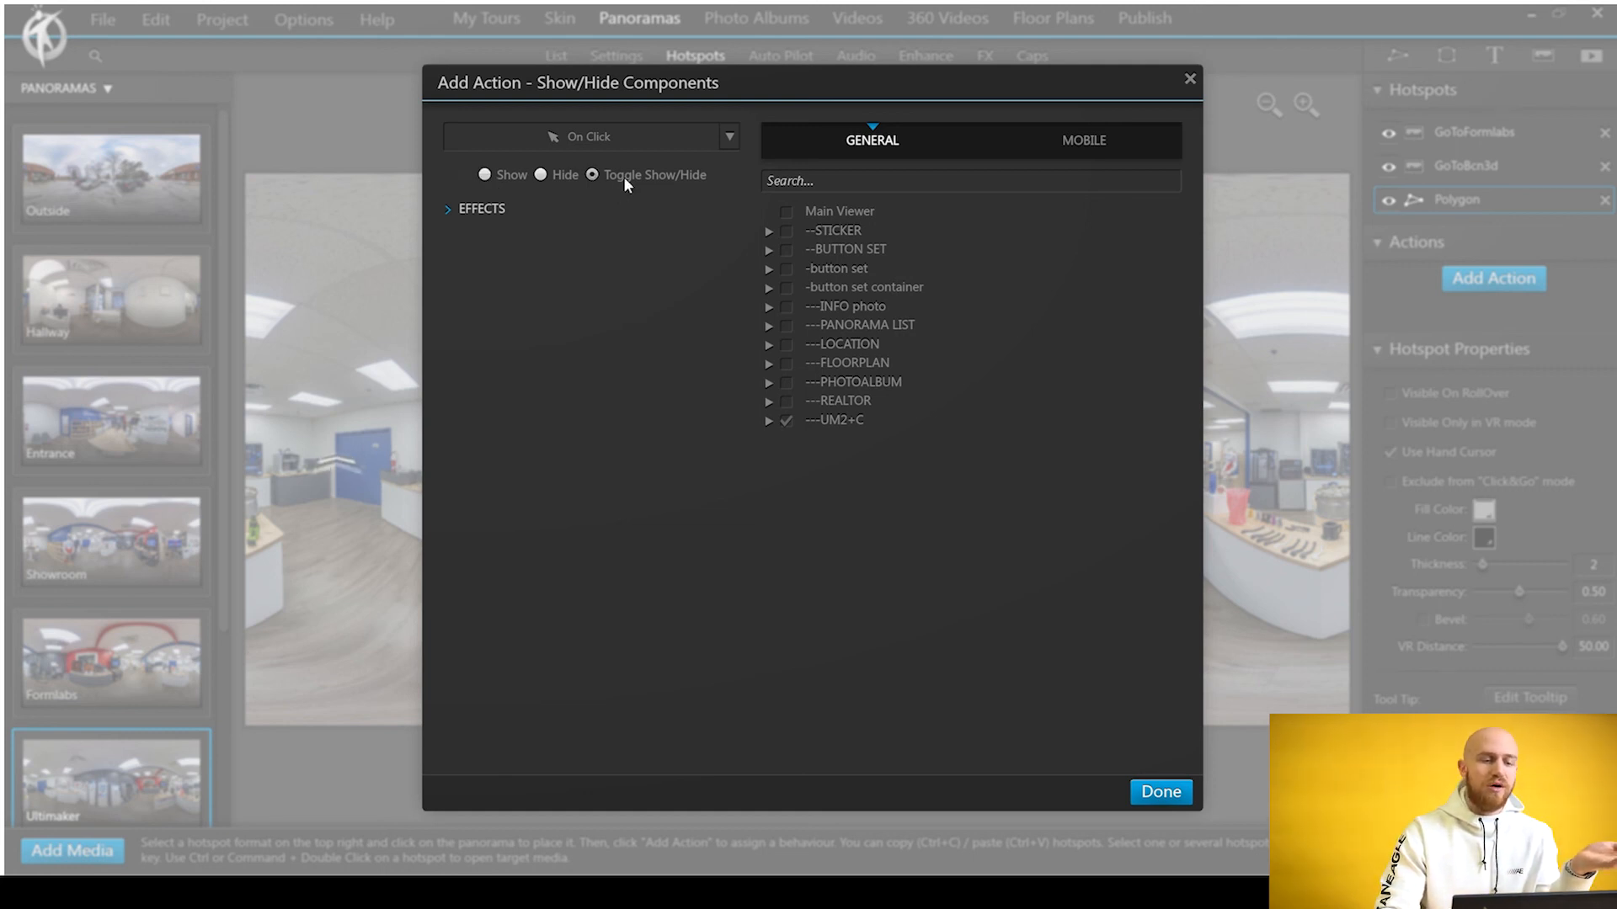
pyautogui.click(485, 174)
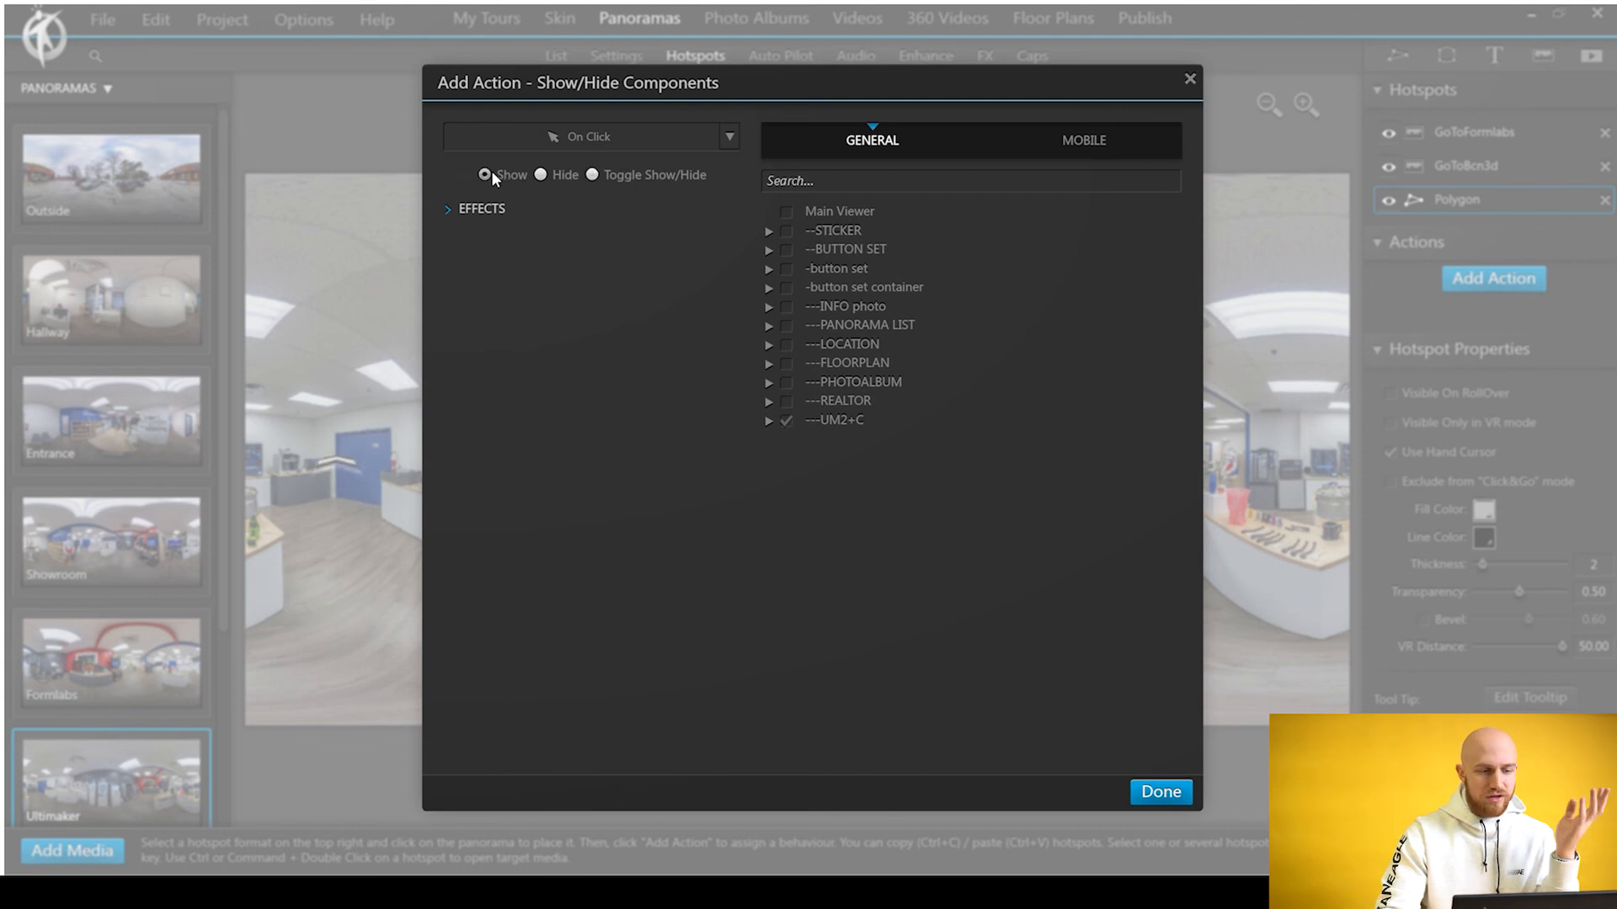
pyautogui.click(449, 208)
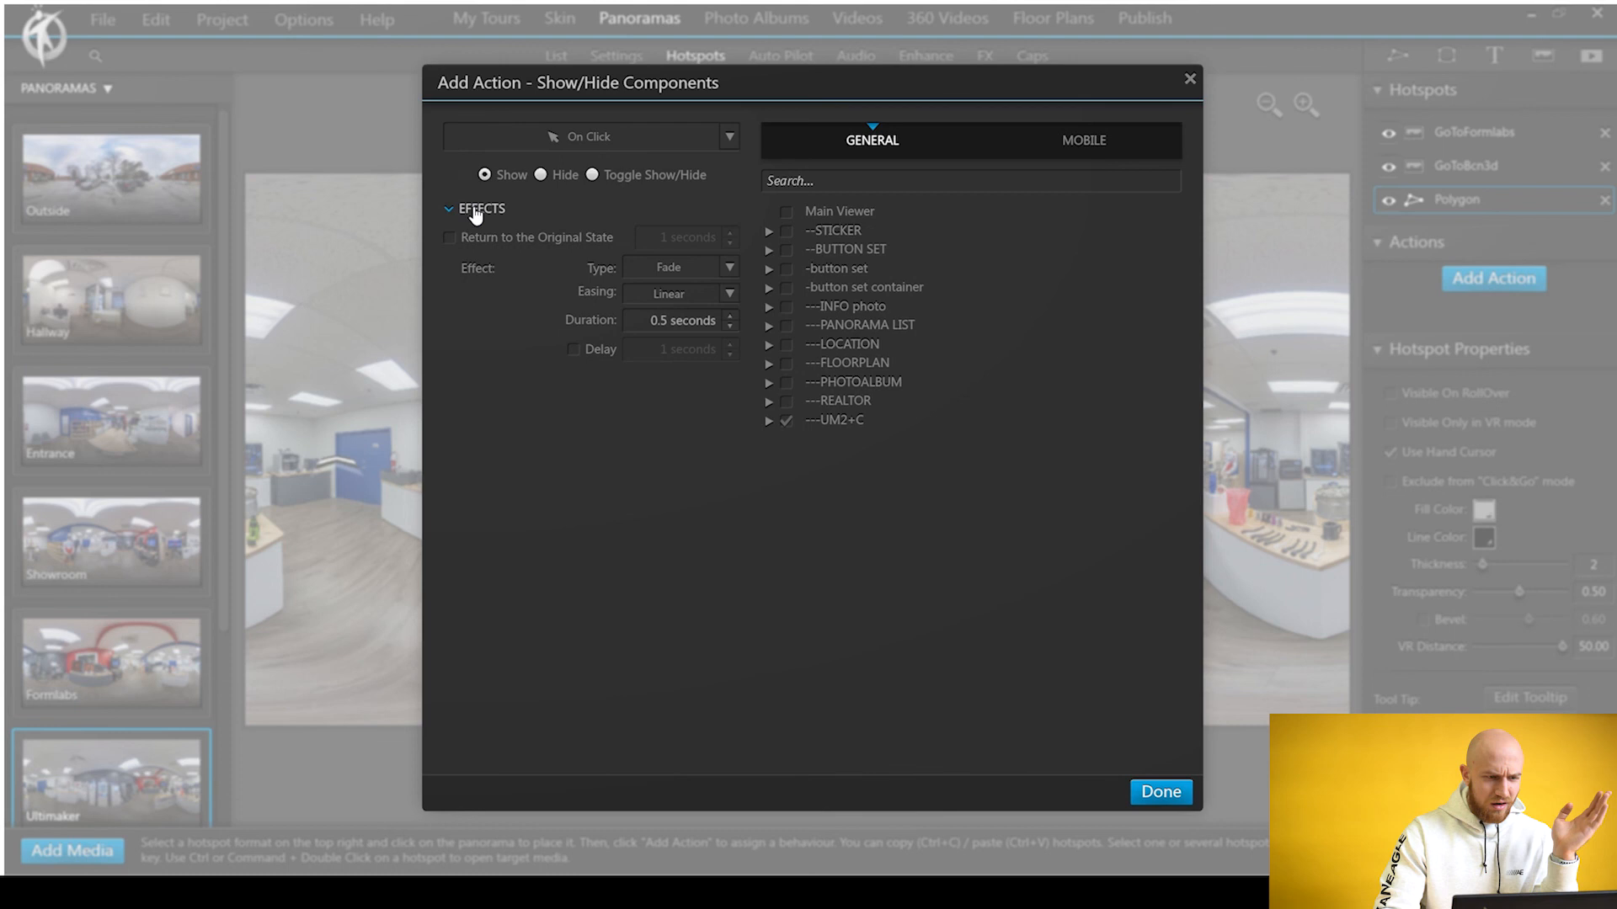
pyautogui.click(451, 208)
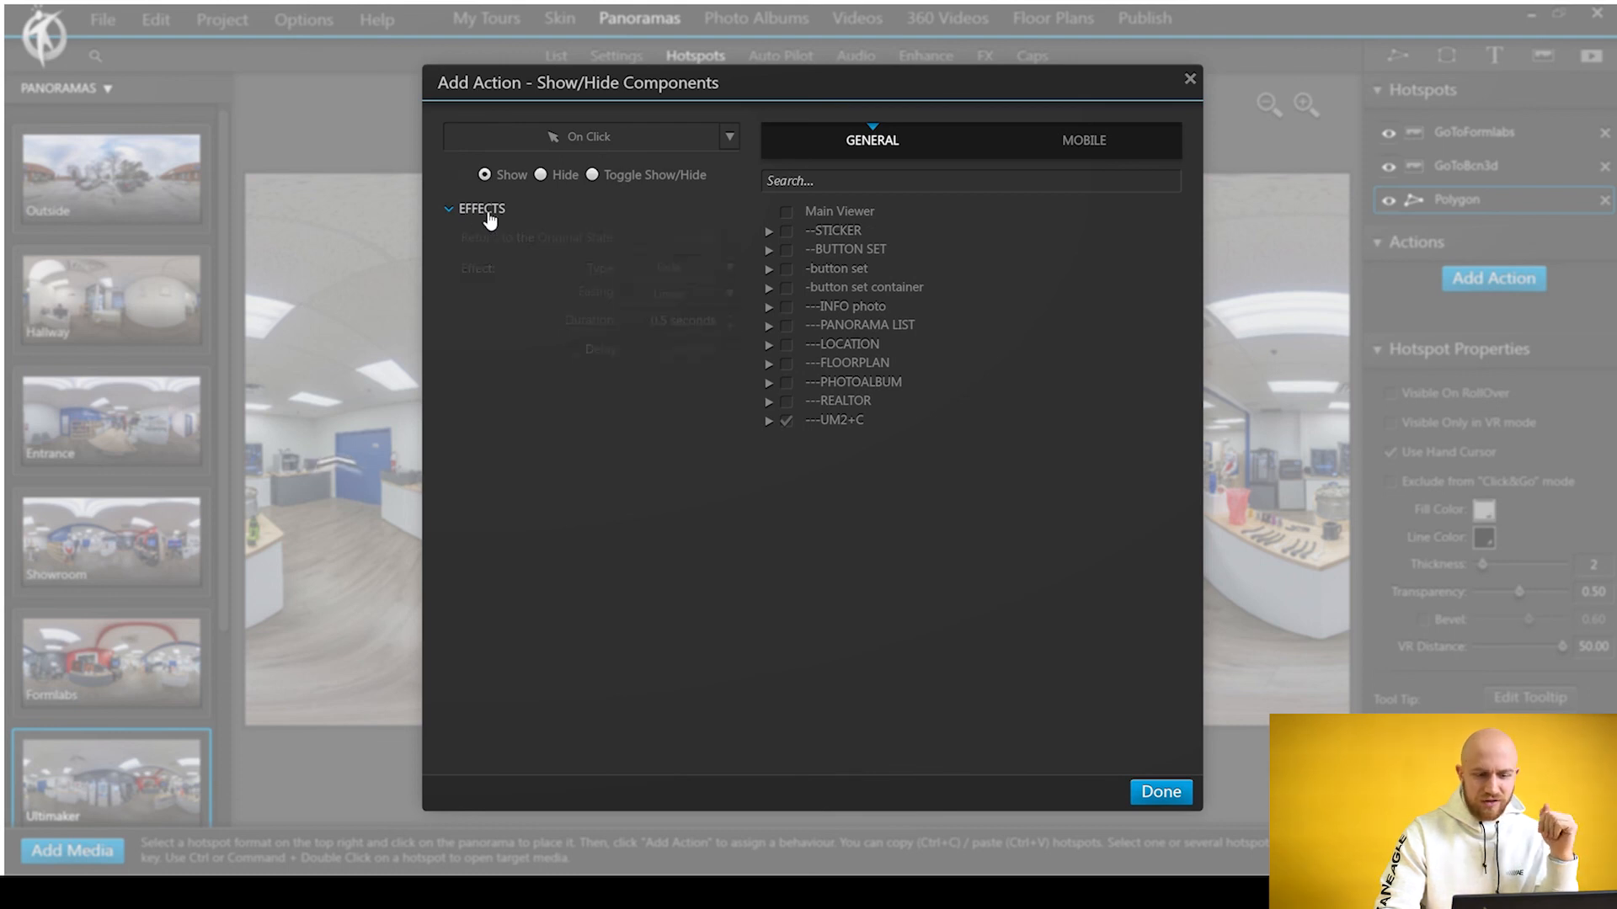
pyautogui.click(1158, 791)
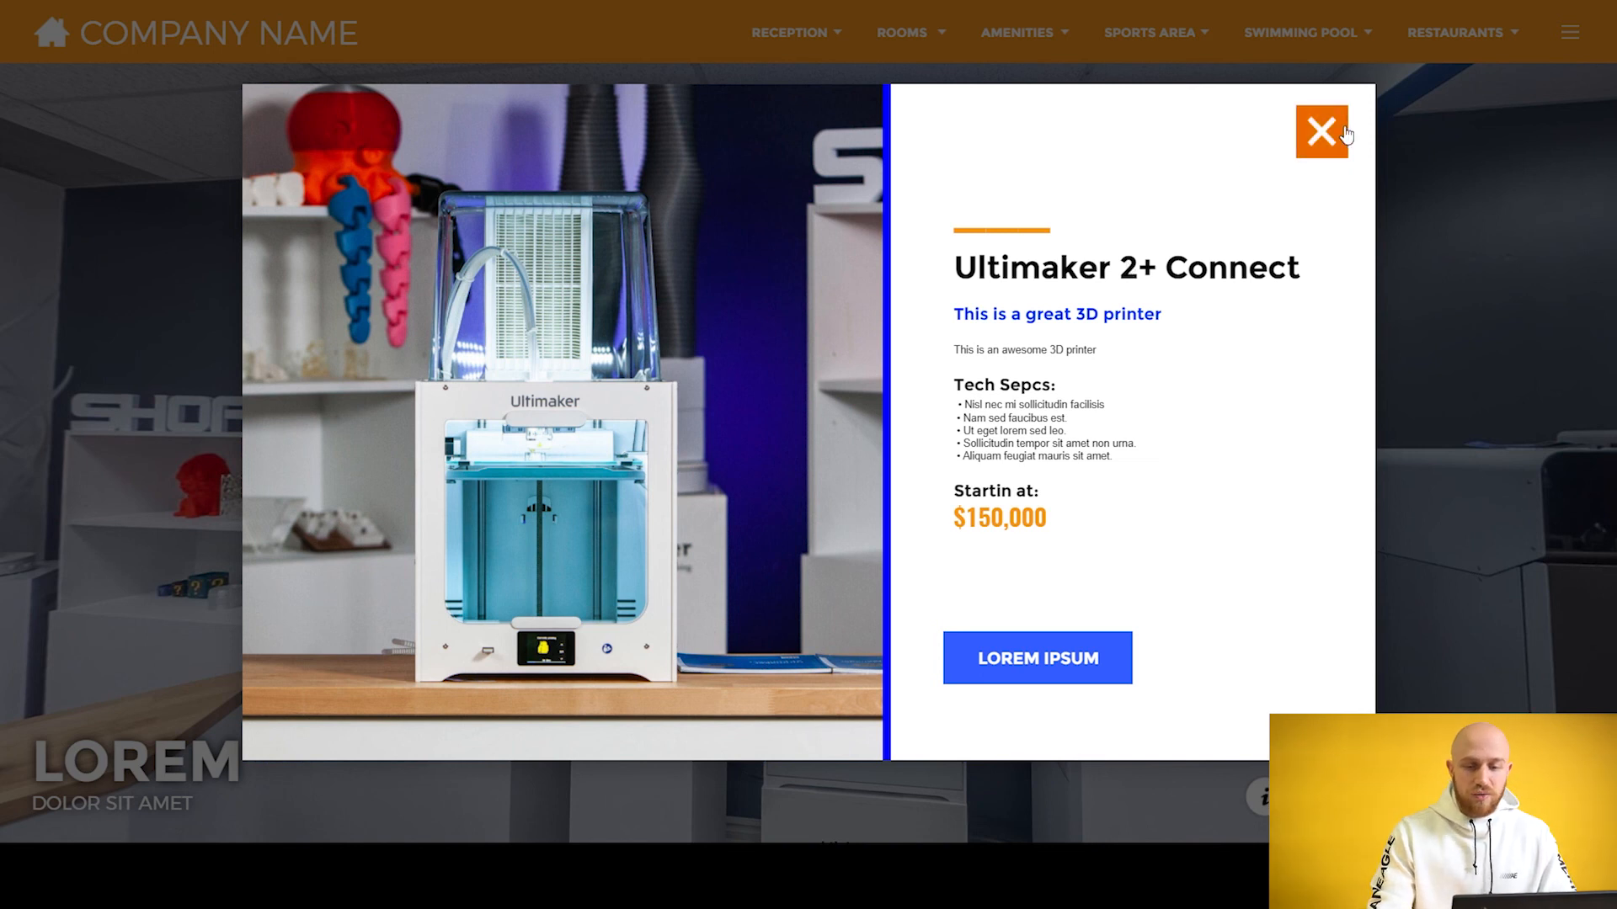
# - Close the Ultimaker 2+ Connect popup with its orange X in the tour preview
pyautogui.click(1322, 133)
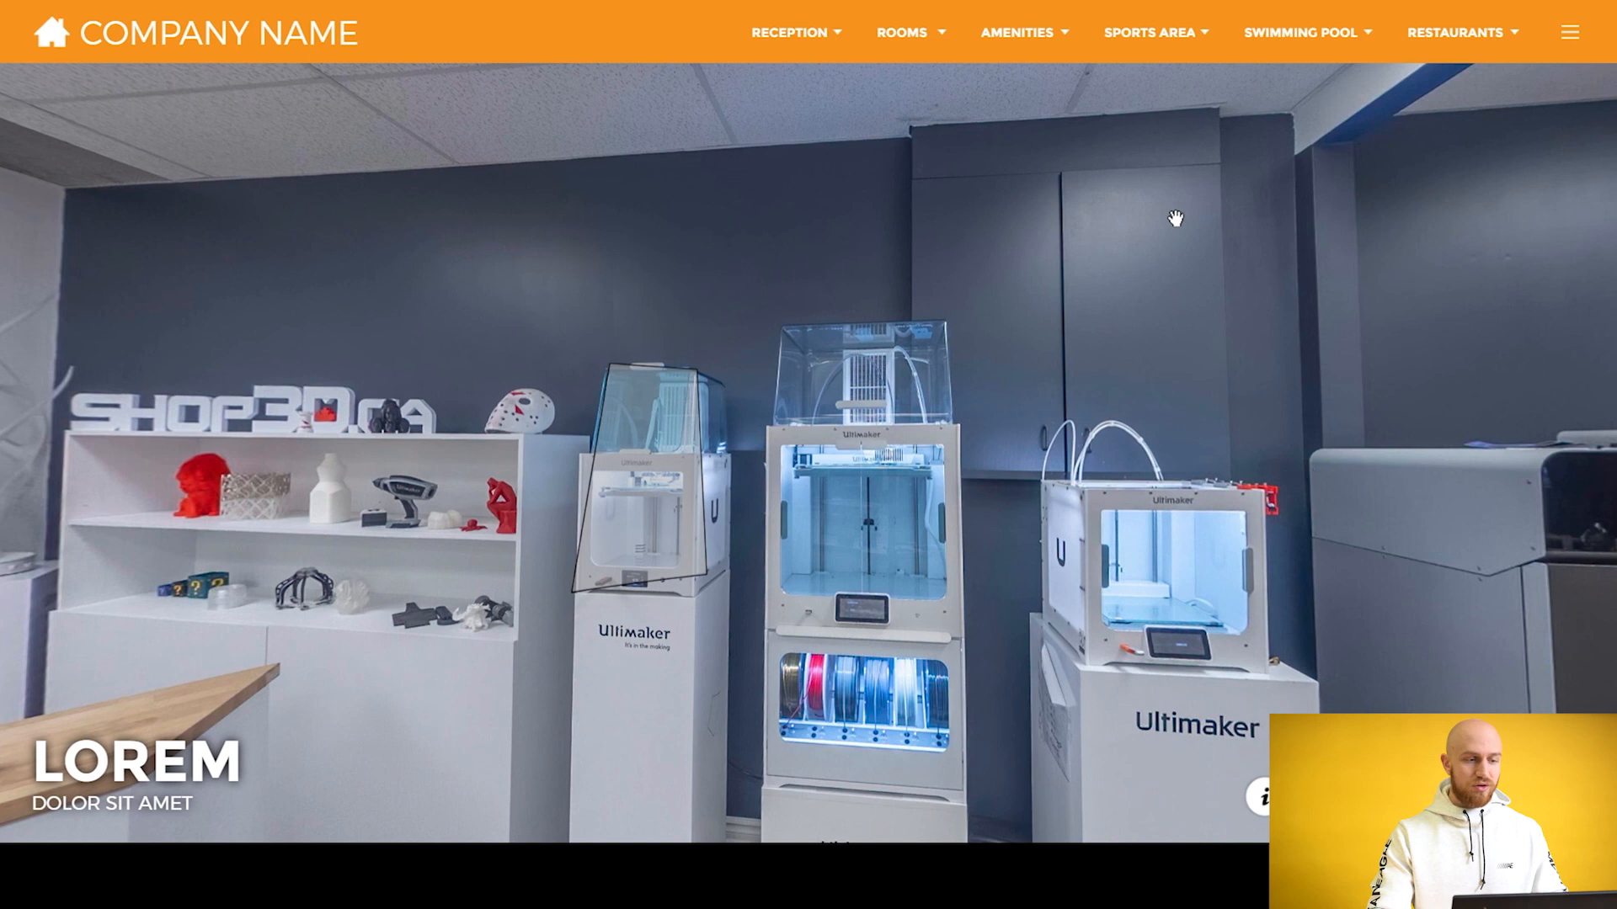
pyautogui.moveTo(1148, 276)
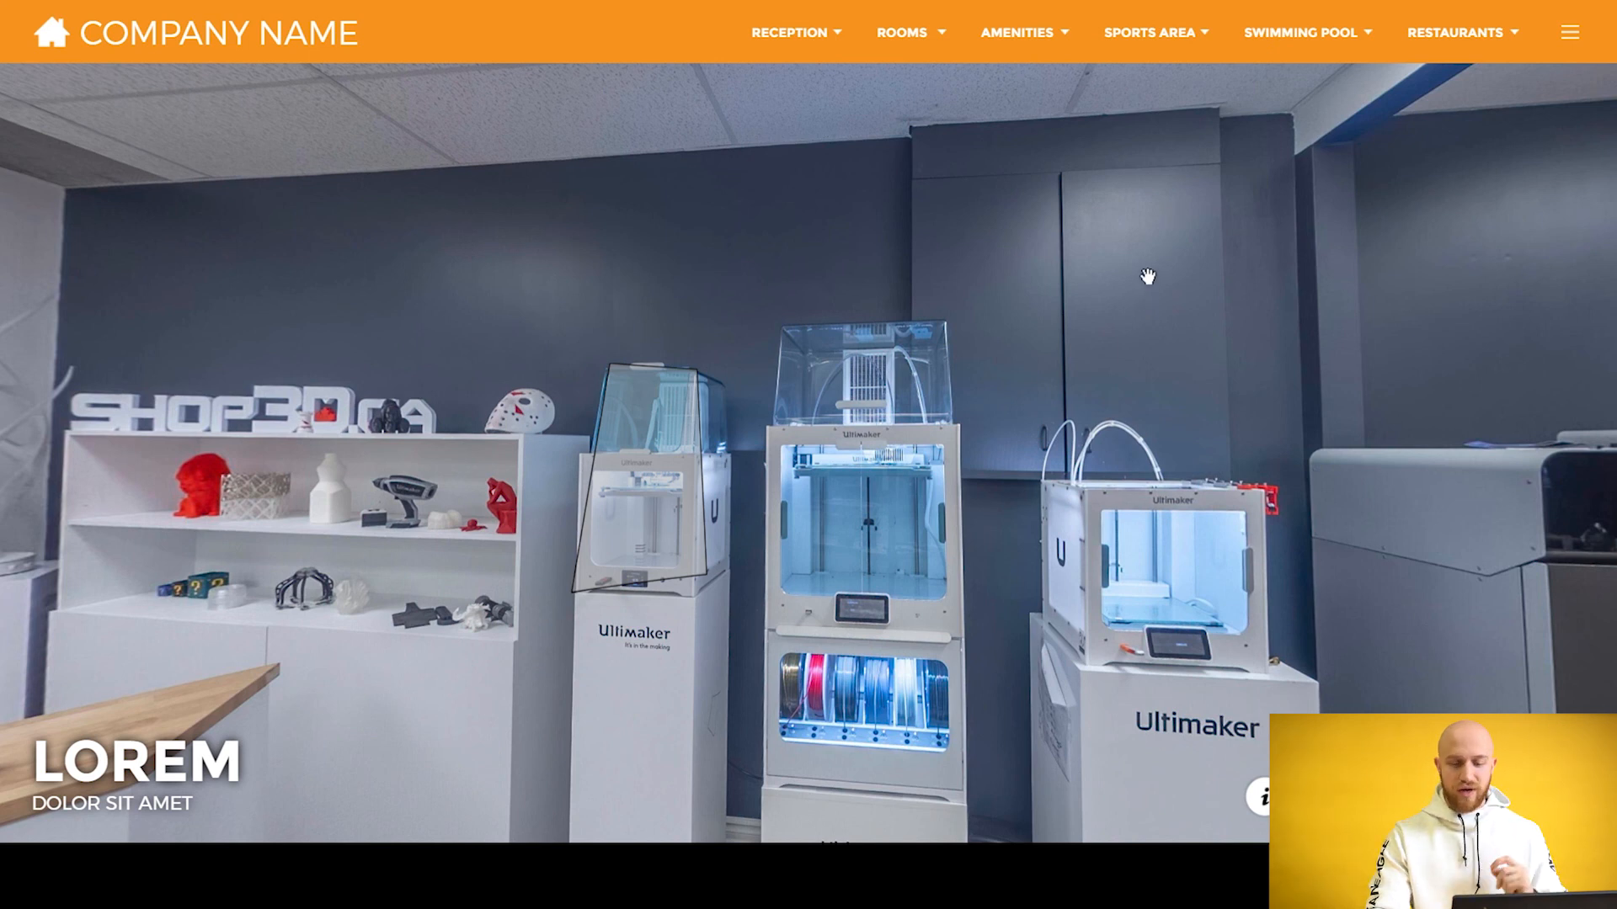